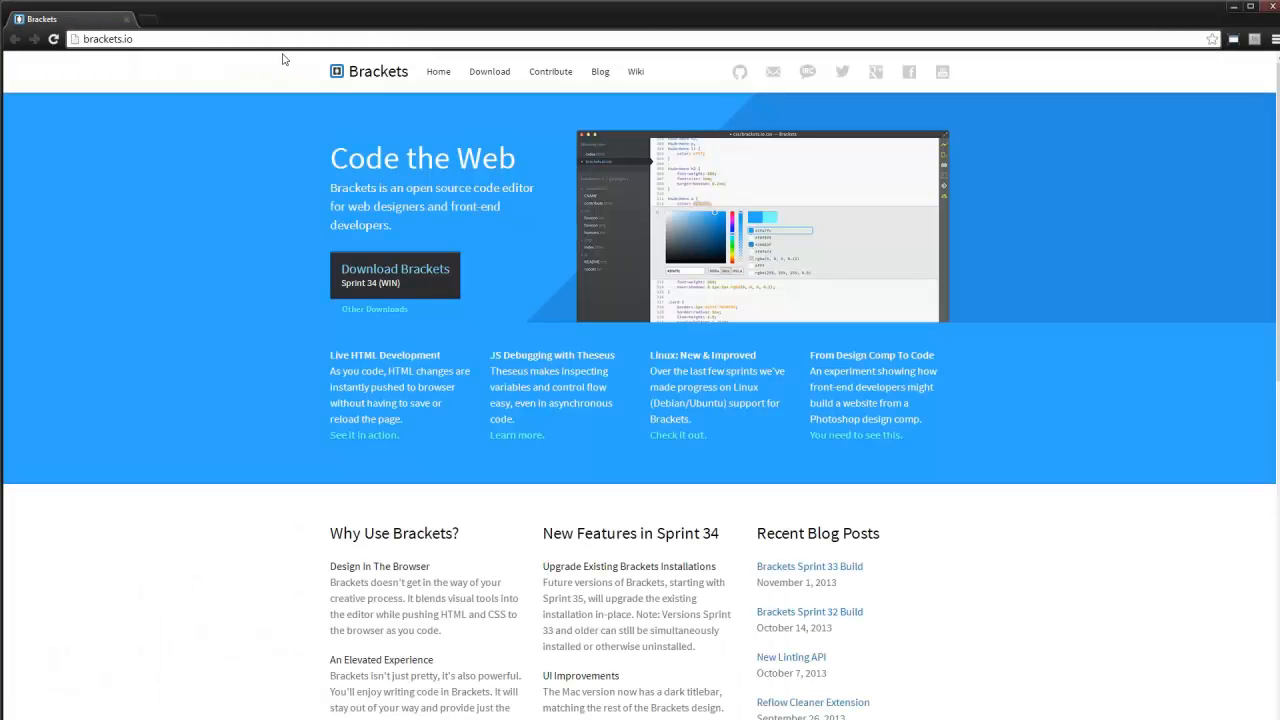
mouse_move(326, 296)
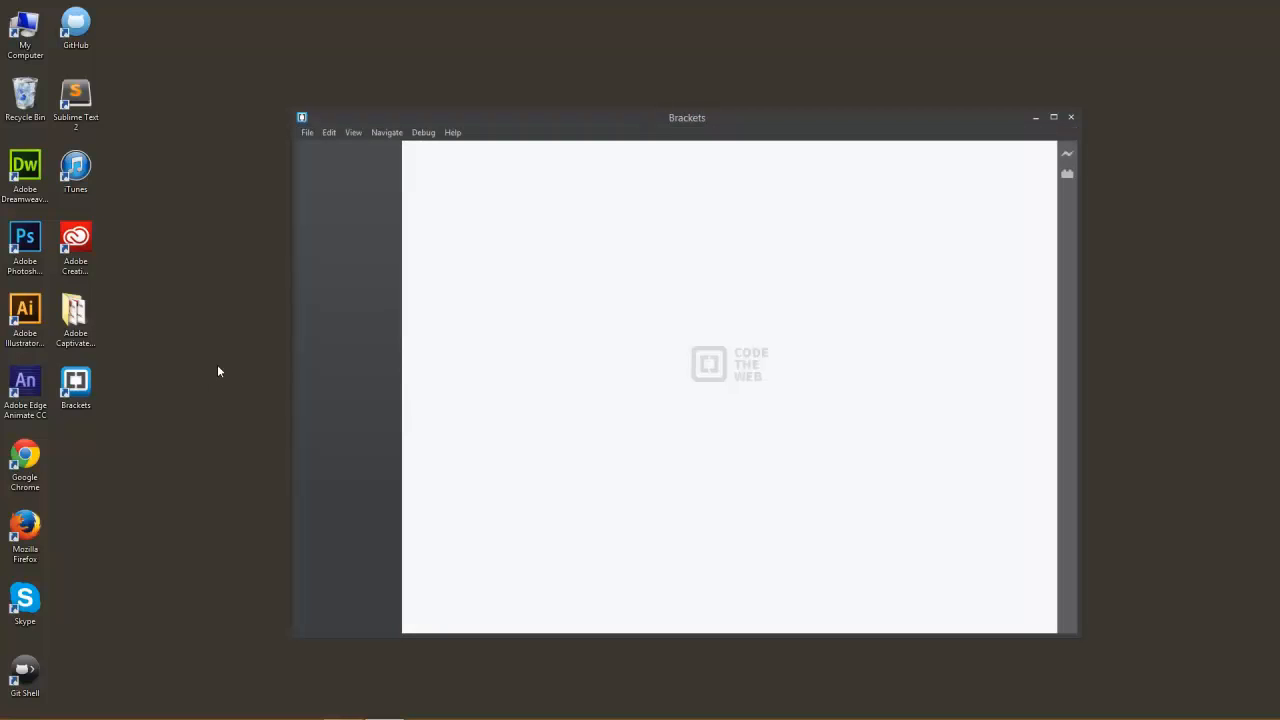
mouse_move(216, 352)
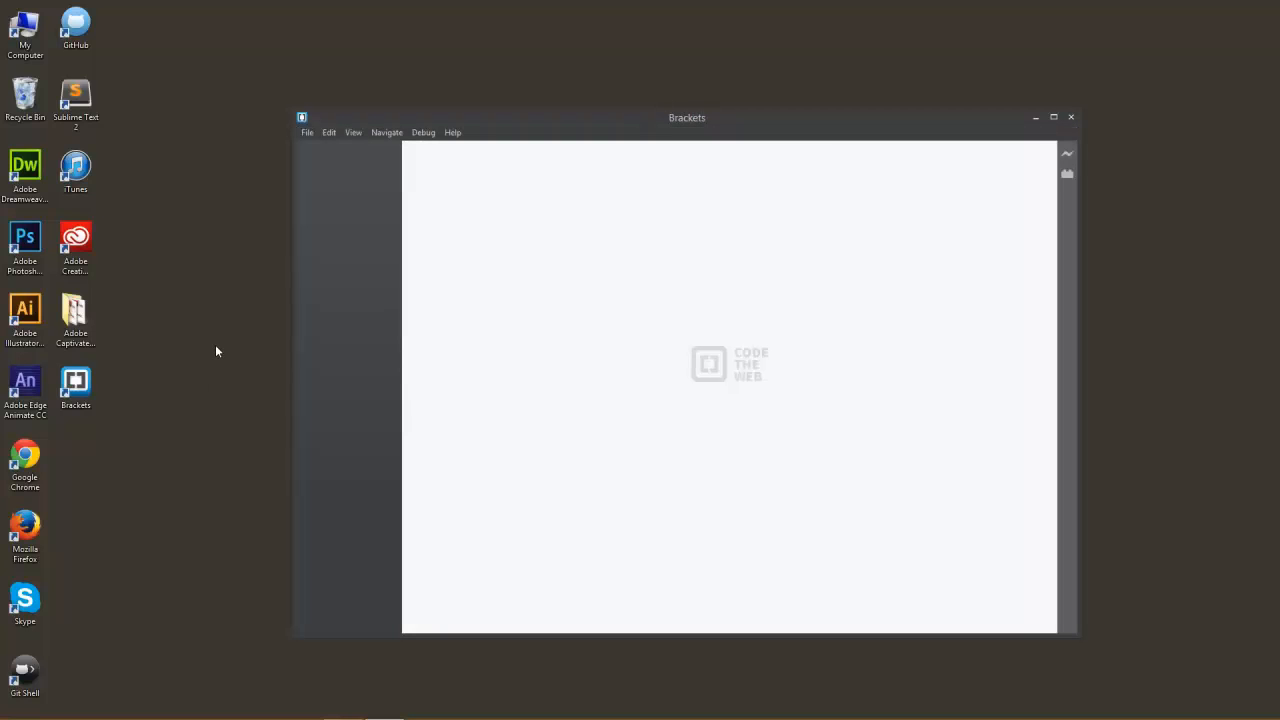
mouse_move(252, 328)
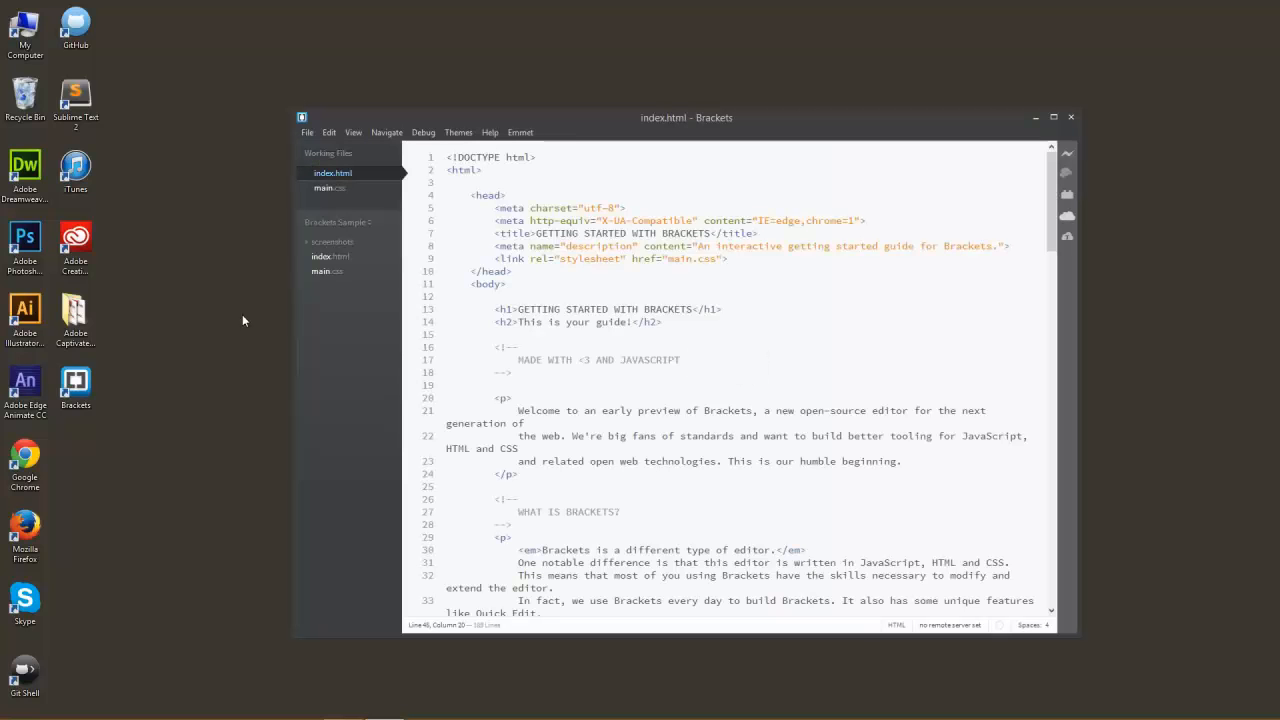
mouse_move(290, 228)
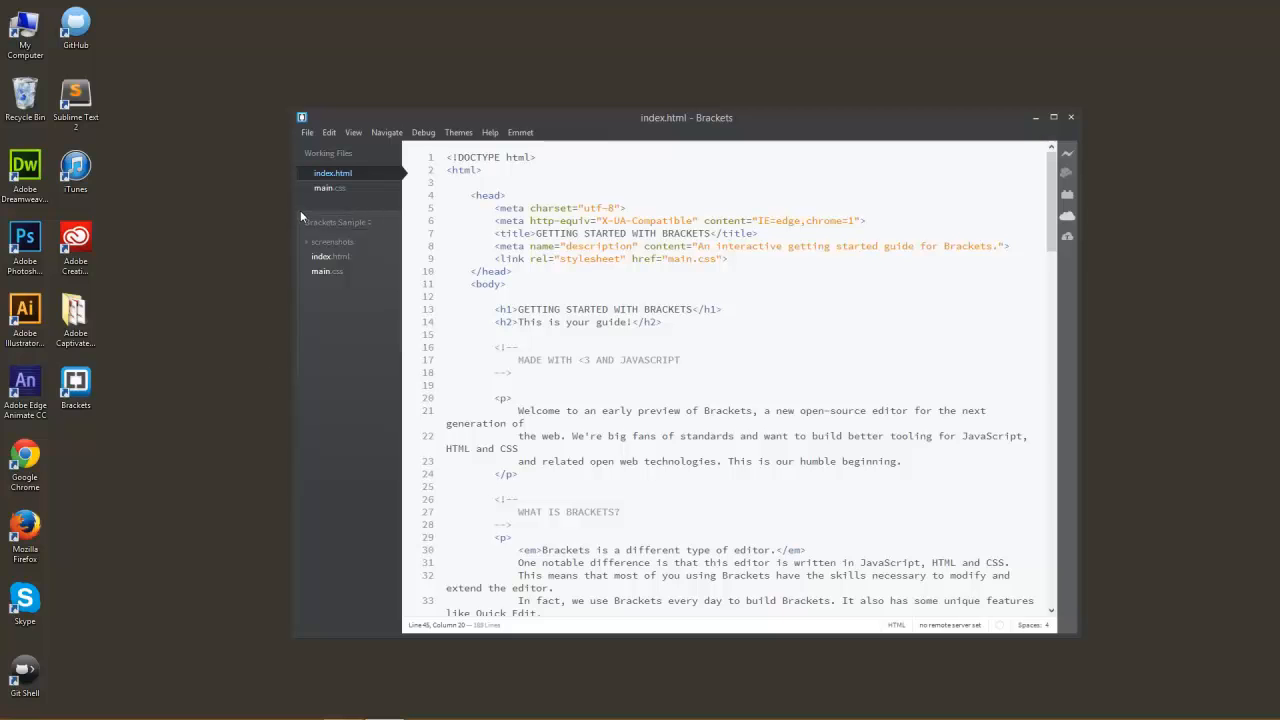
mouse_move(322, 204)
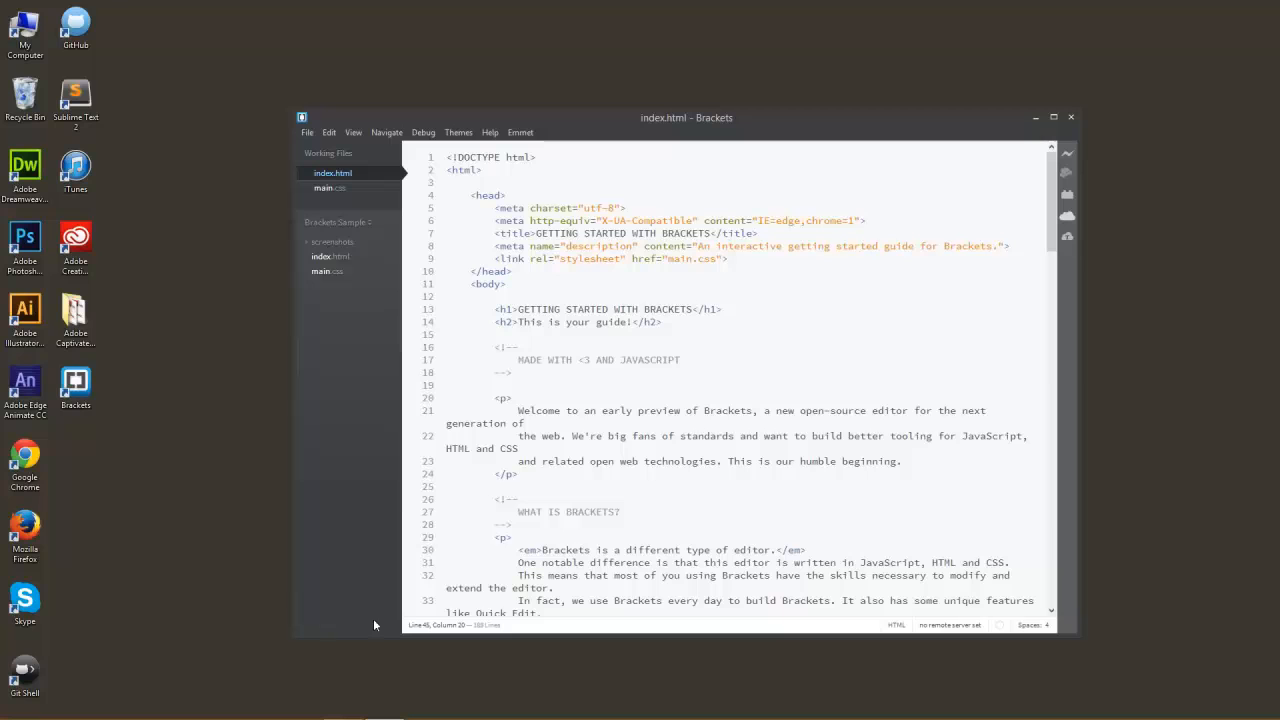
mouse_move(384, 634)
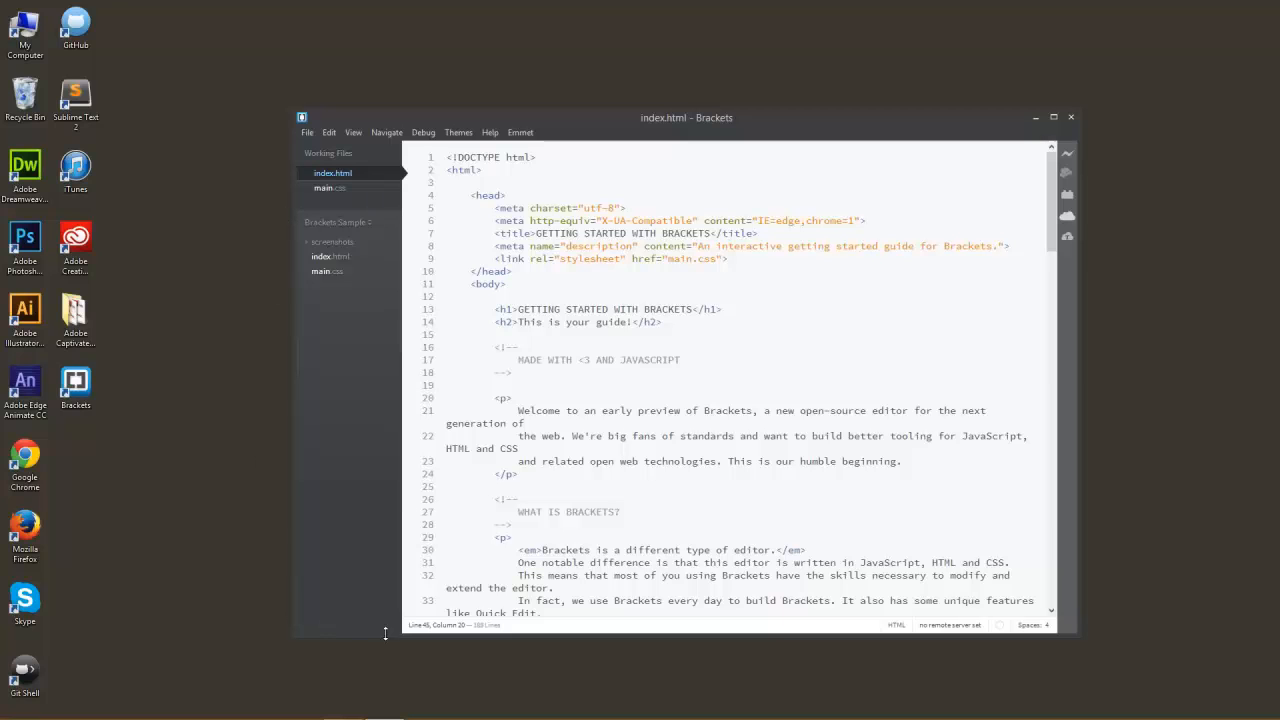
mouse_move(318, 290)
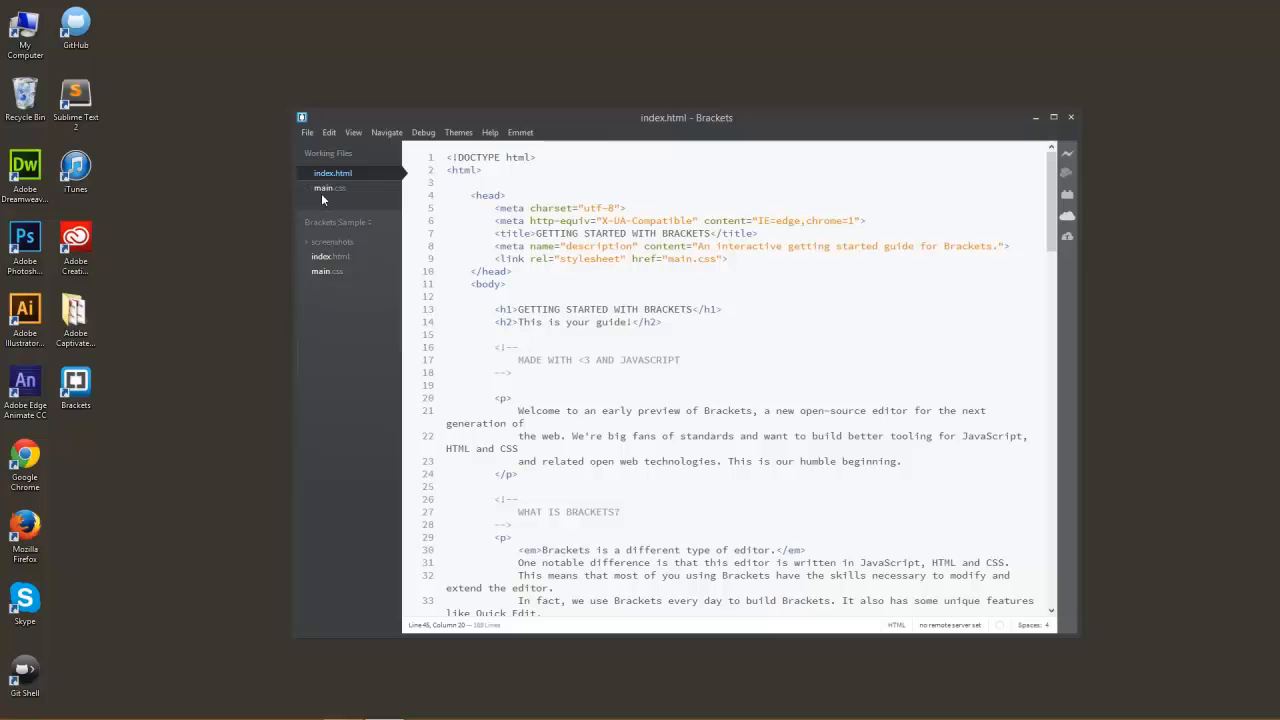
mouse_move(374, 210)
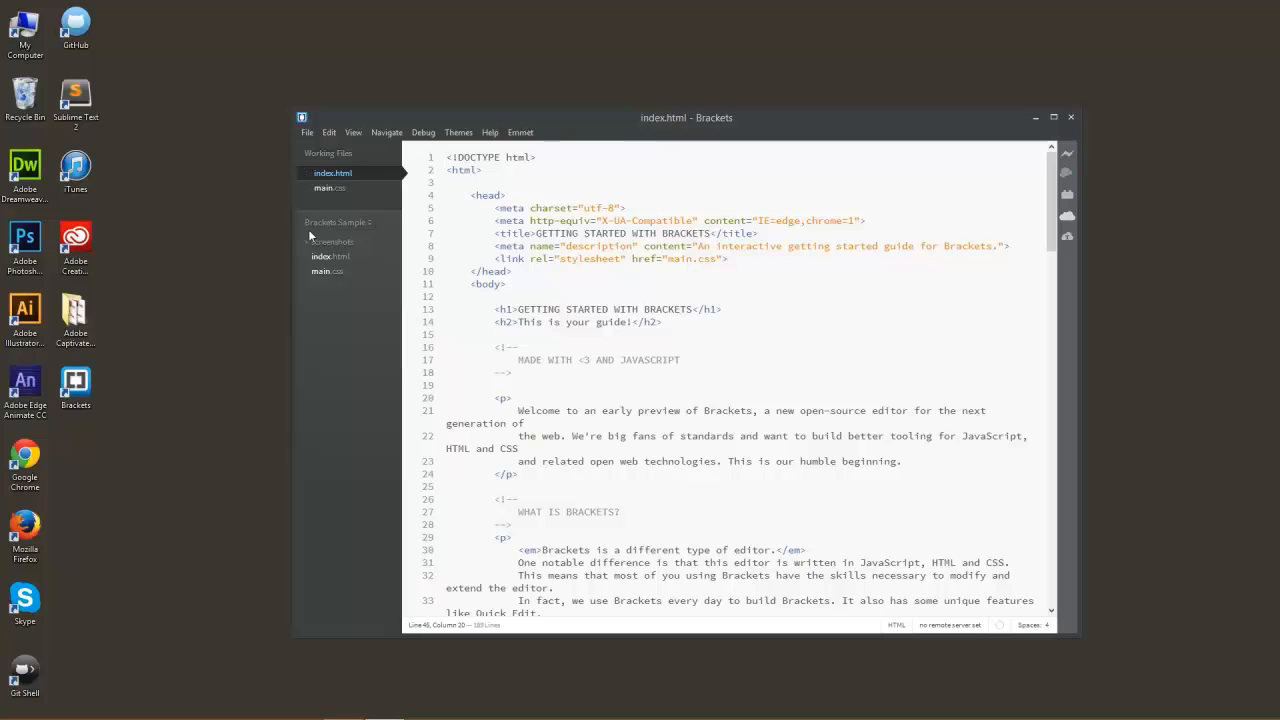
mouse_move(336, 228)
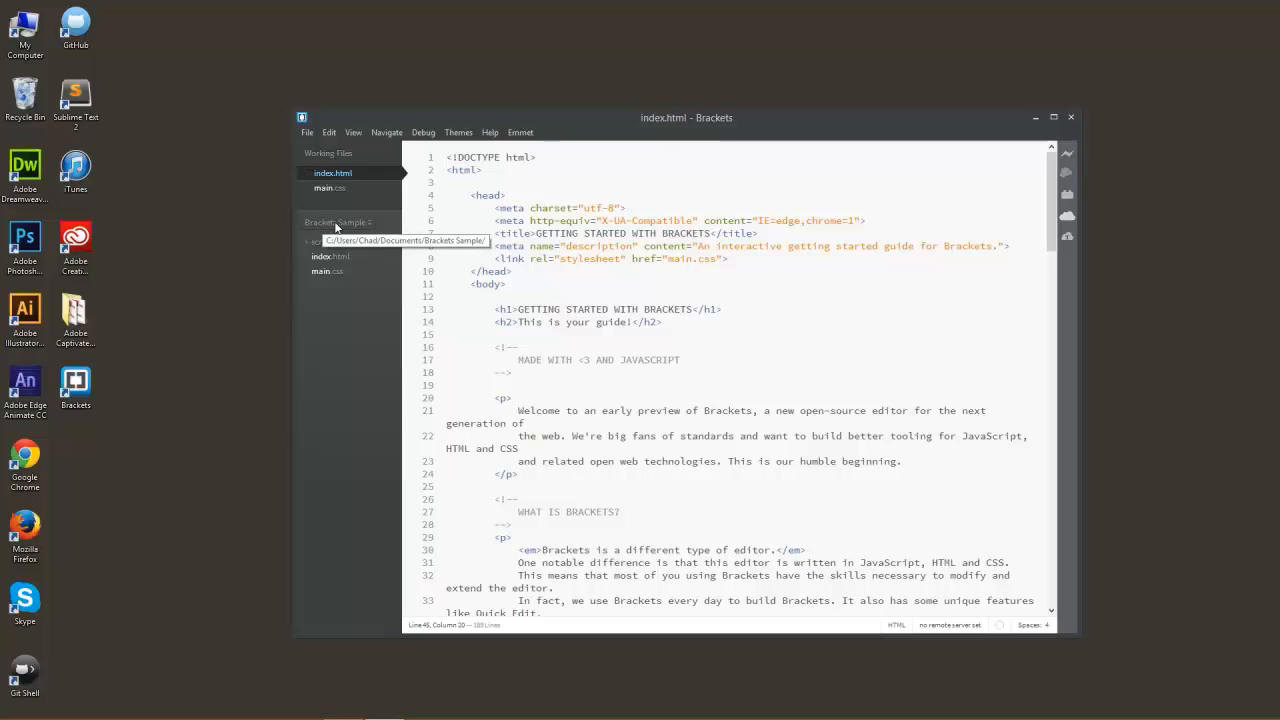
Load the Brackets sample project and close main.css so only index.html stays in Working Files
left_click(338, 222)
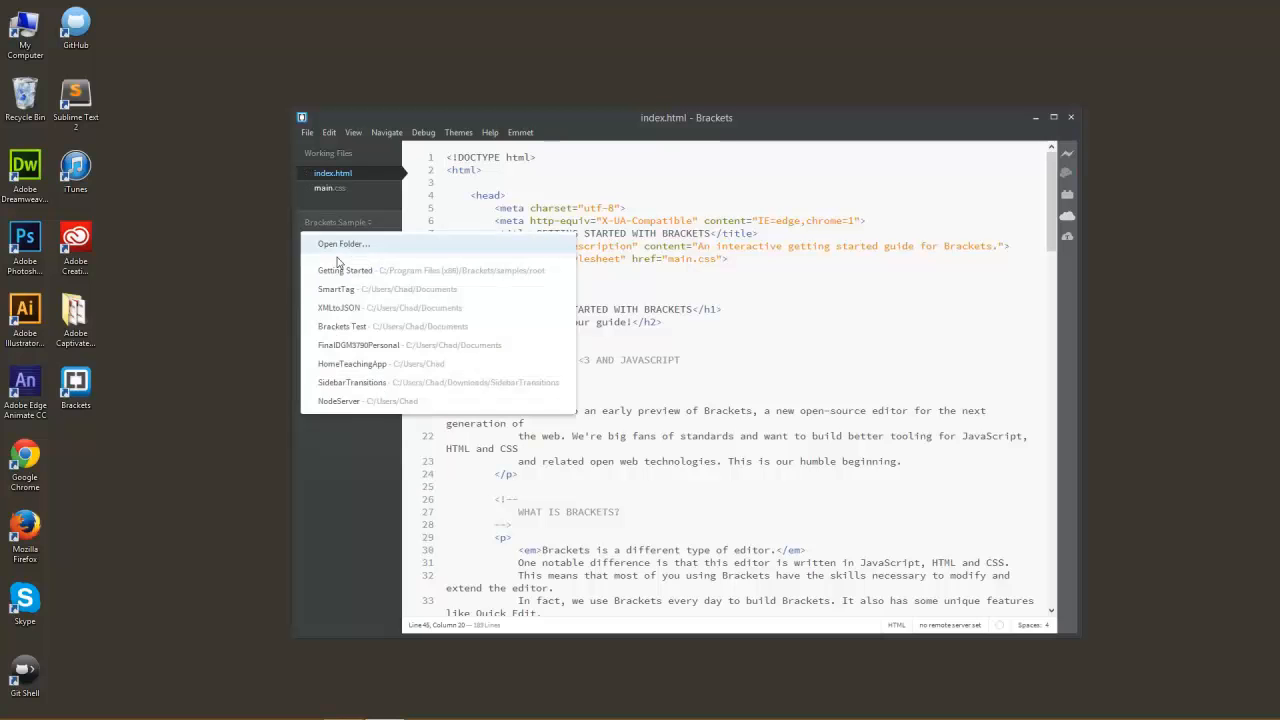
mouse_move(344, 270)
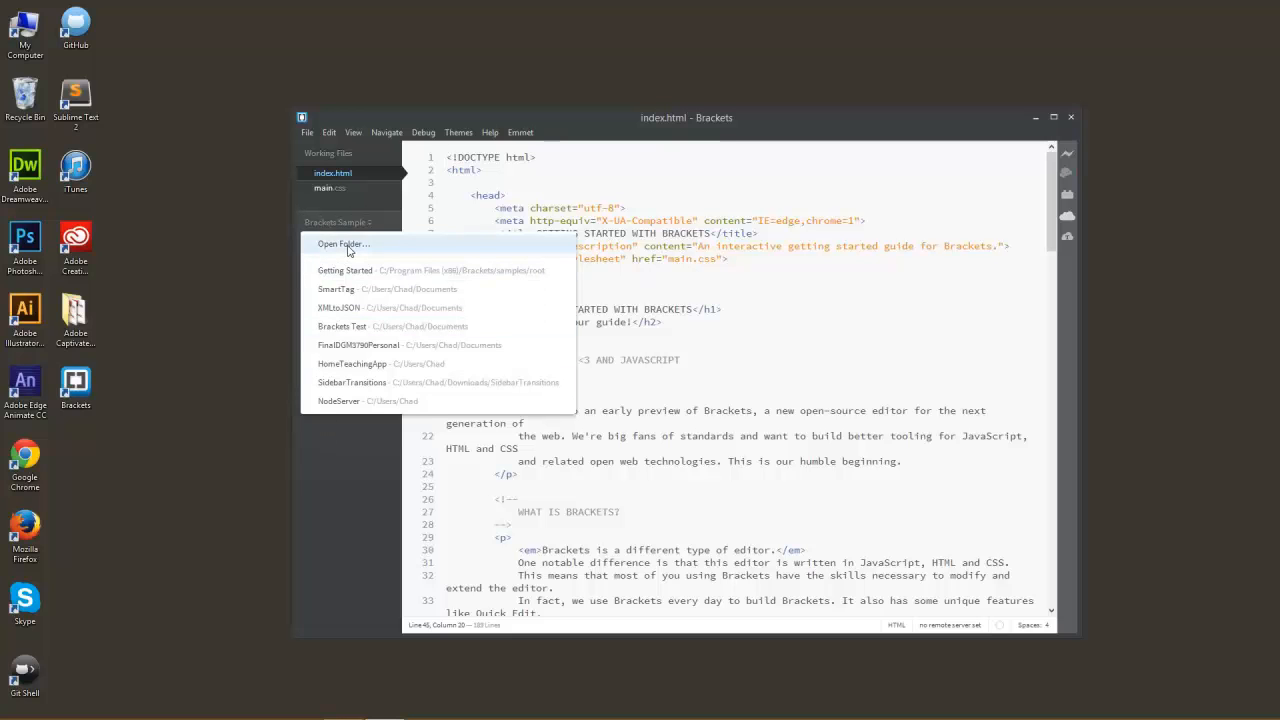
left_click(340, 240)
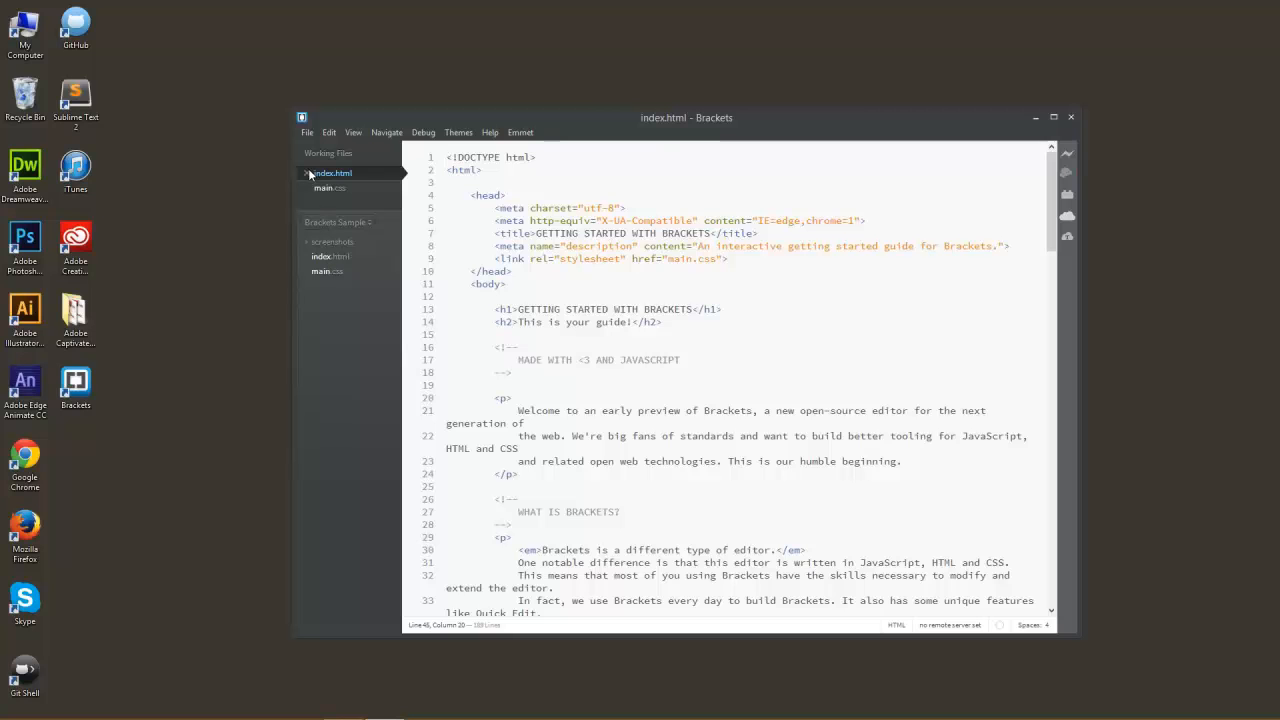
left_click(328, 152)
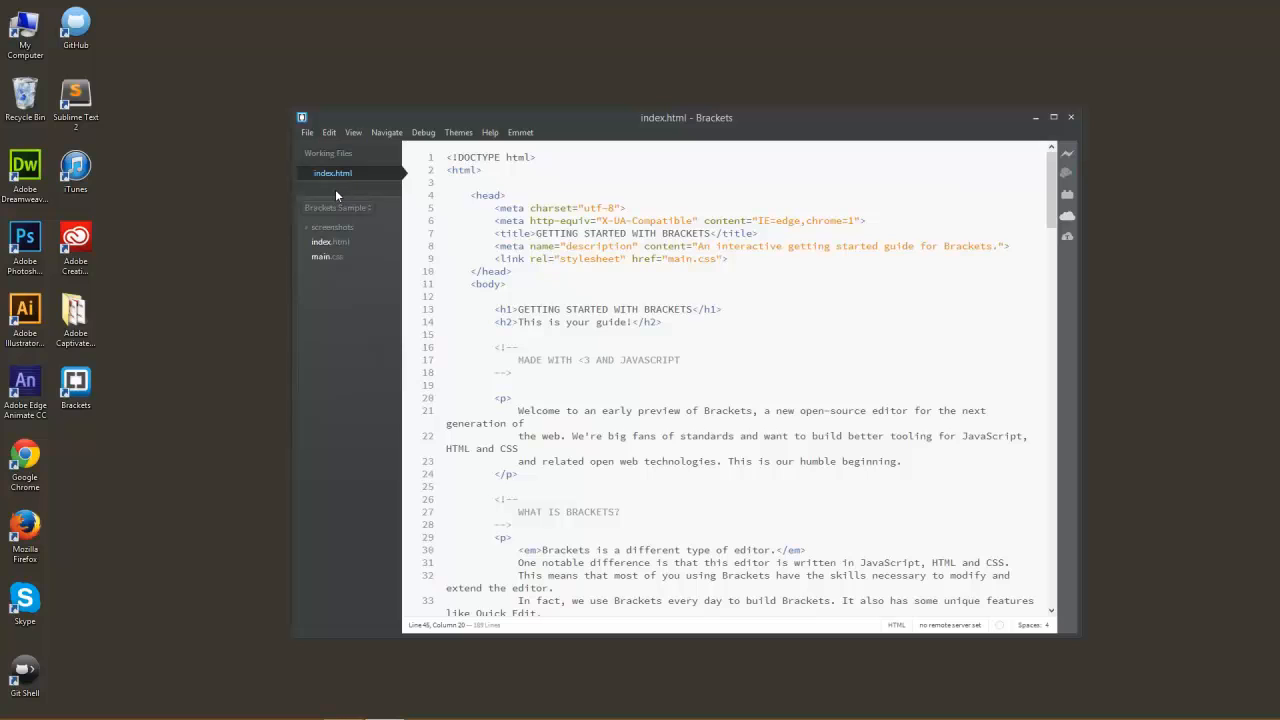
mouse_move(352, 240)
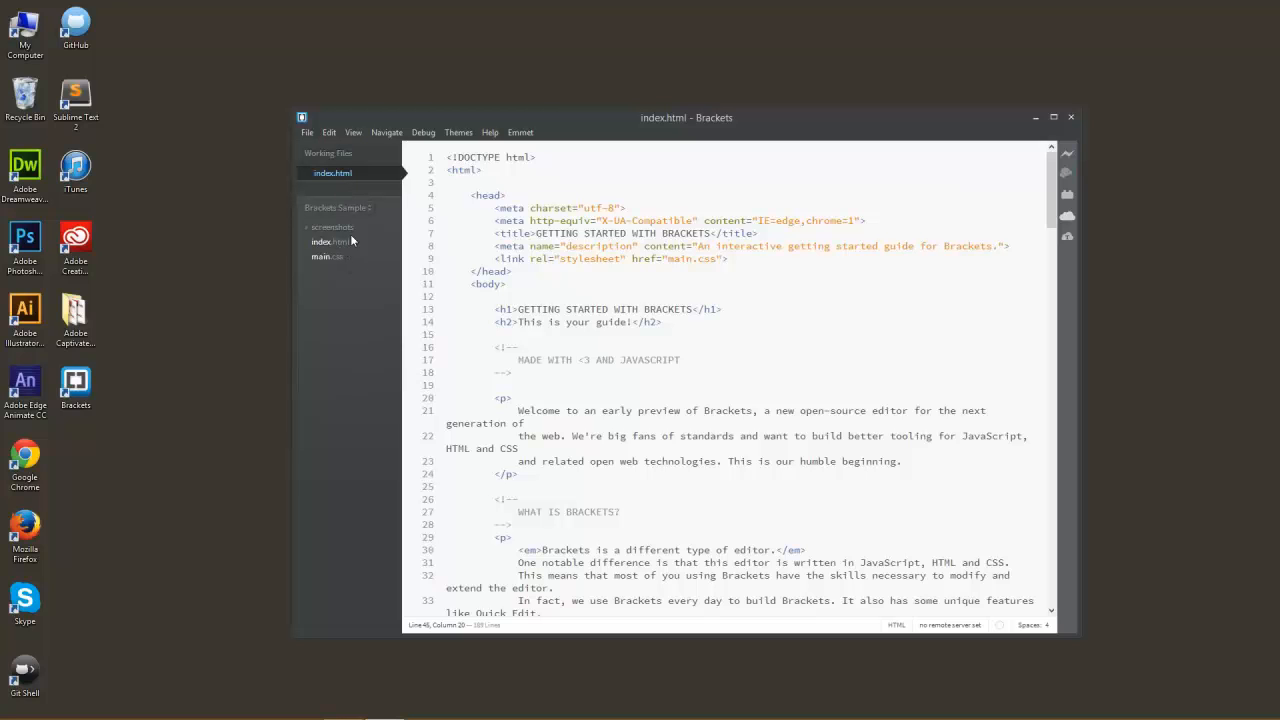
mouse_move(392, 218)
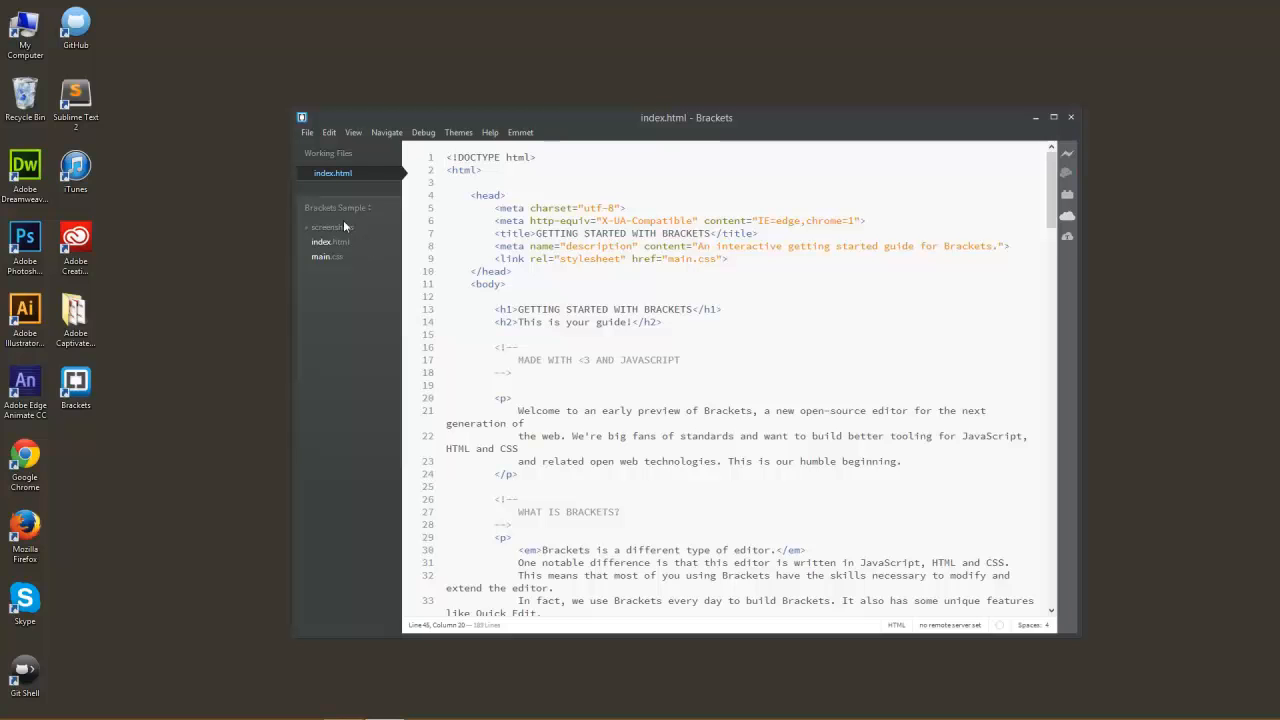
mouse_move(372, 350)
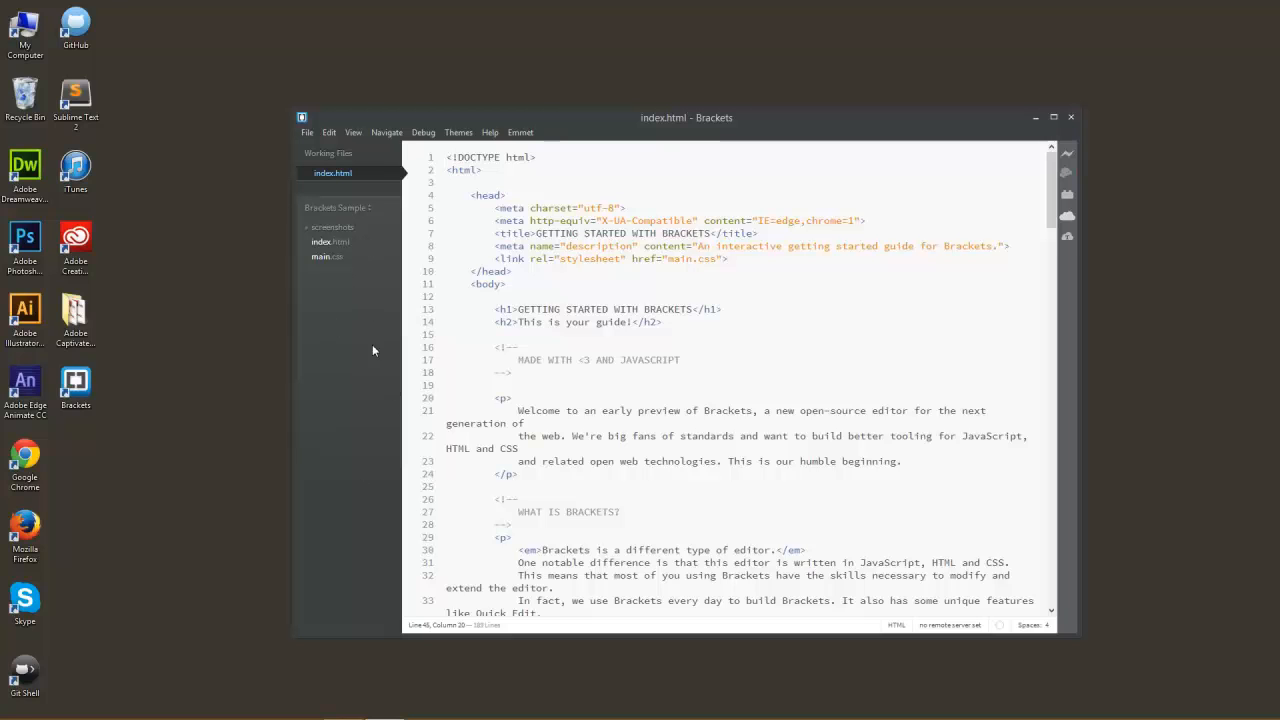
mouse_move(344, 396)
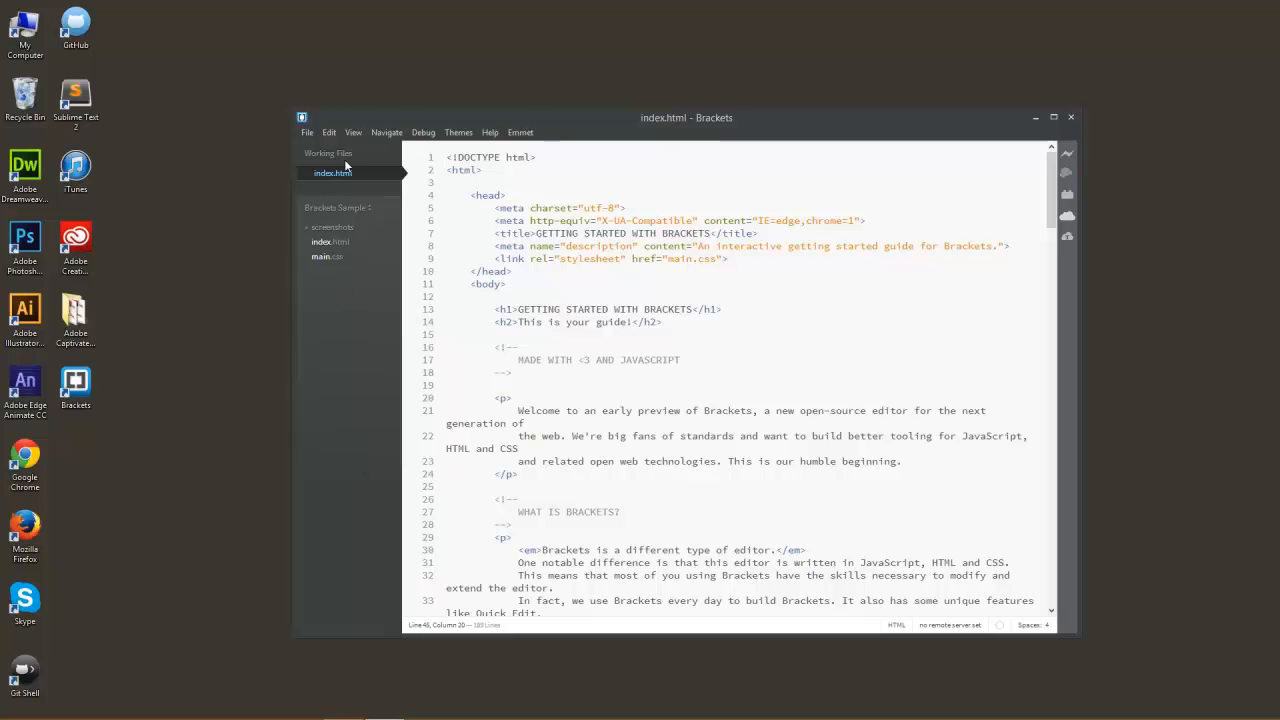
mouse_move(368, 176)
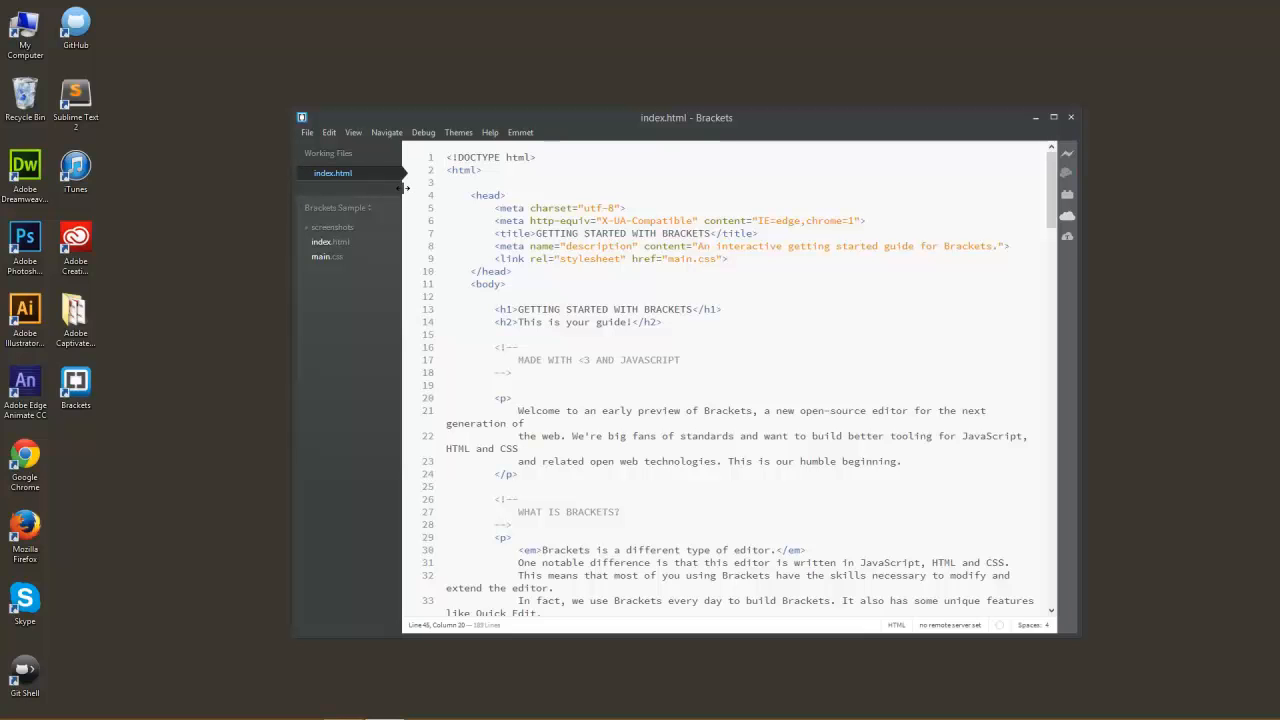
mouse_move(344, 172)
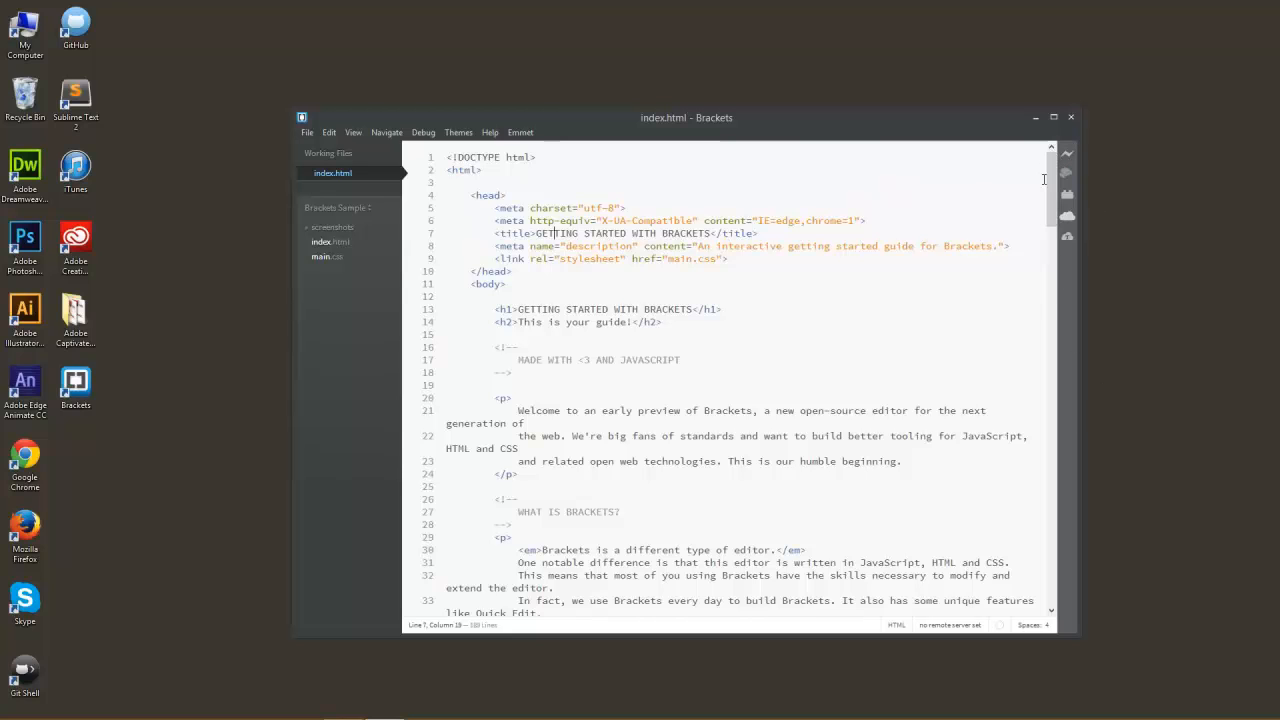
mouse_move(1078, 168)
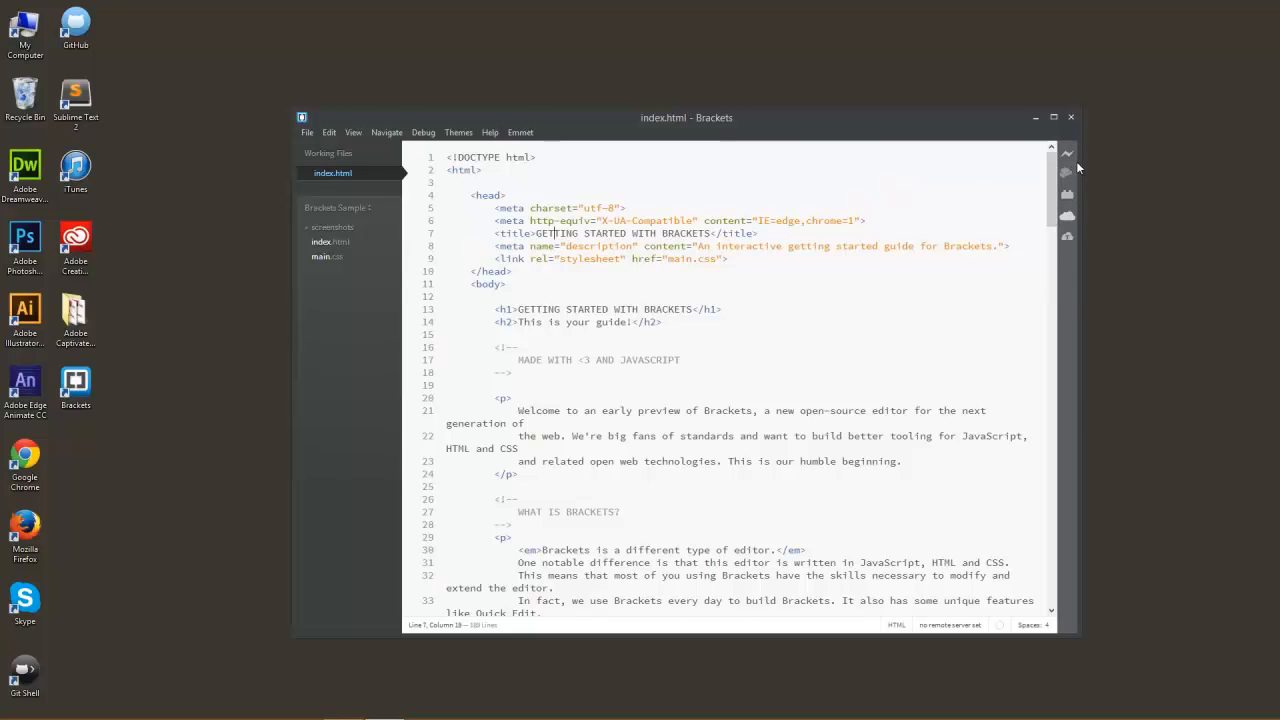
mouse_move(1068, 156)
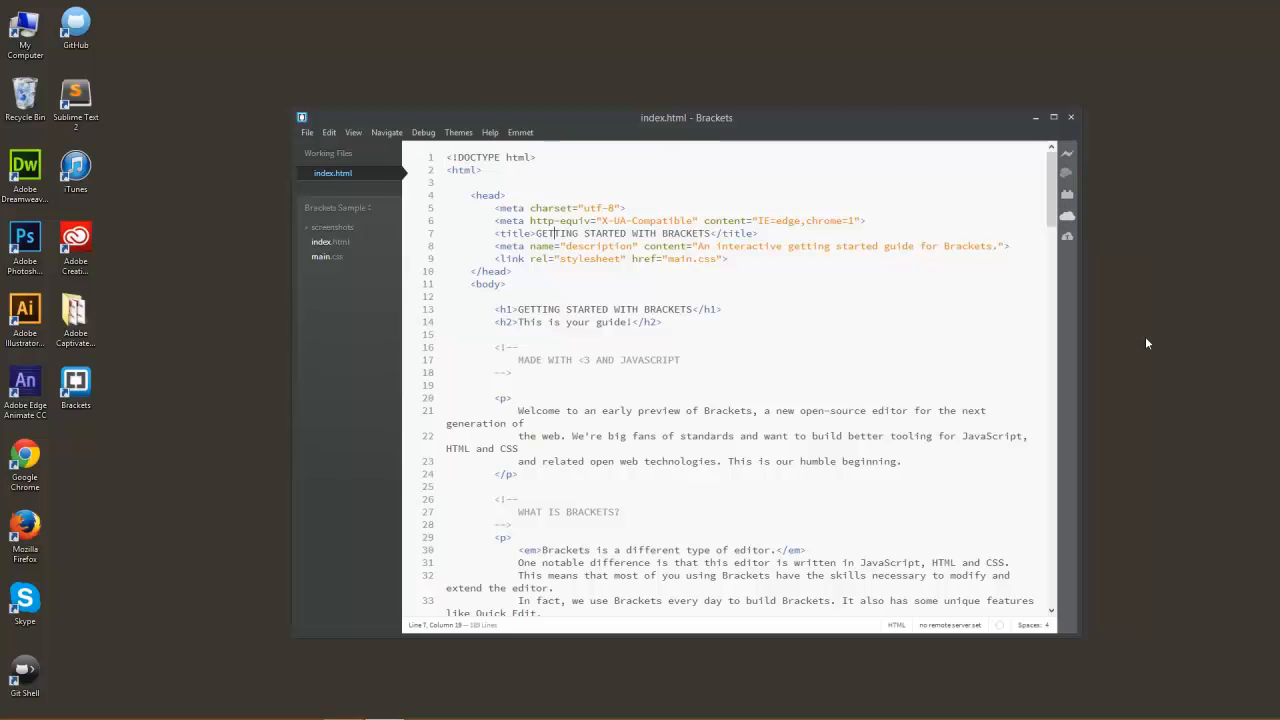
mouse_move(1072, 160)
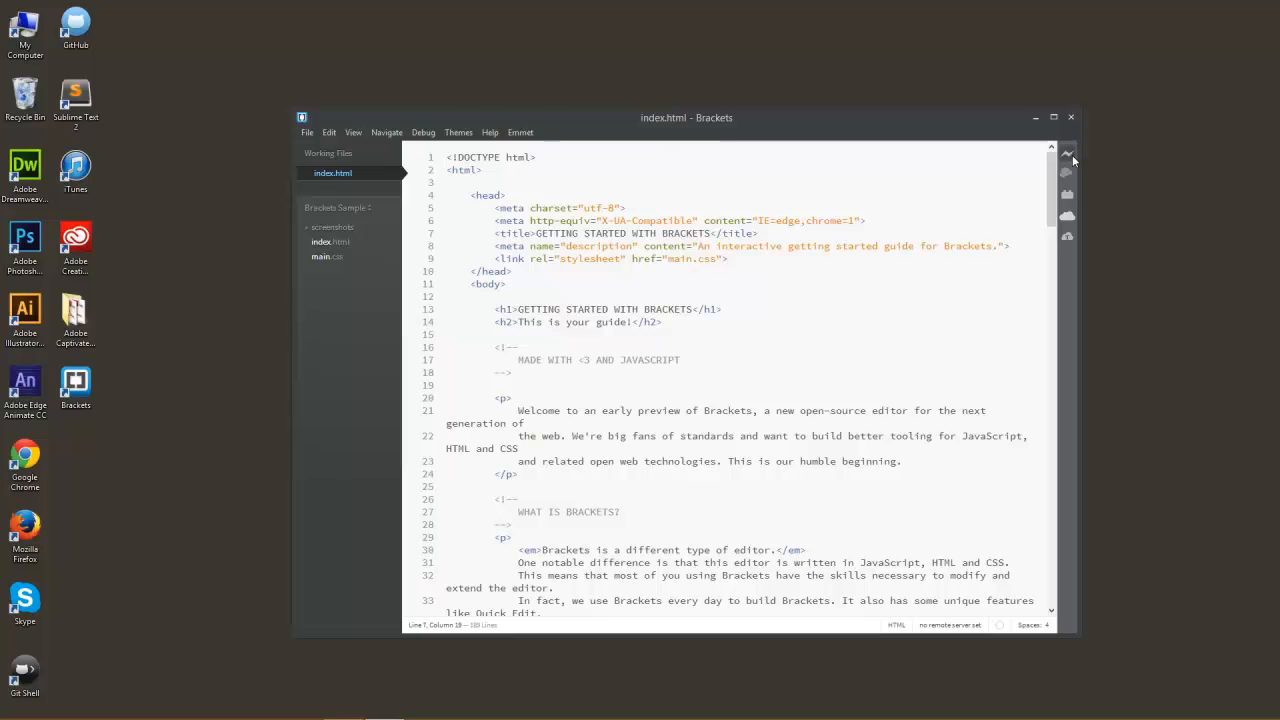
mouse_move(1068, 156)
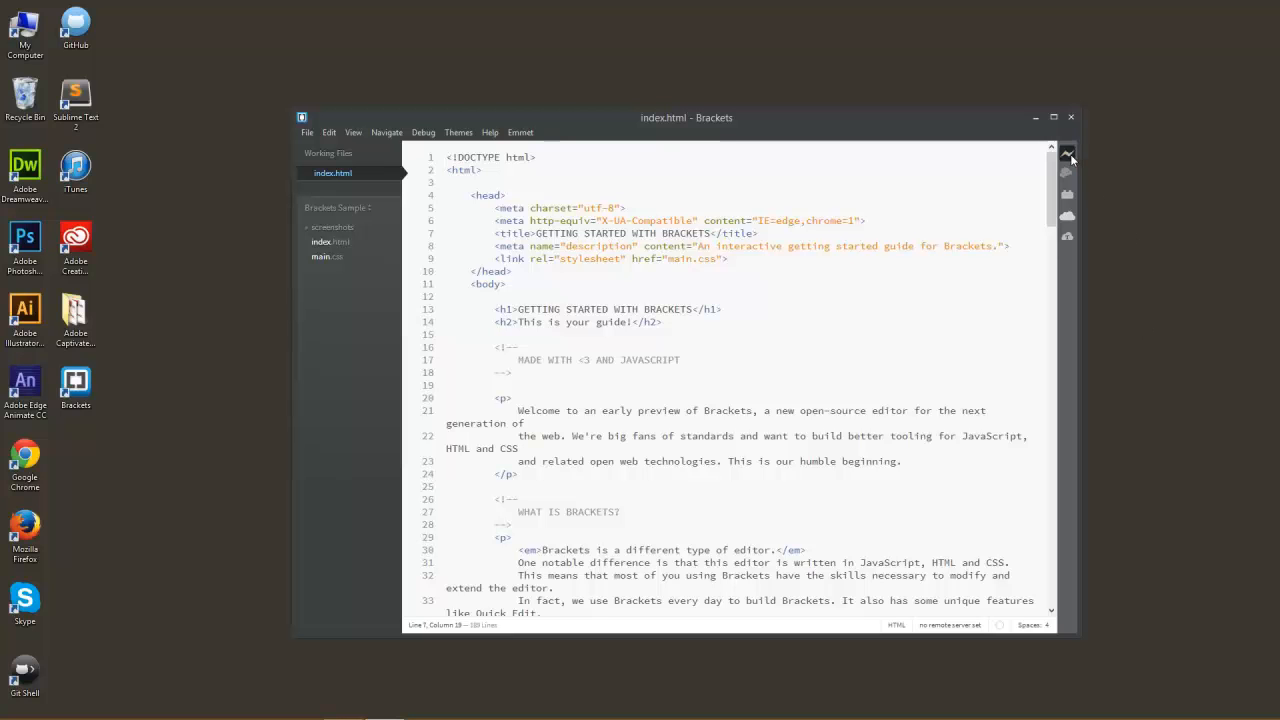
Start Live Preview of index.html in the browser from the lightning toolbar icon
left_click(1068, 152)
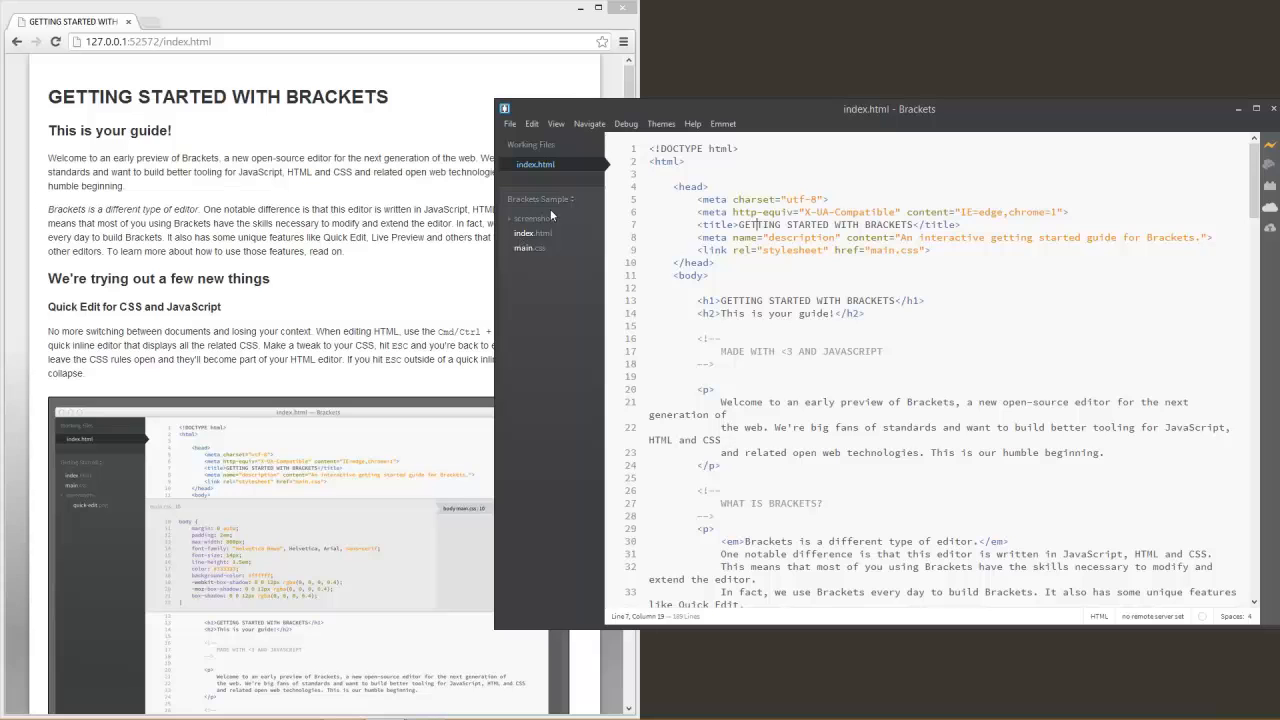
mouse_move(808, 236)
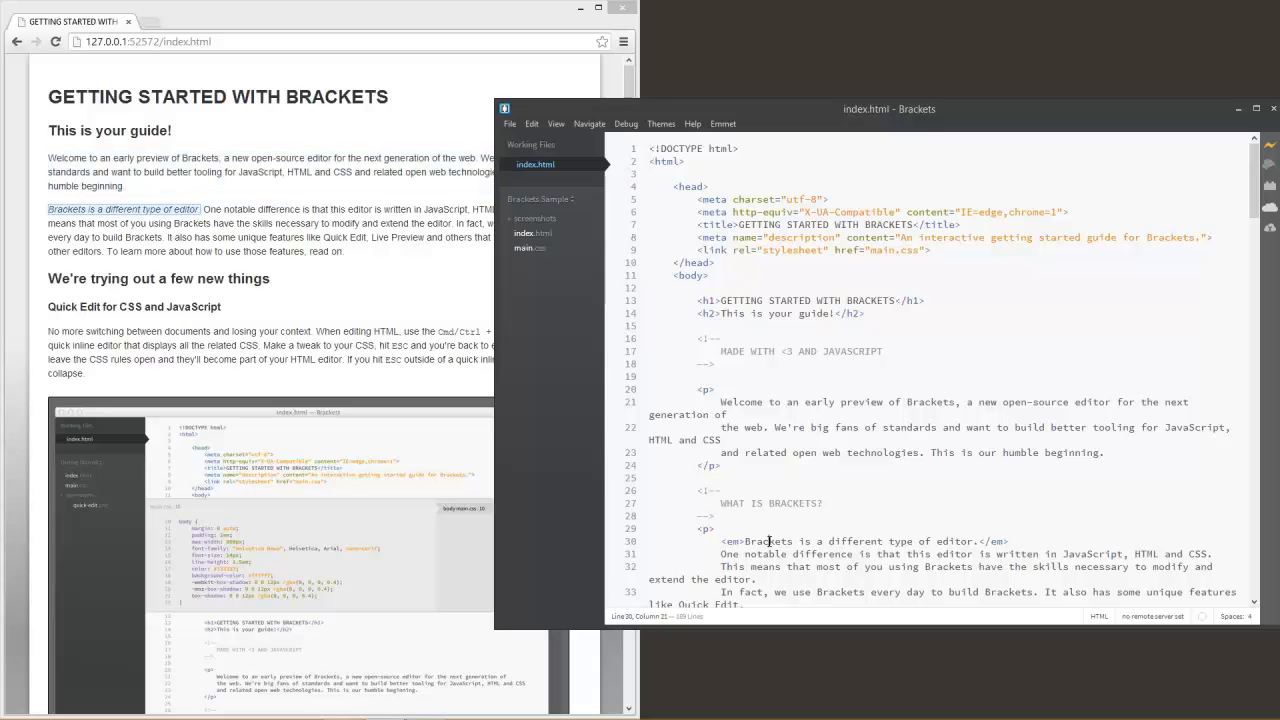
mouse_move(714, 528)
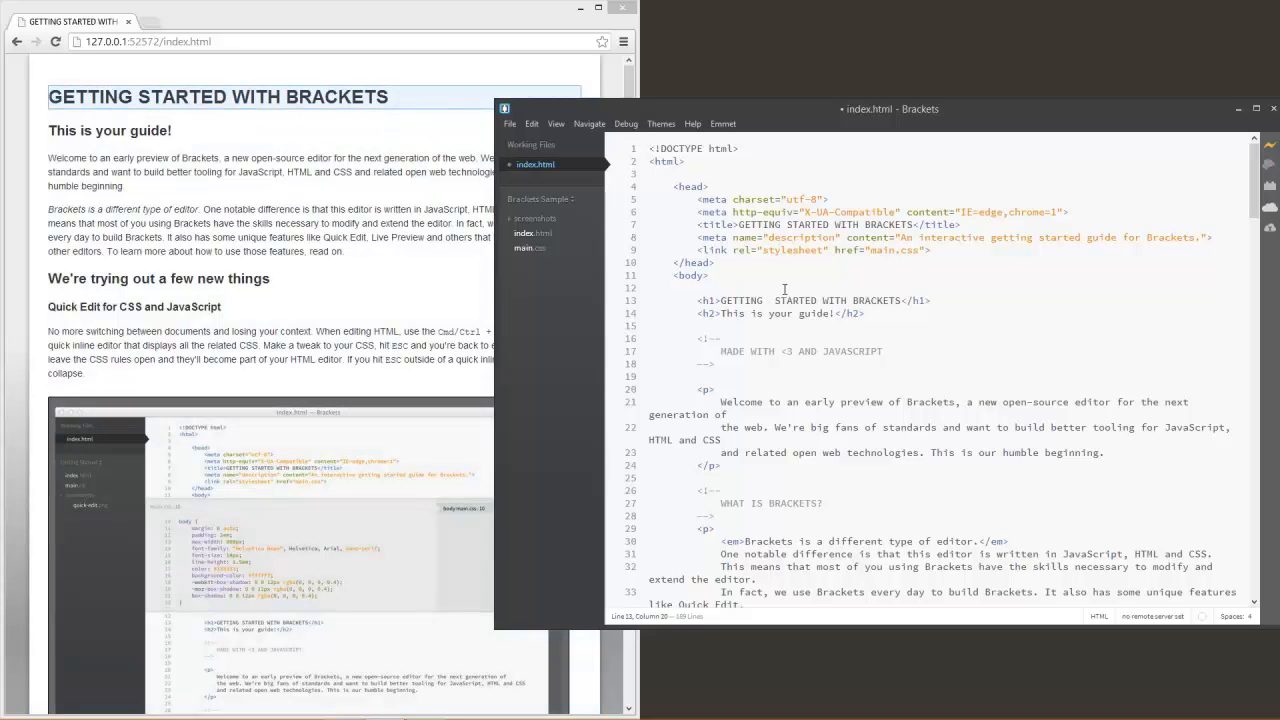
Add 'as we type things change in real time' into the h1 heading, watching the preview update live
type("as")
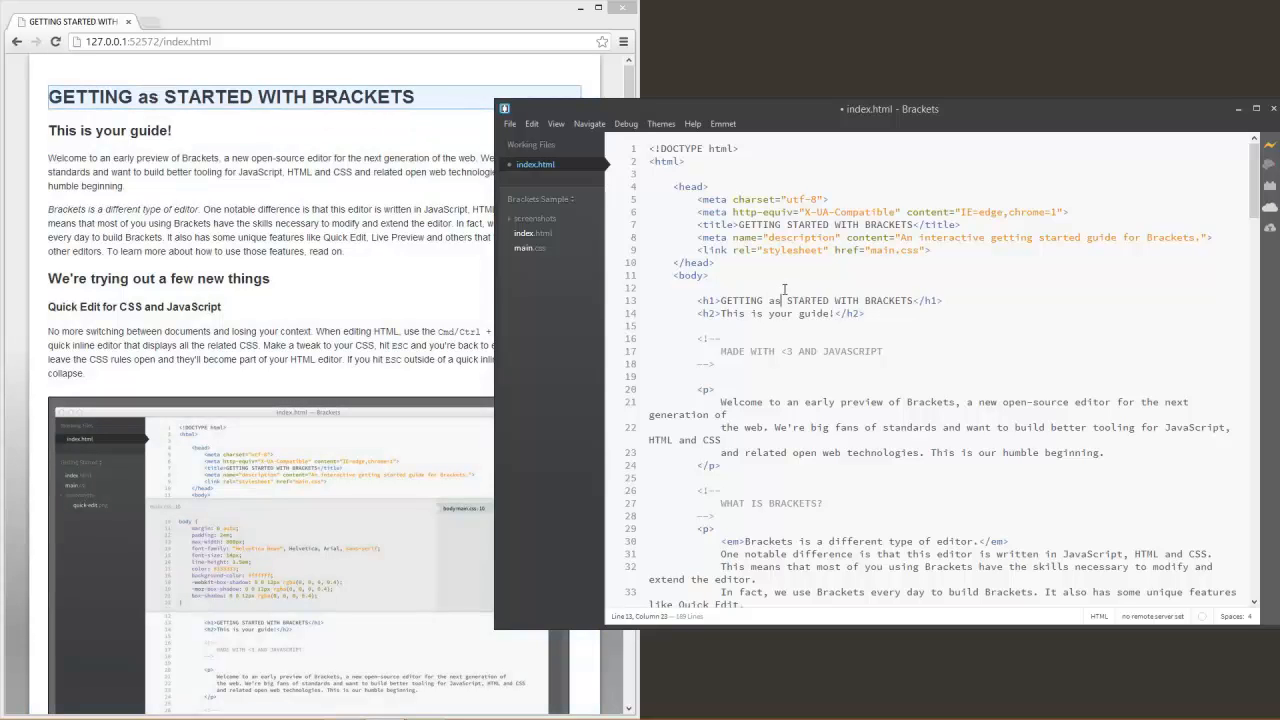
type("we type things change")
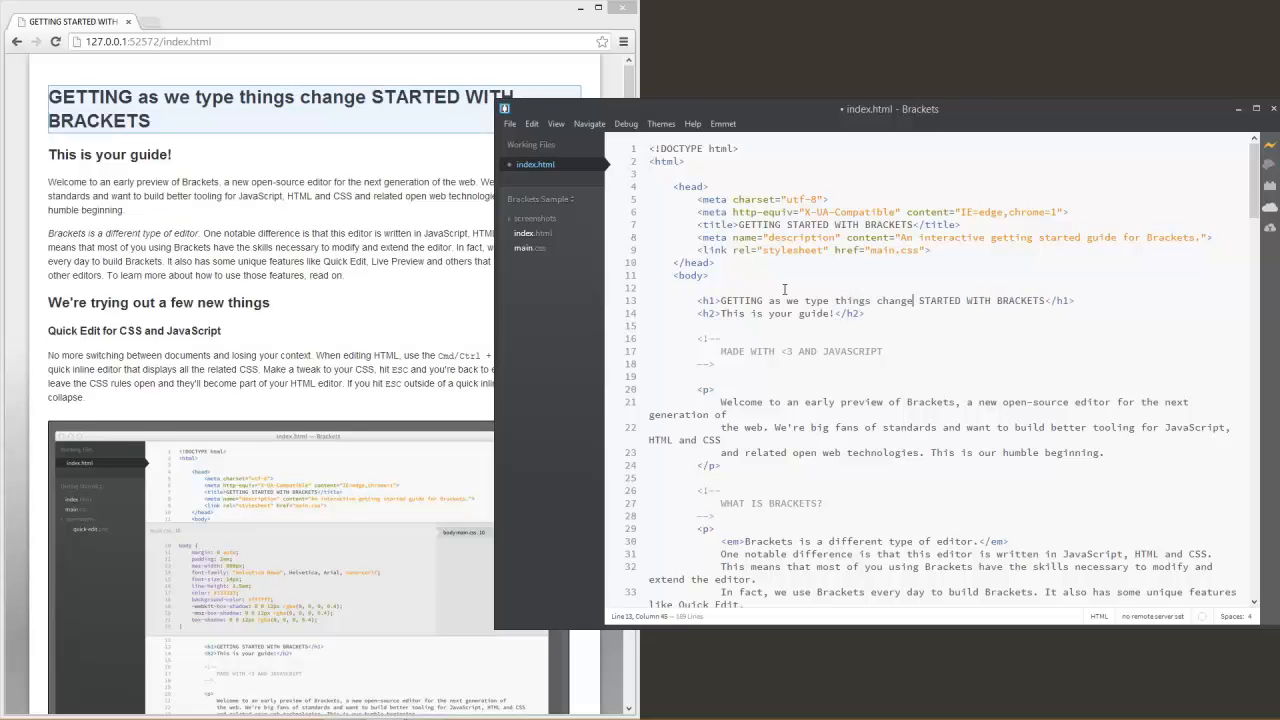
type("in real time")
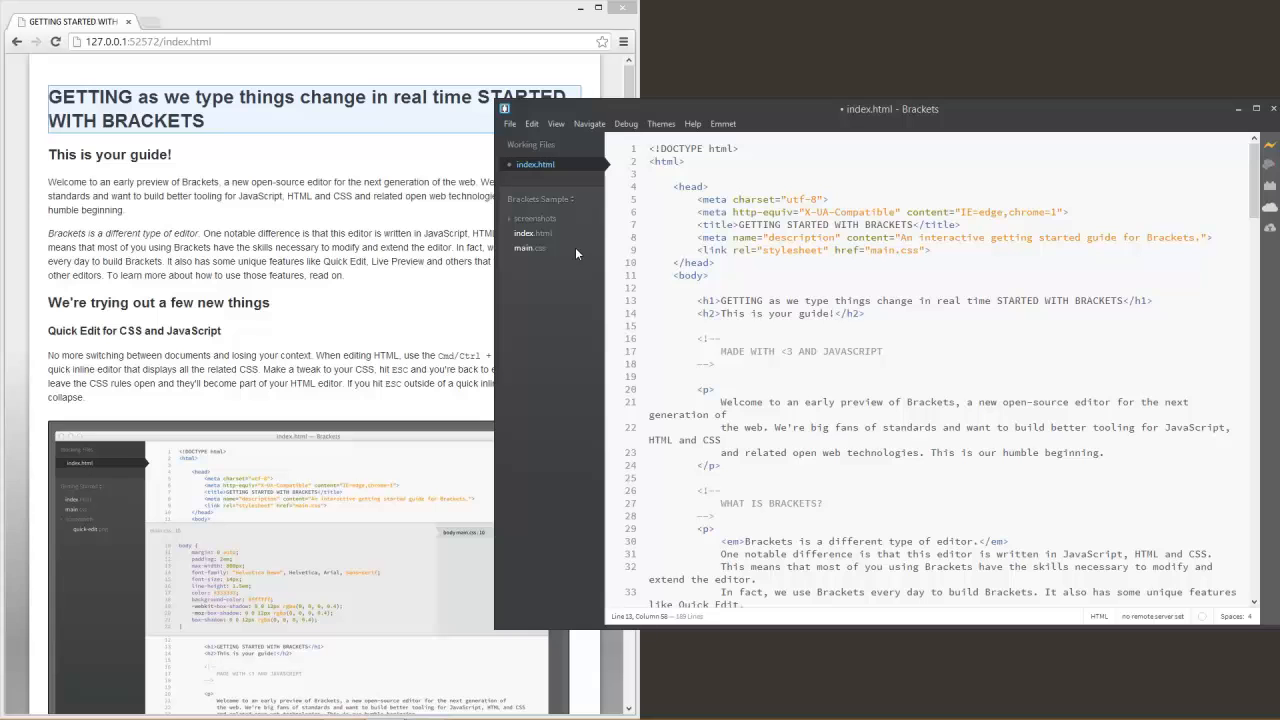
left_click(528, 248)
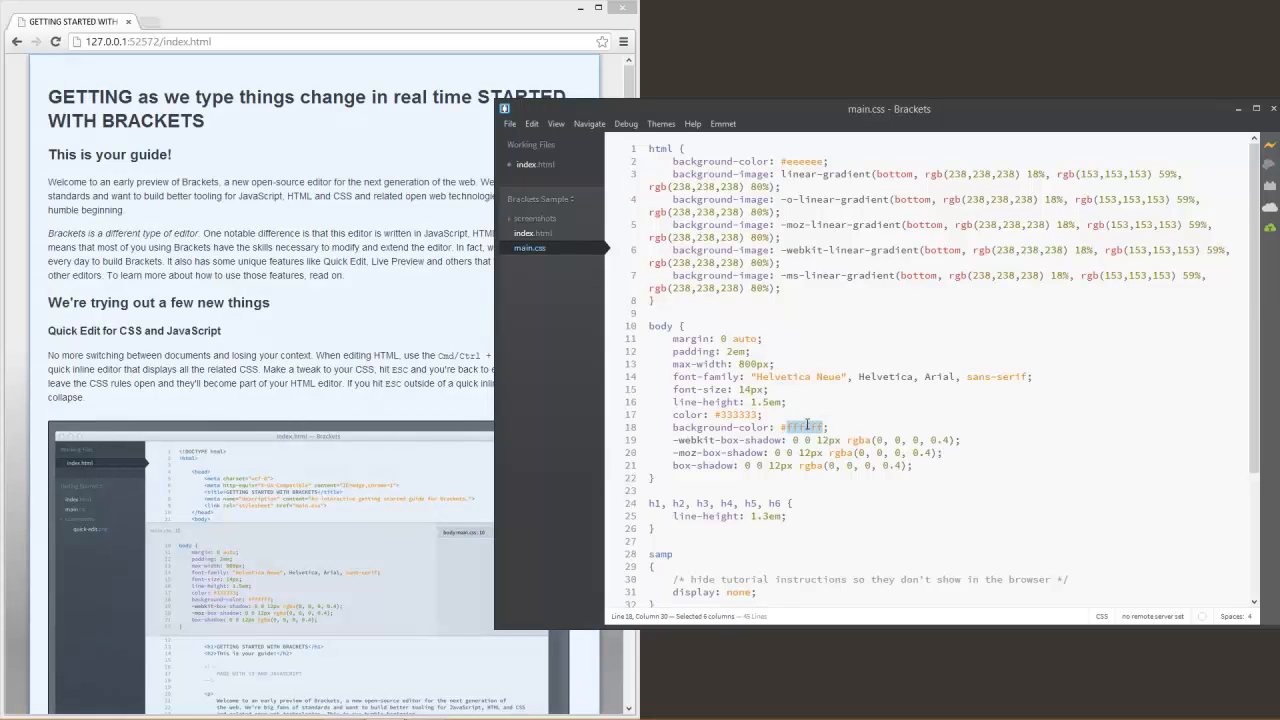
Set the body background colour to #999 in main.css and minimise the preview browser
type("#999")
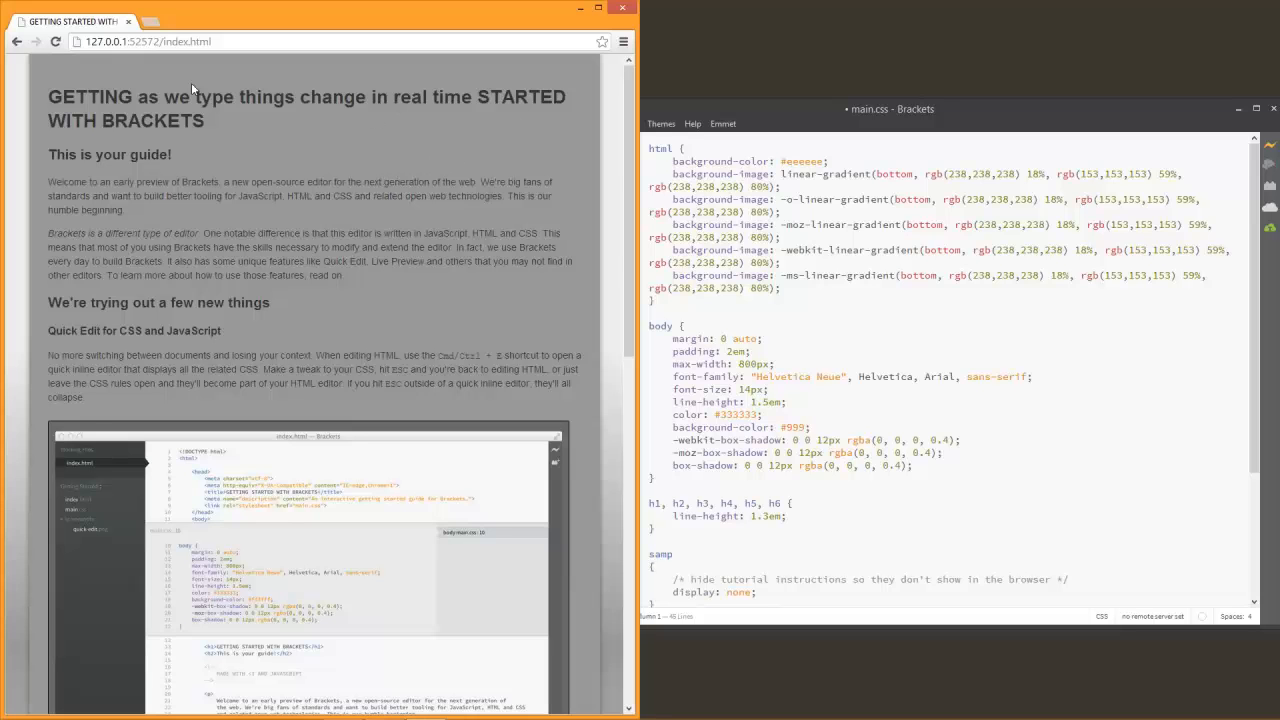
mouse_move(594, 136)
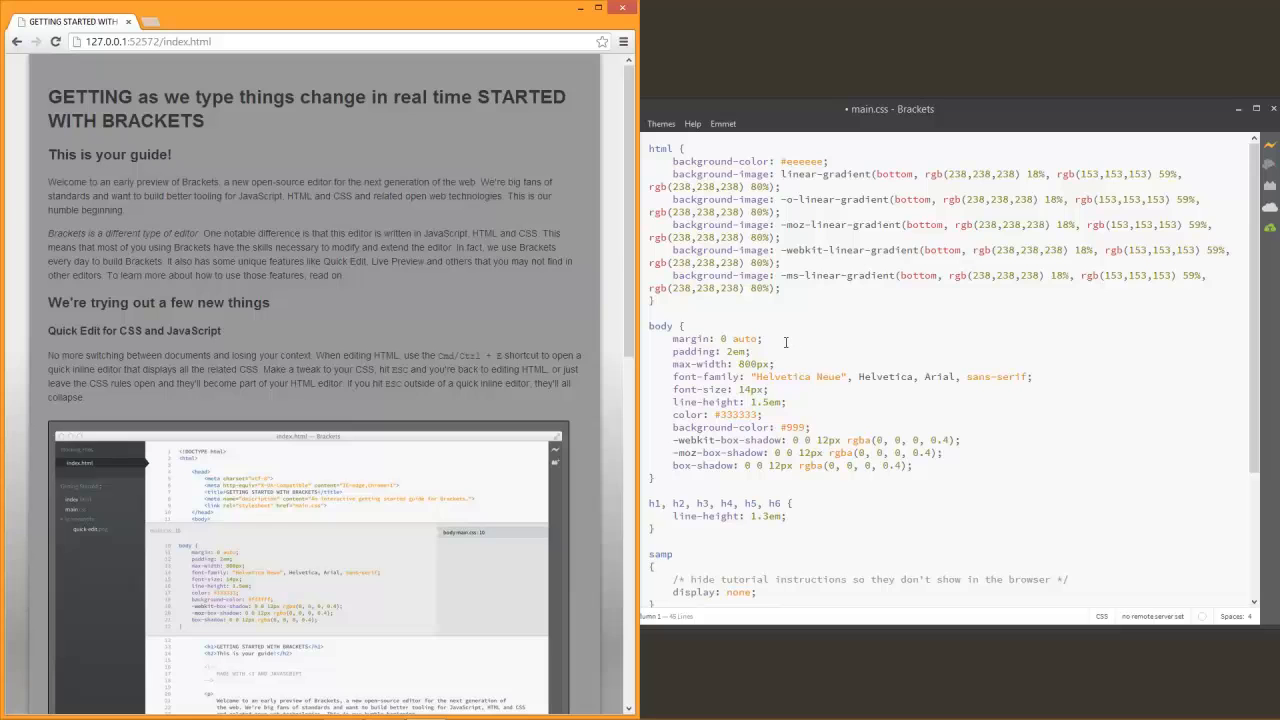
mouse_move(736, 310)
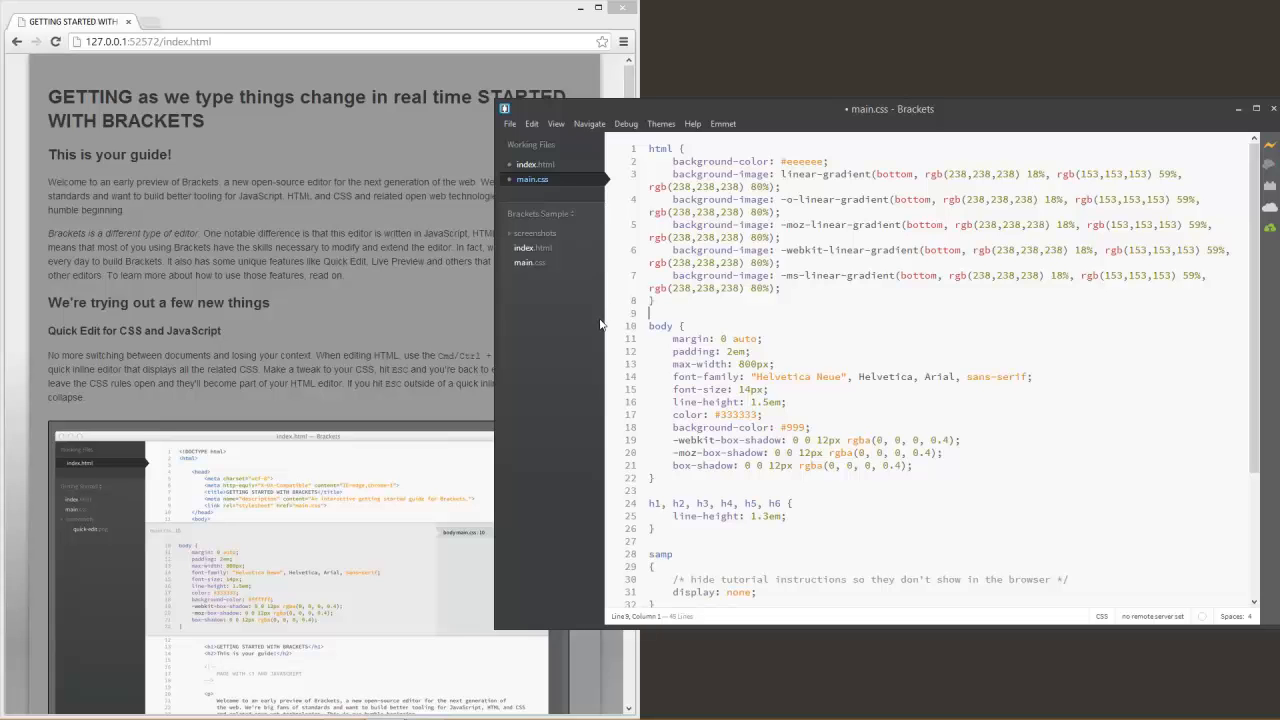
mouse_move(612, 312)
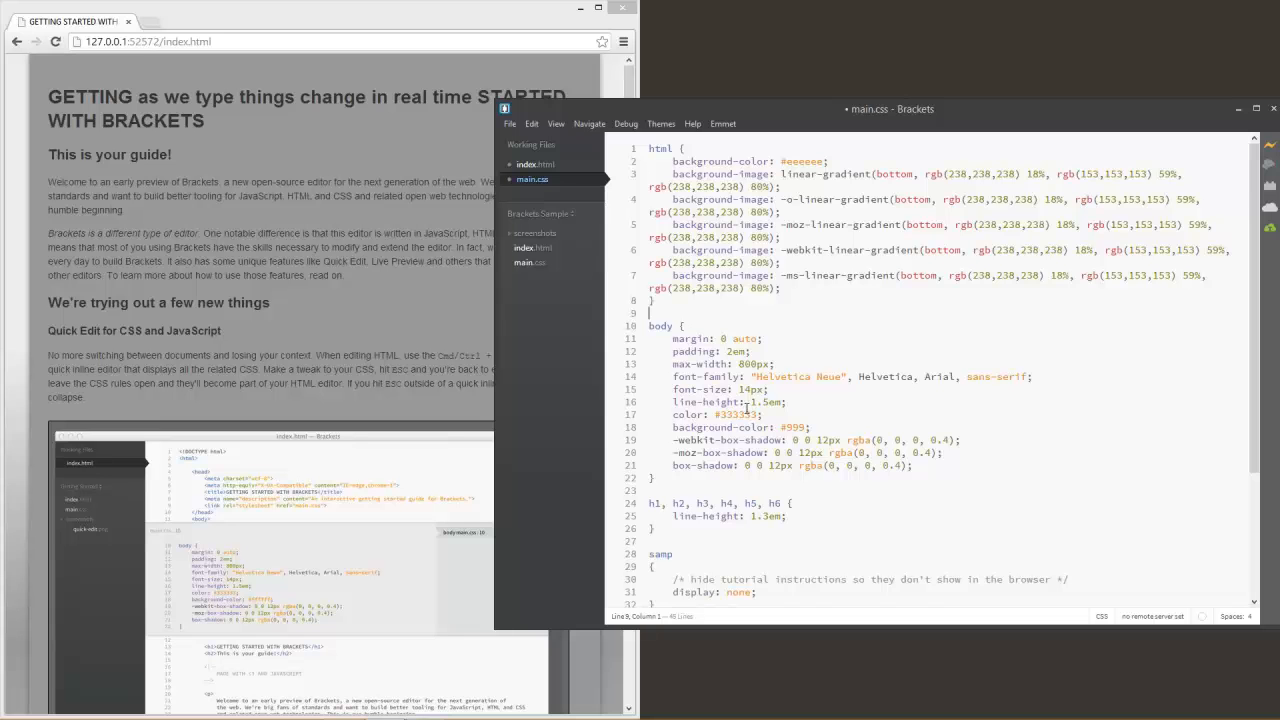
scroll("down", 3)
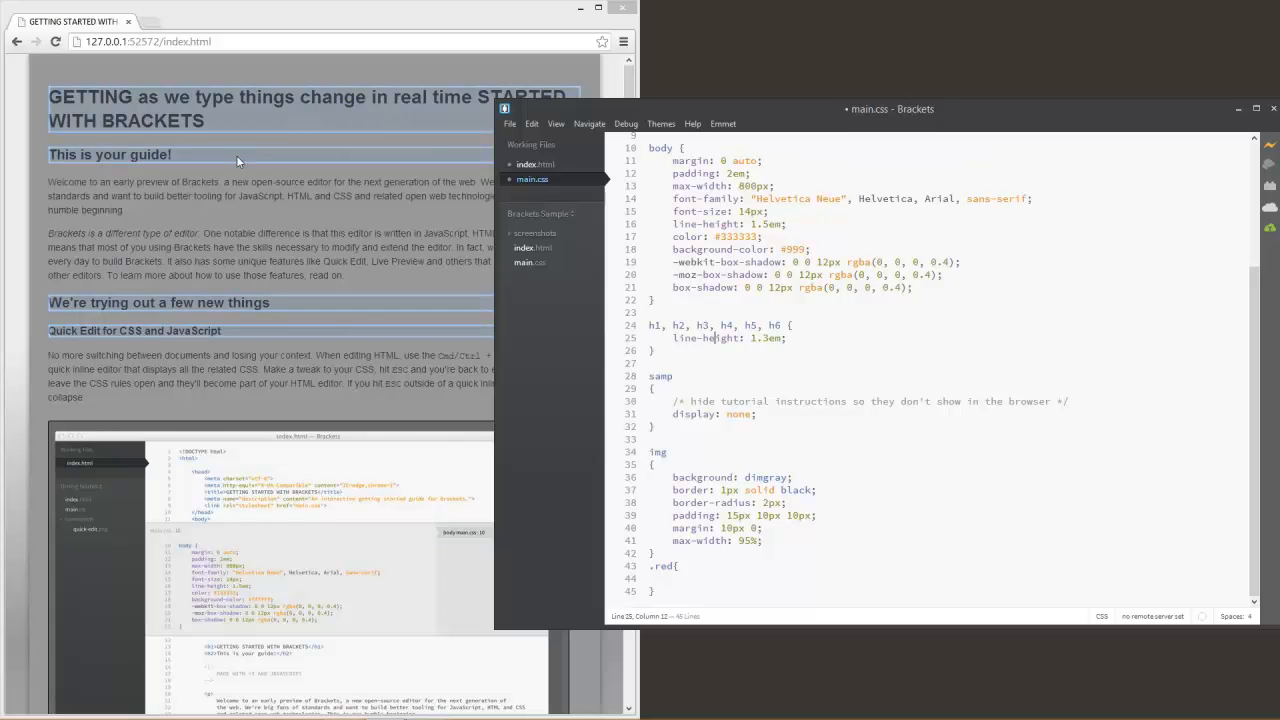
left_click(676, 566)
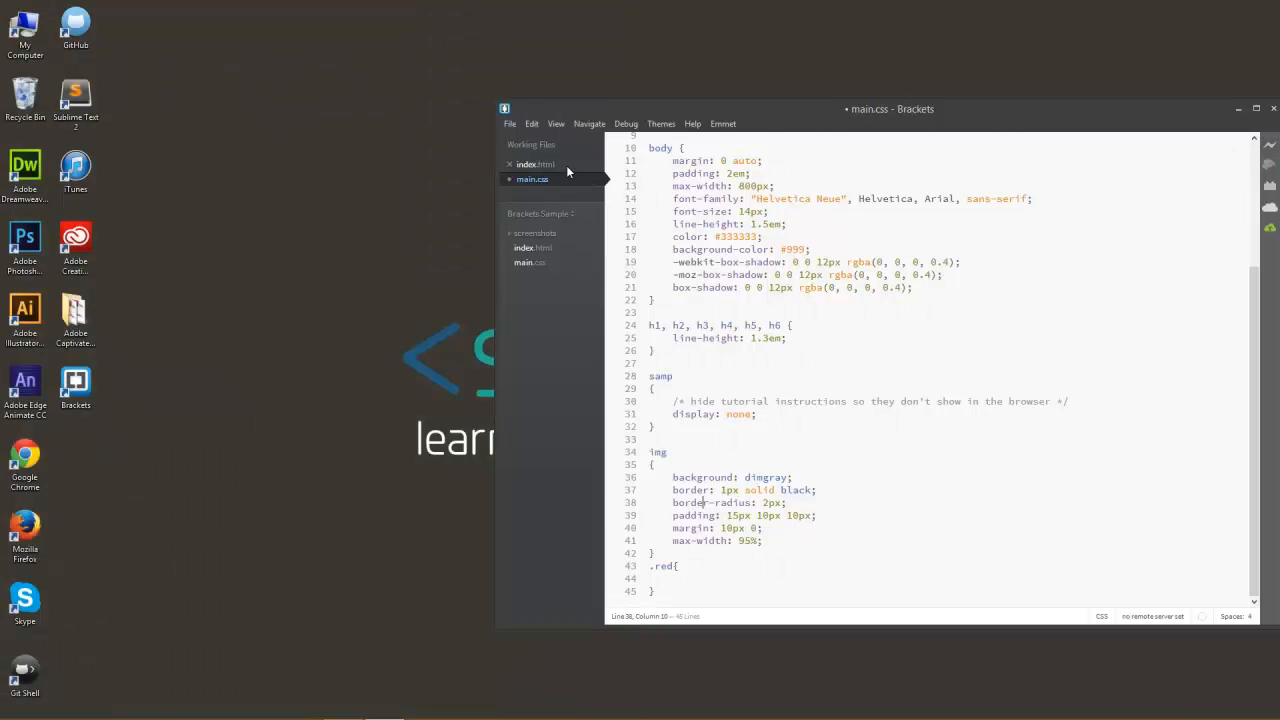
Quick Edit the p class="red" paragraph in index.html and start a new .red{ rule in main.css
left_click(534, 164)
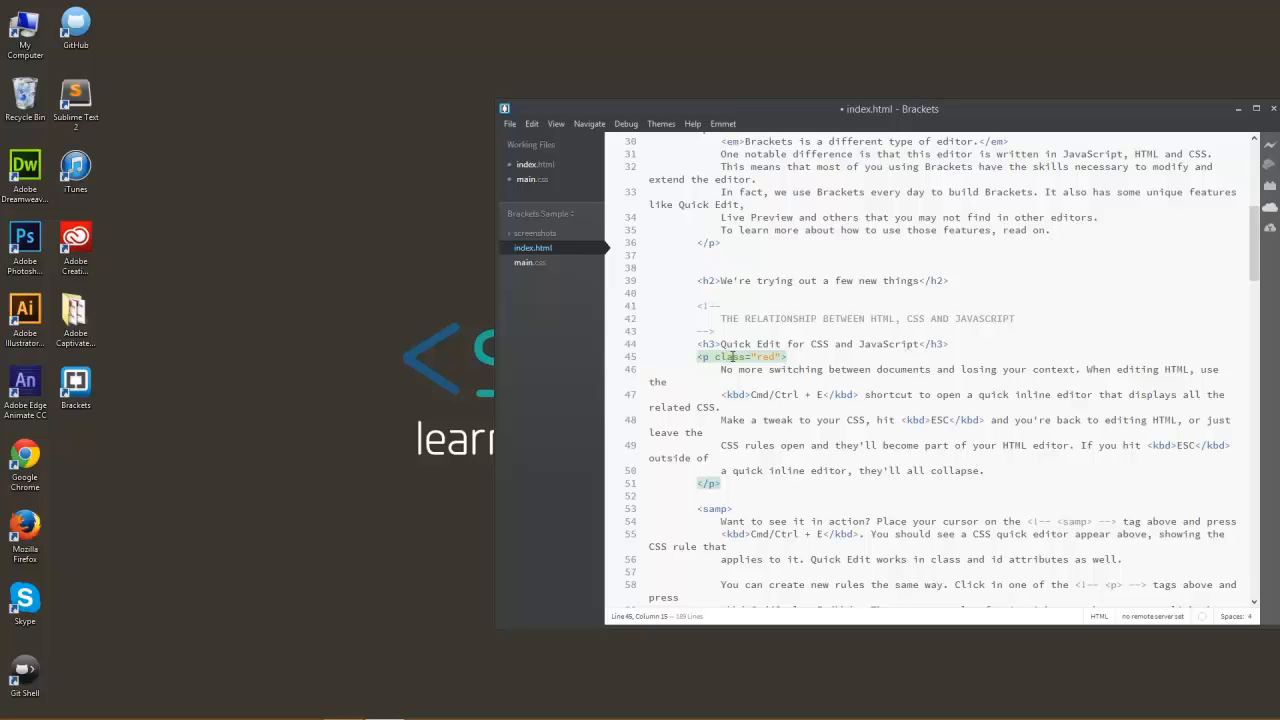
right_click(732, 356)
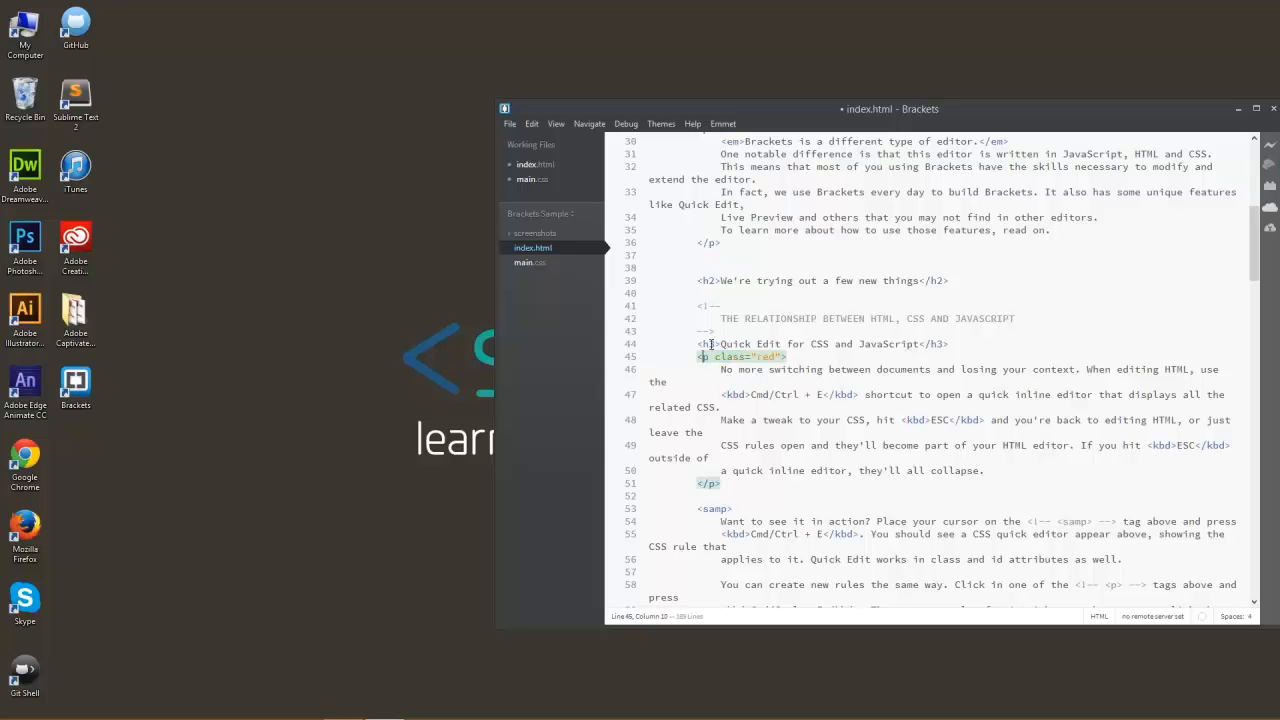
right_click(730, 356)
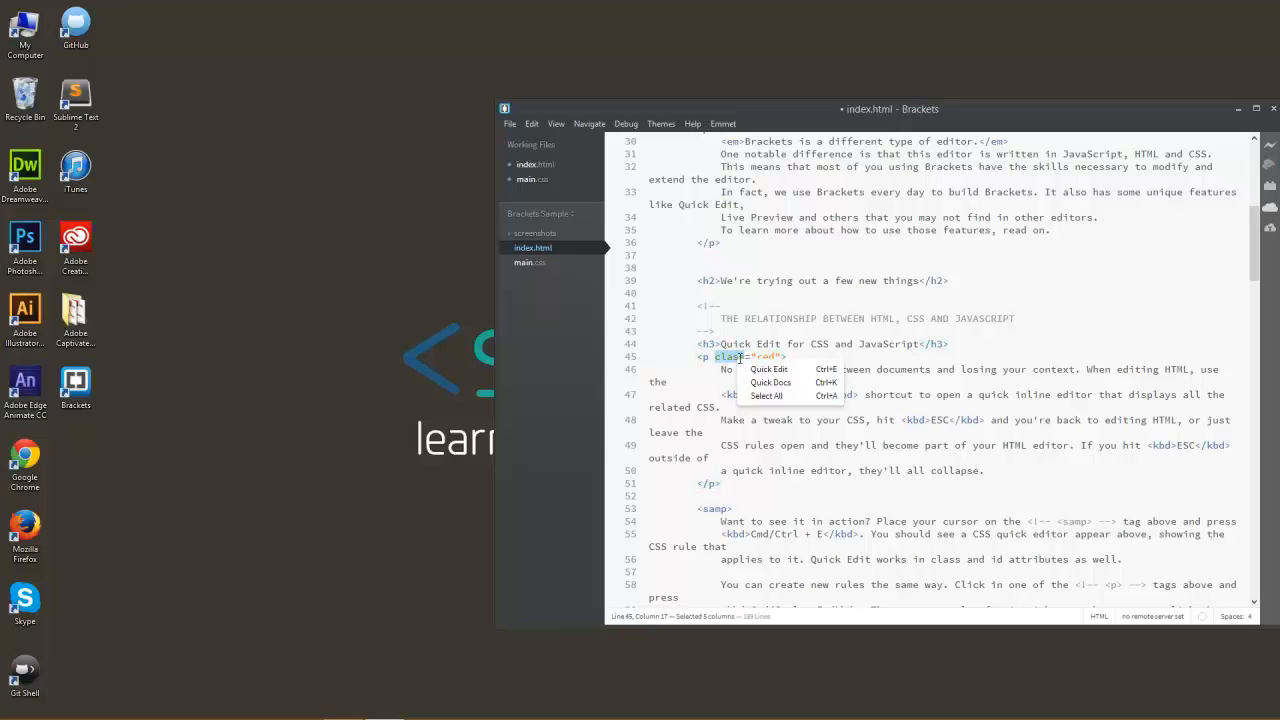
left_click(768, 368)
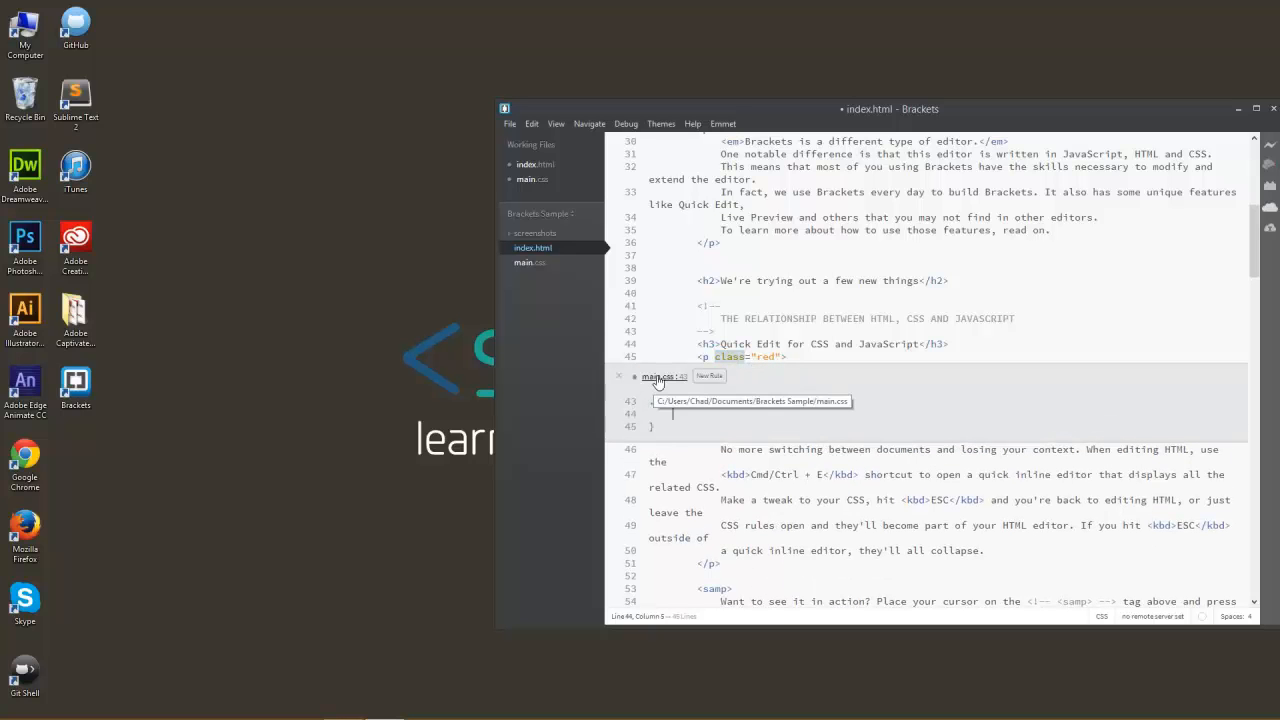
type(".red{")
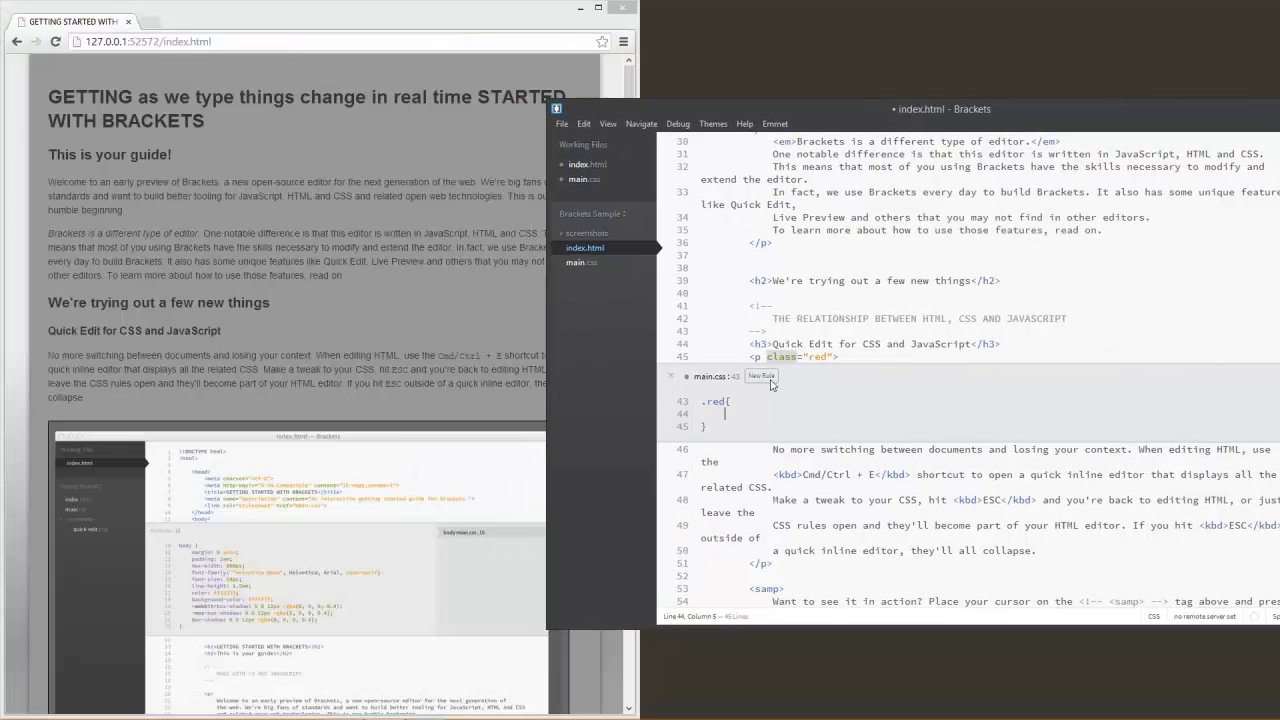
mouse_move(736, 408)
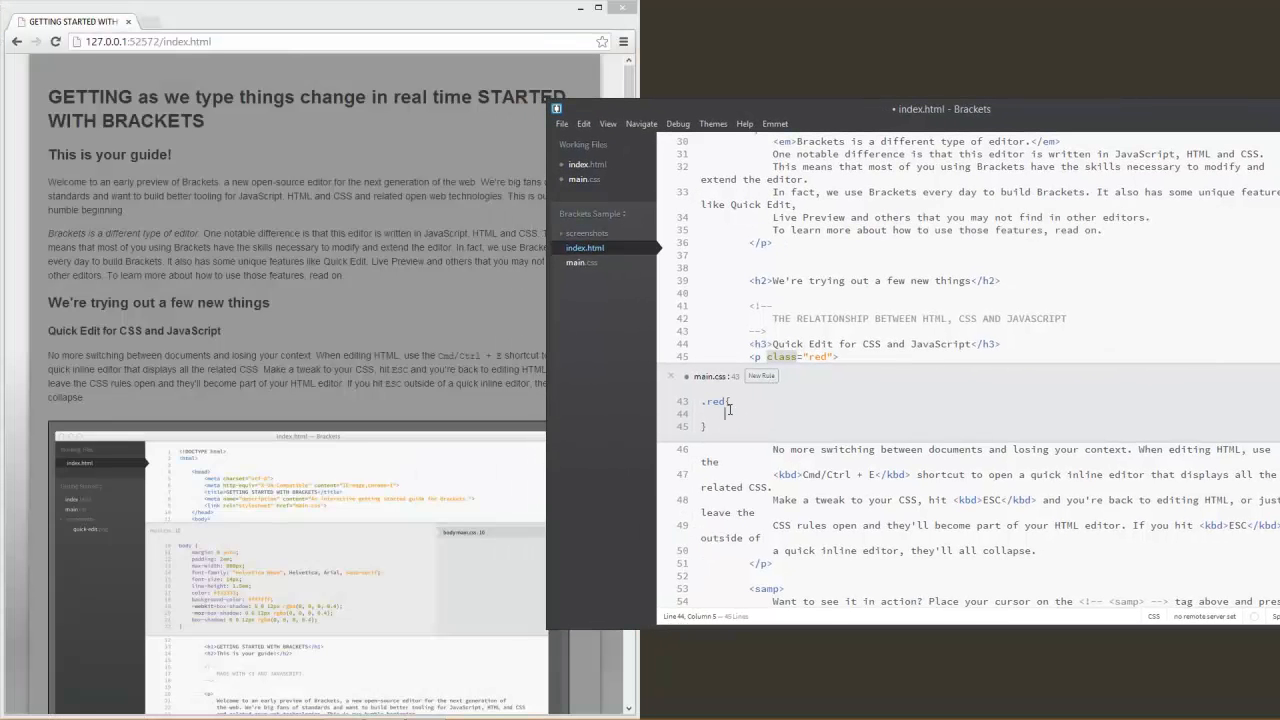
Give the .red rule color:red so the paragraph turns red in the preview
type("color:")
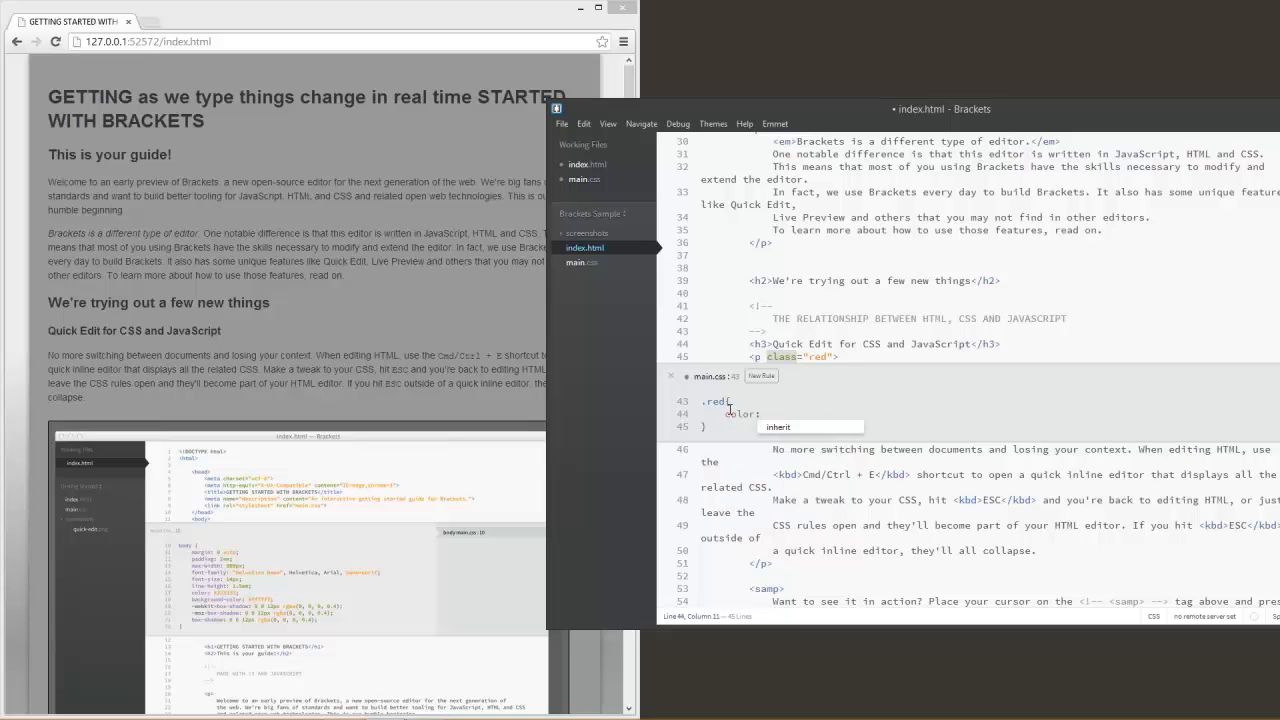
type("red;")
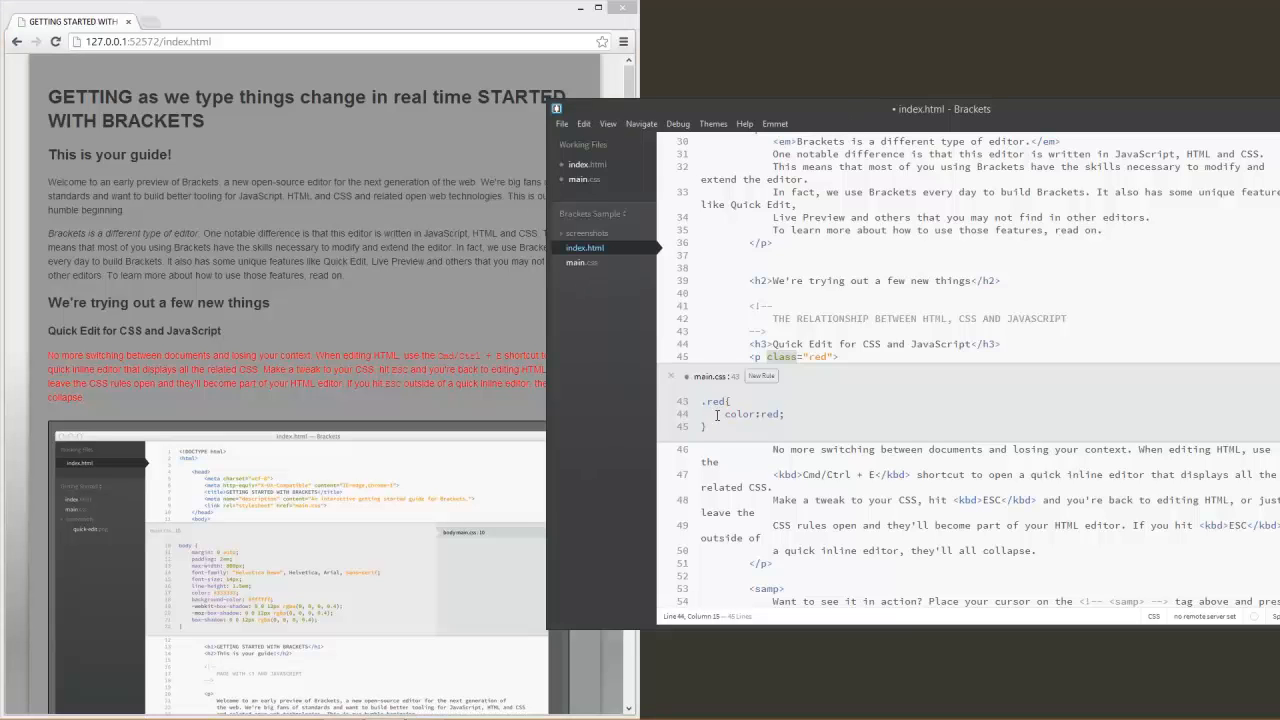
mouse_move(734, 394)
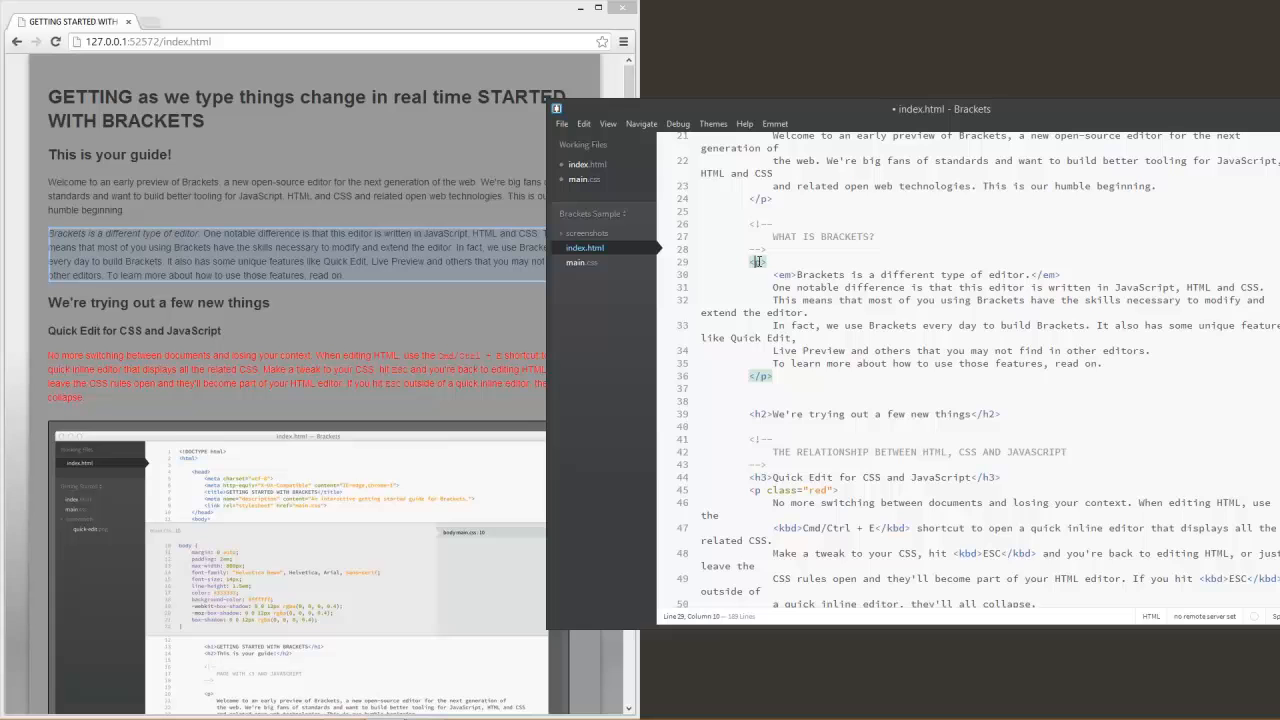
Quick Edit a <p> tag and create a new CSS rule for paragraphs in main.css
right_click(760, 262)
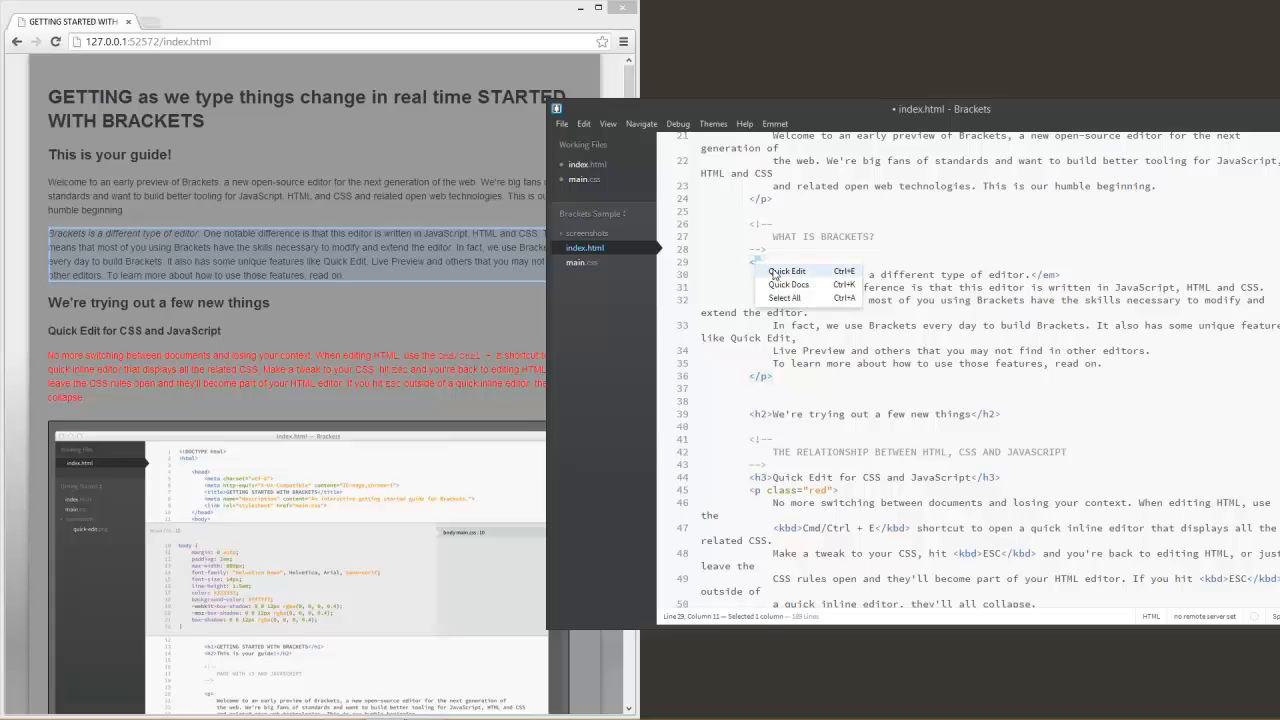
left_click(788, 272)
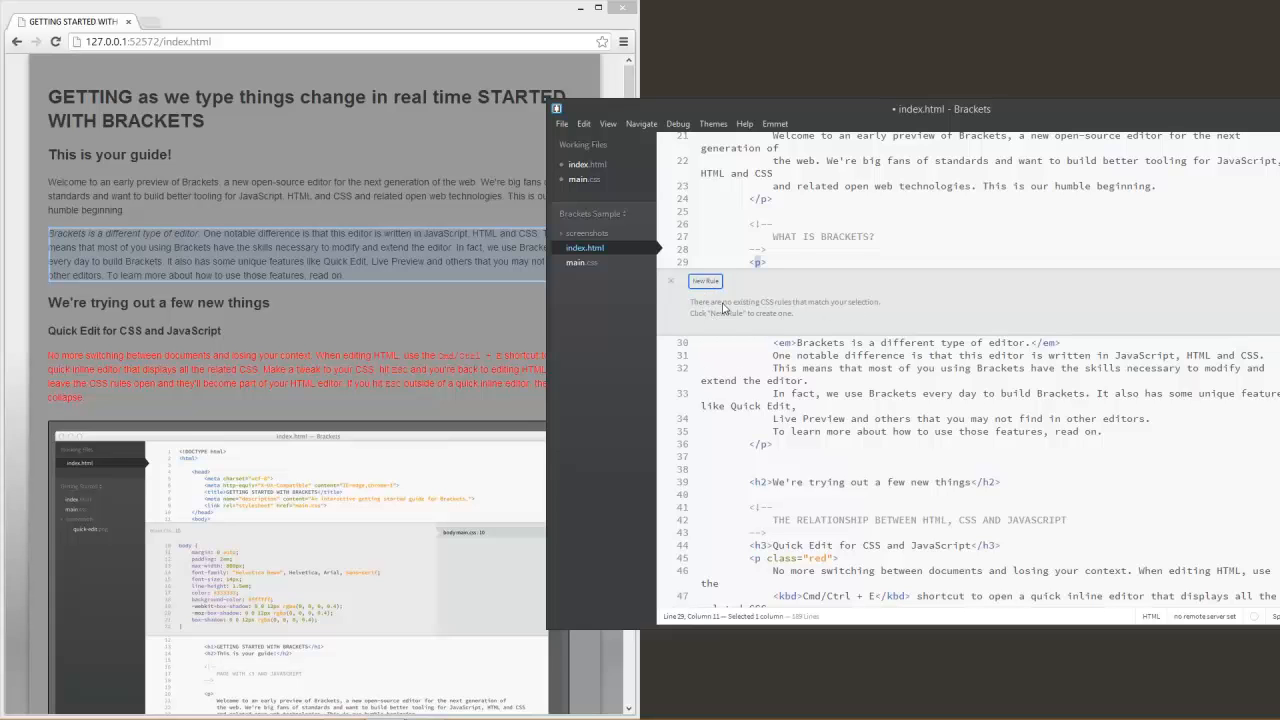
left_click(704, 280)
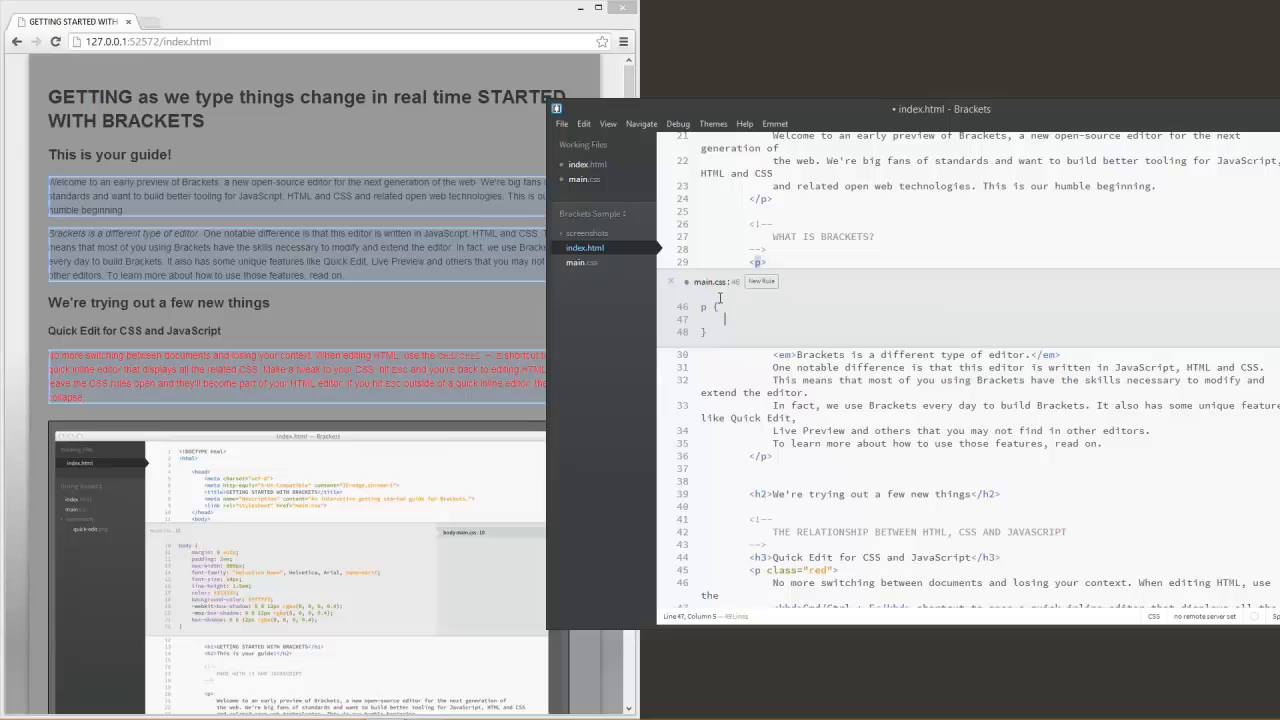
mouse_move(700, 284)
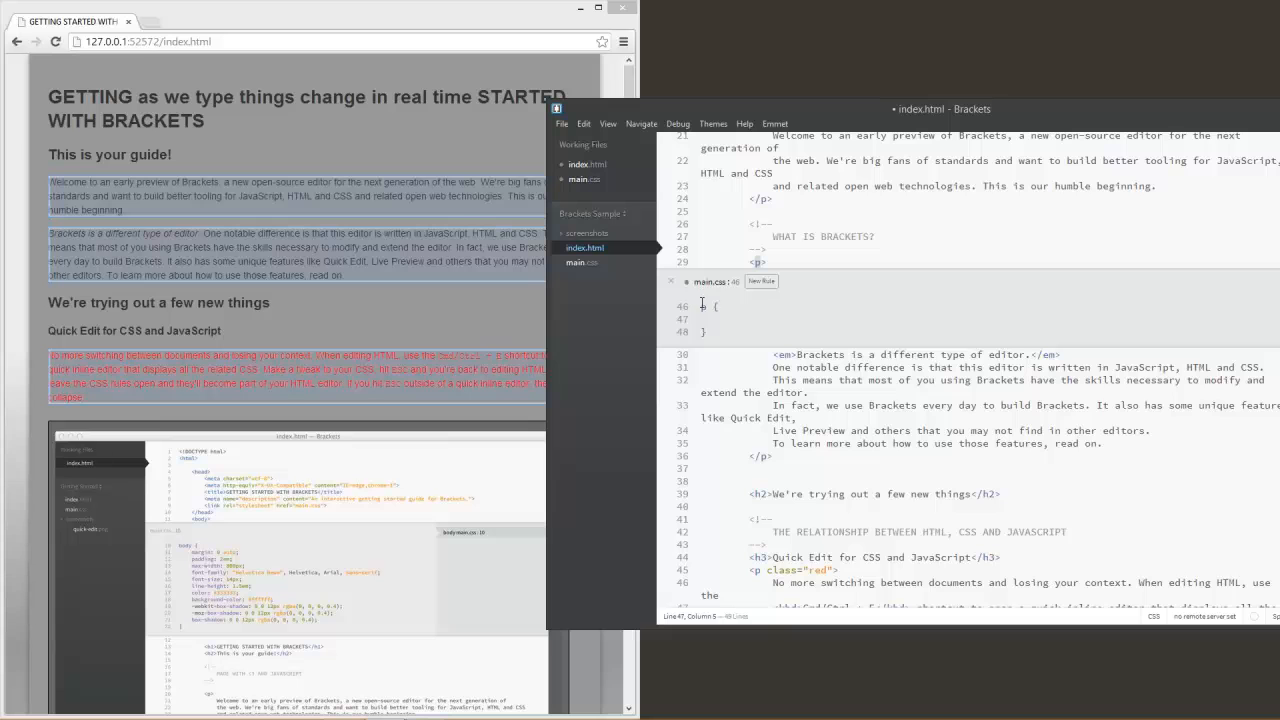
Write the p rule with background-color:#666; after first trying #333
type("p")
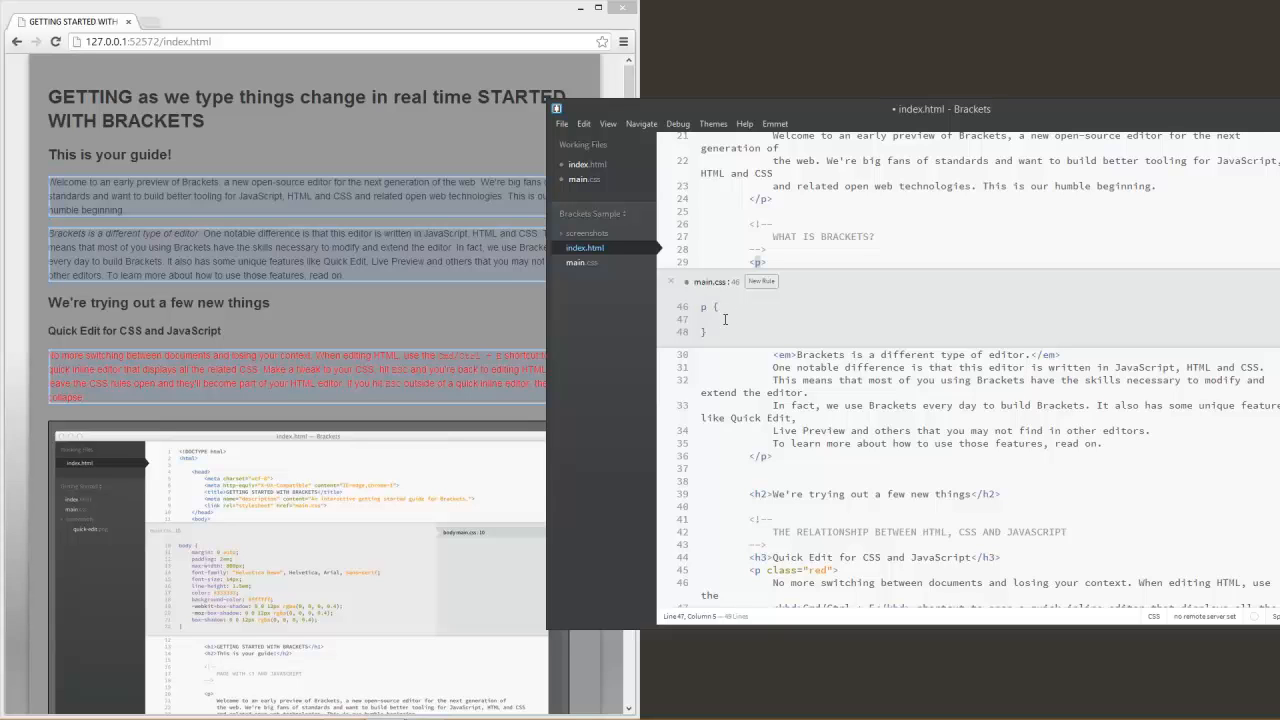
type("br")
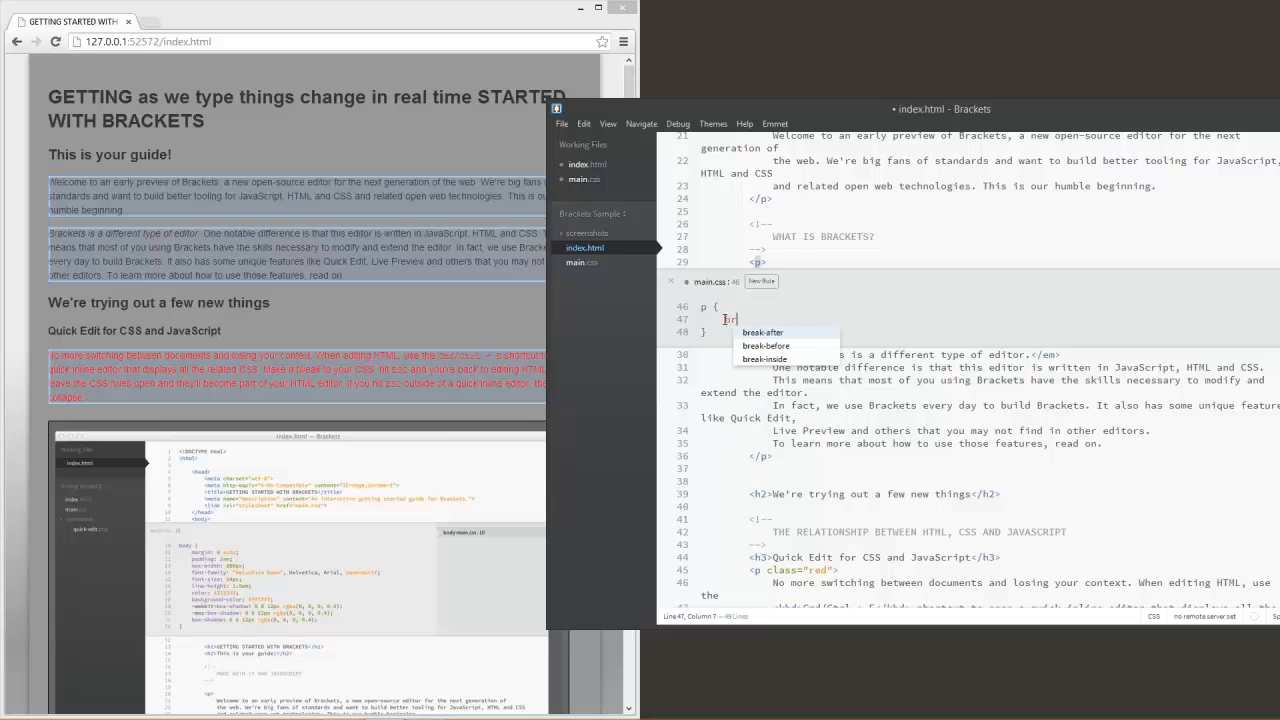
type("a")
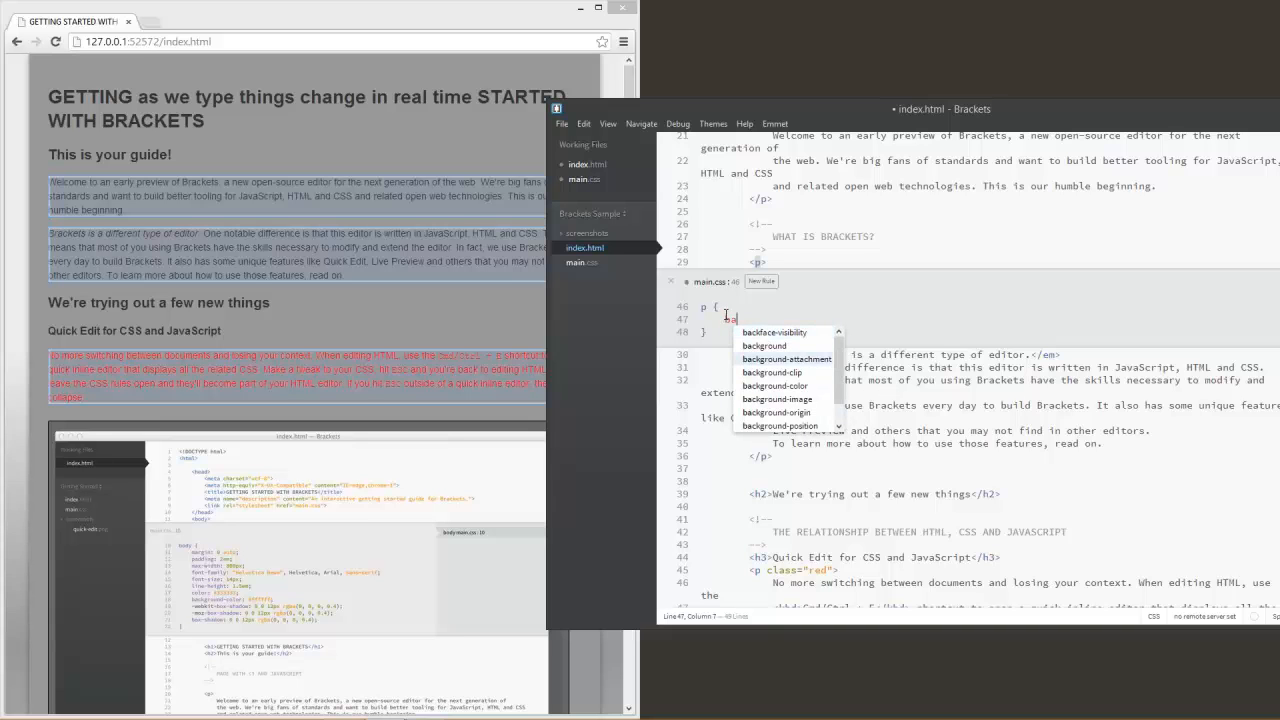
type("background-color:")
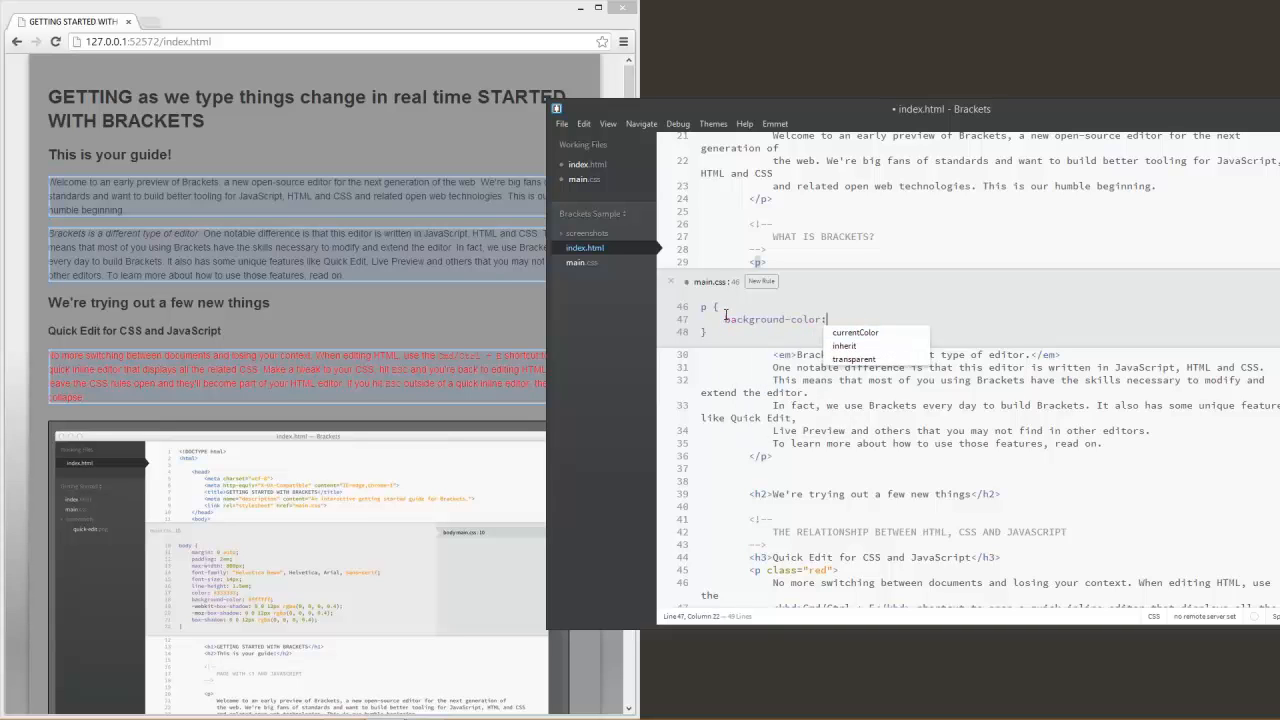
type("#")
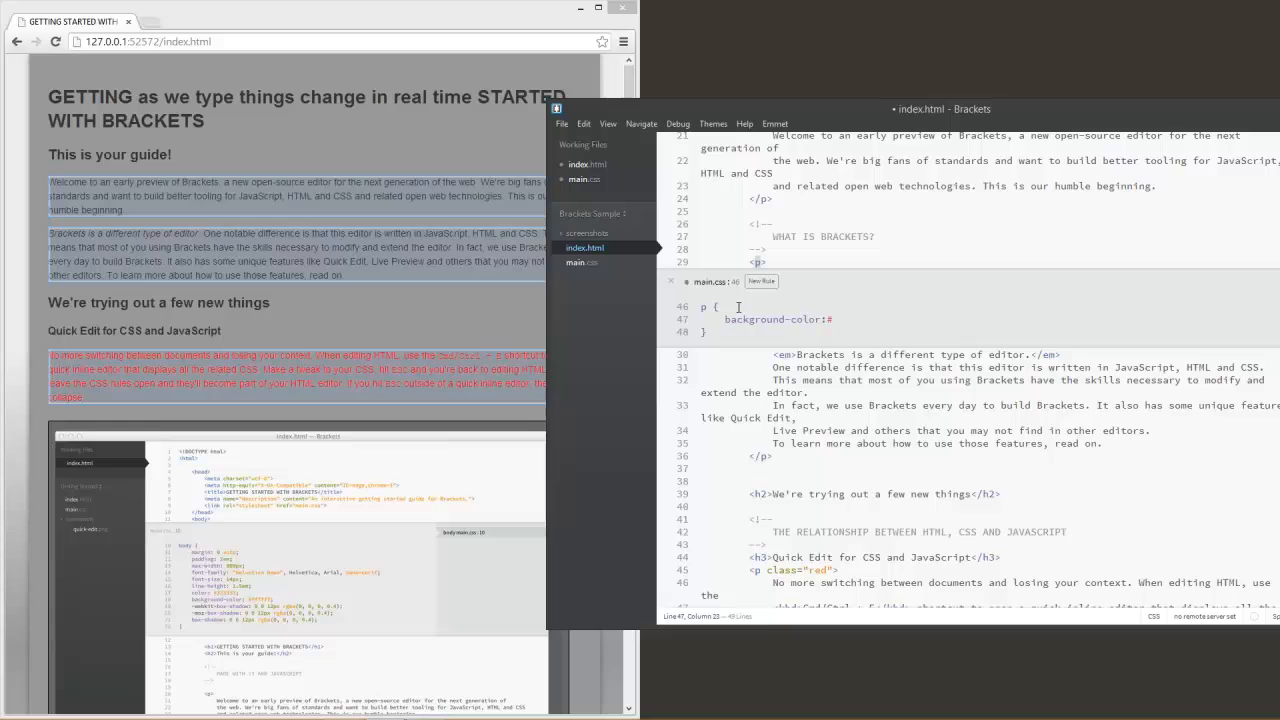
type("#333")
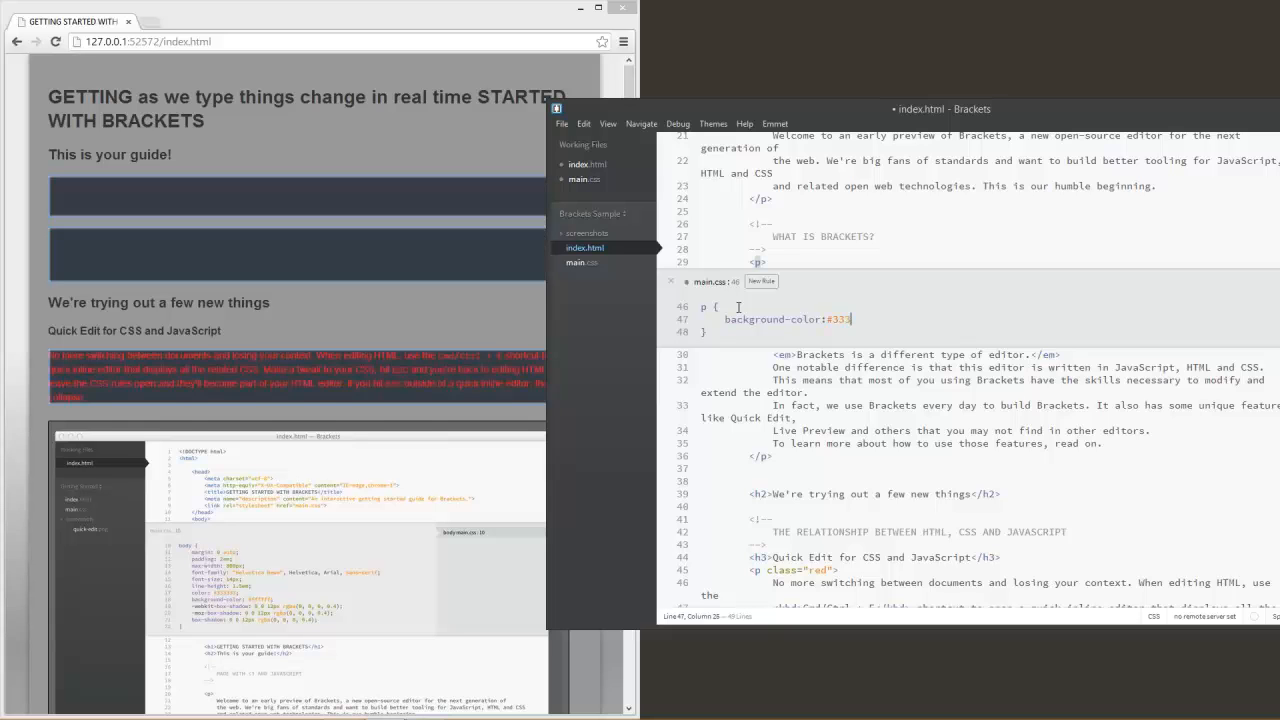
key("BackSpace")
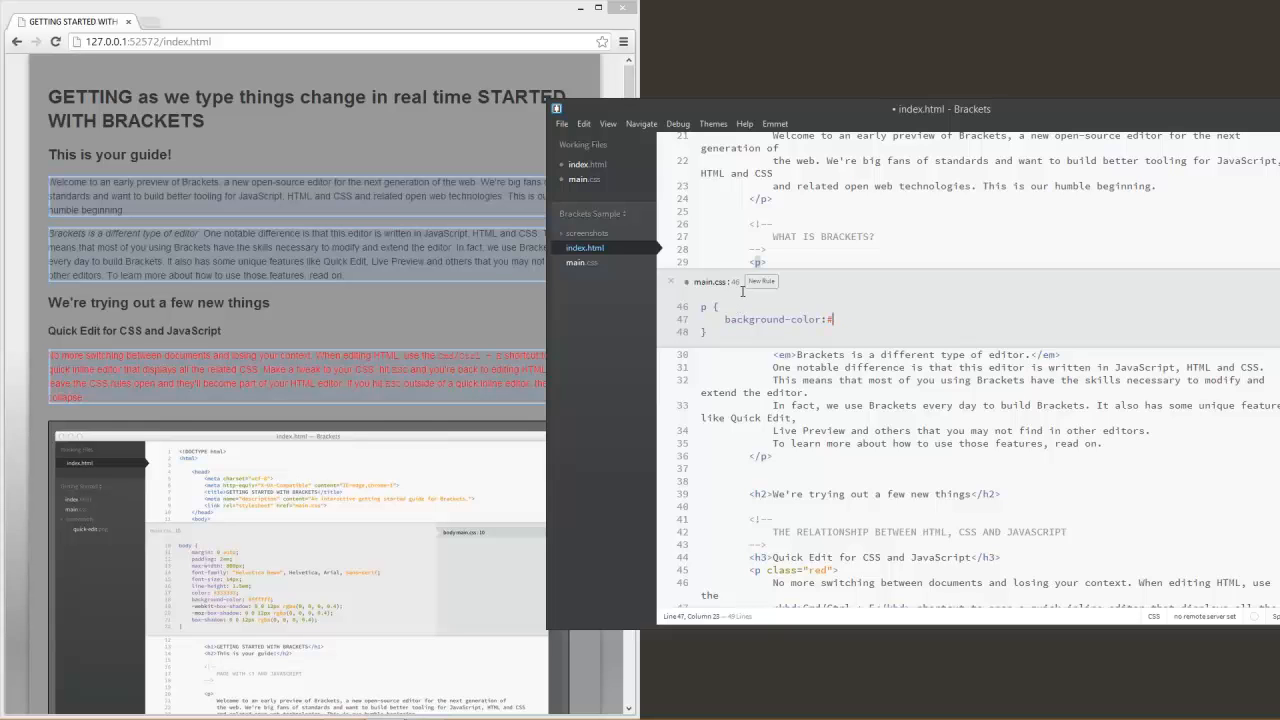
type("666;")
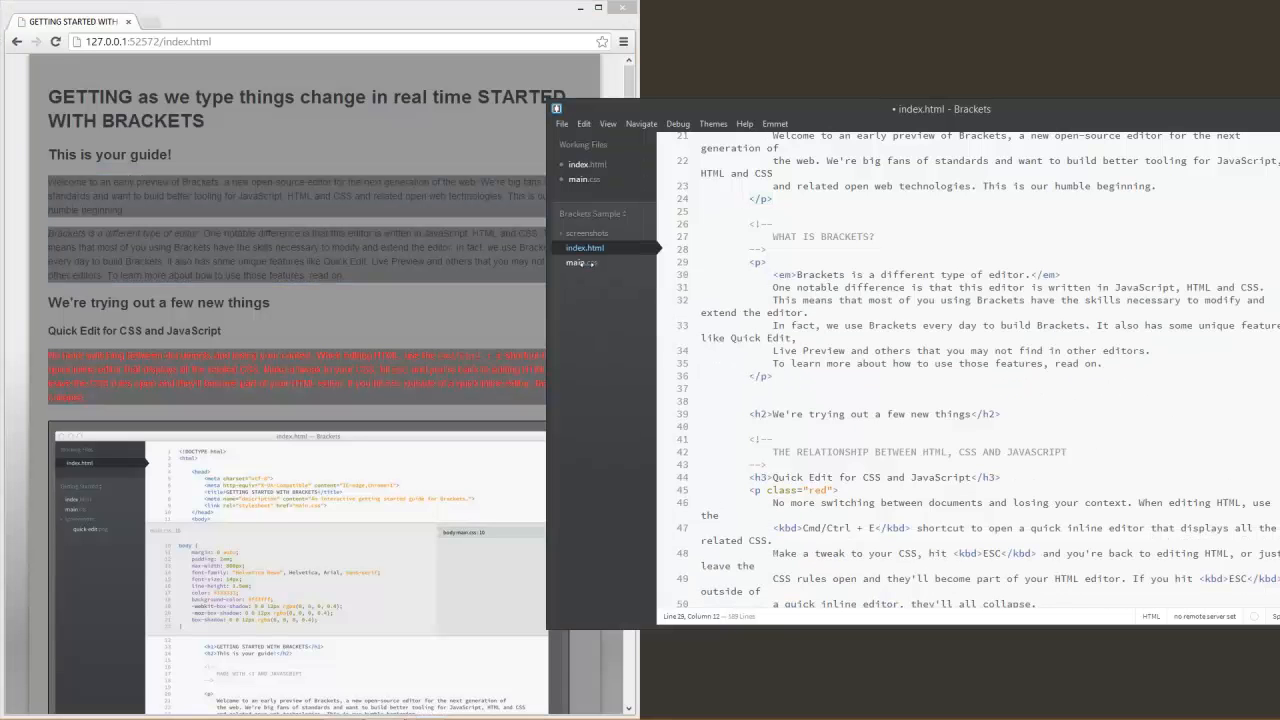
left_click(584, 264)
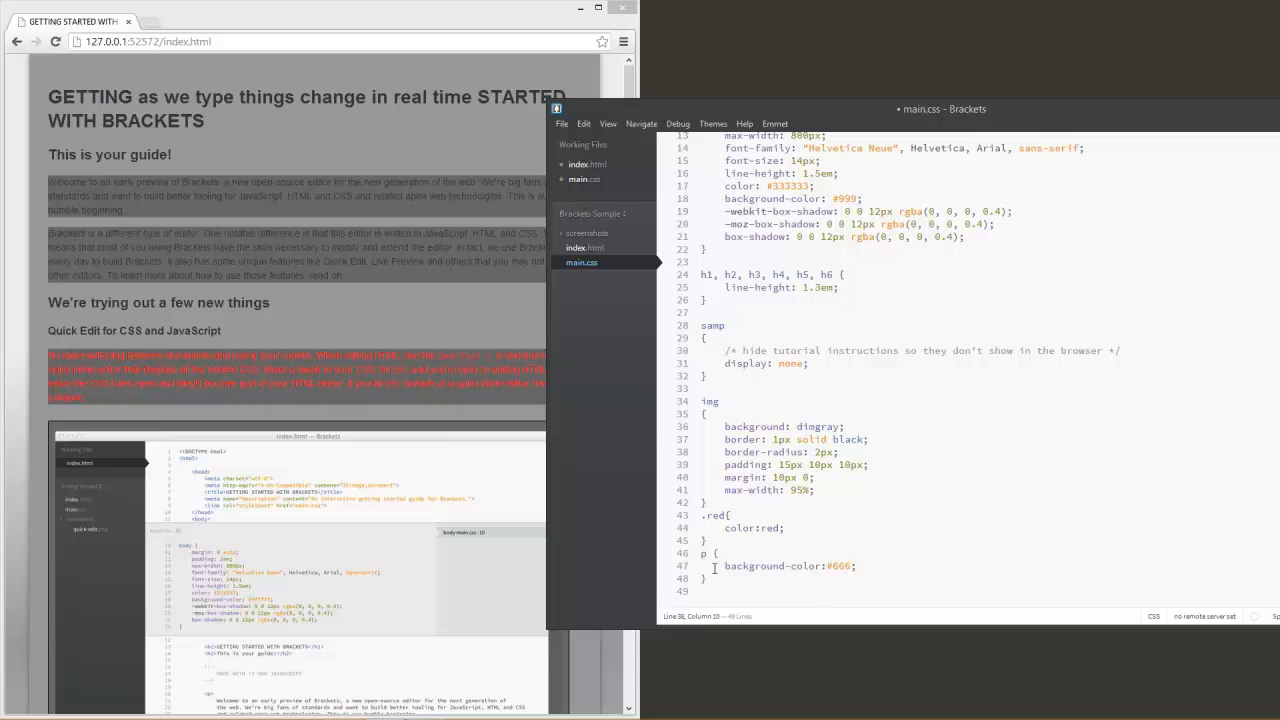
left_click_drag(704, 552, 742, 578)
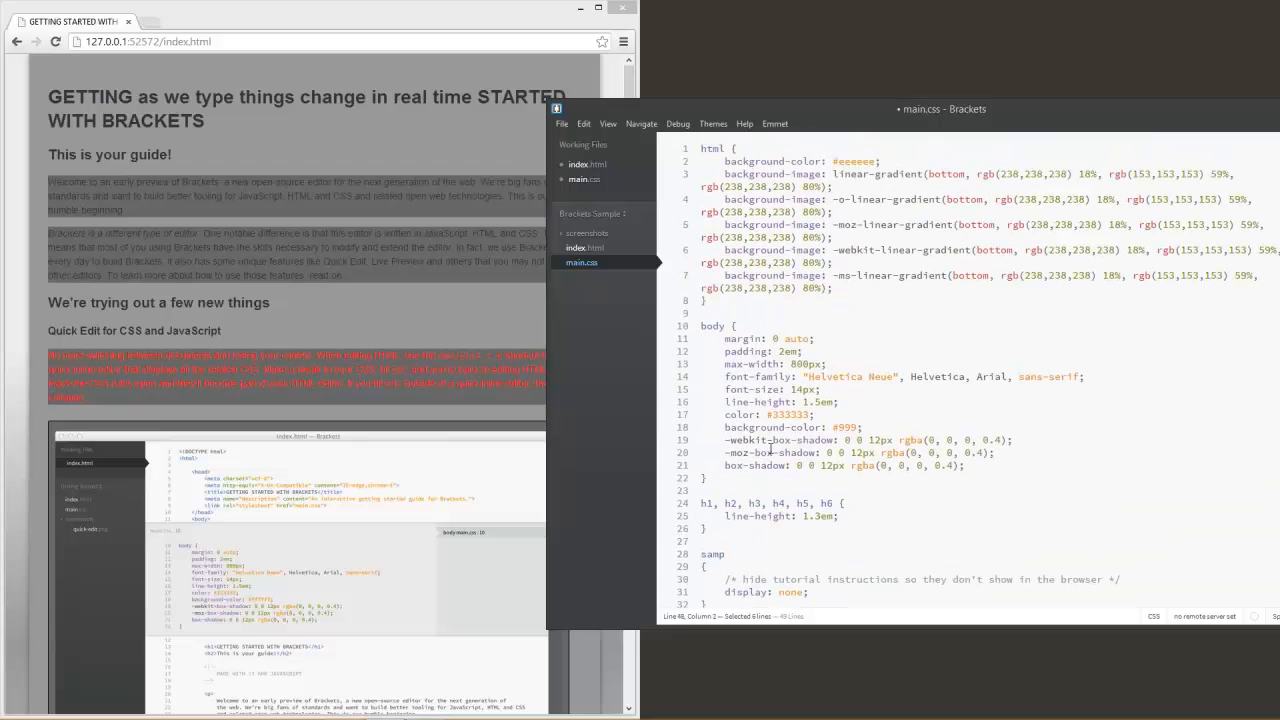
scroll("down", 3)
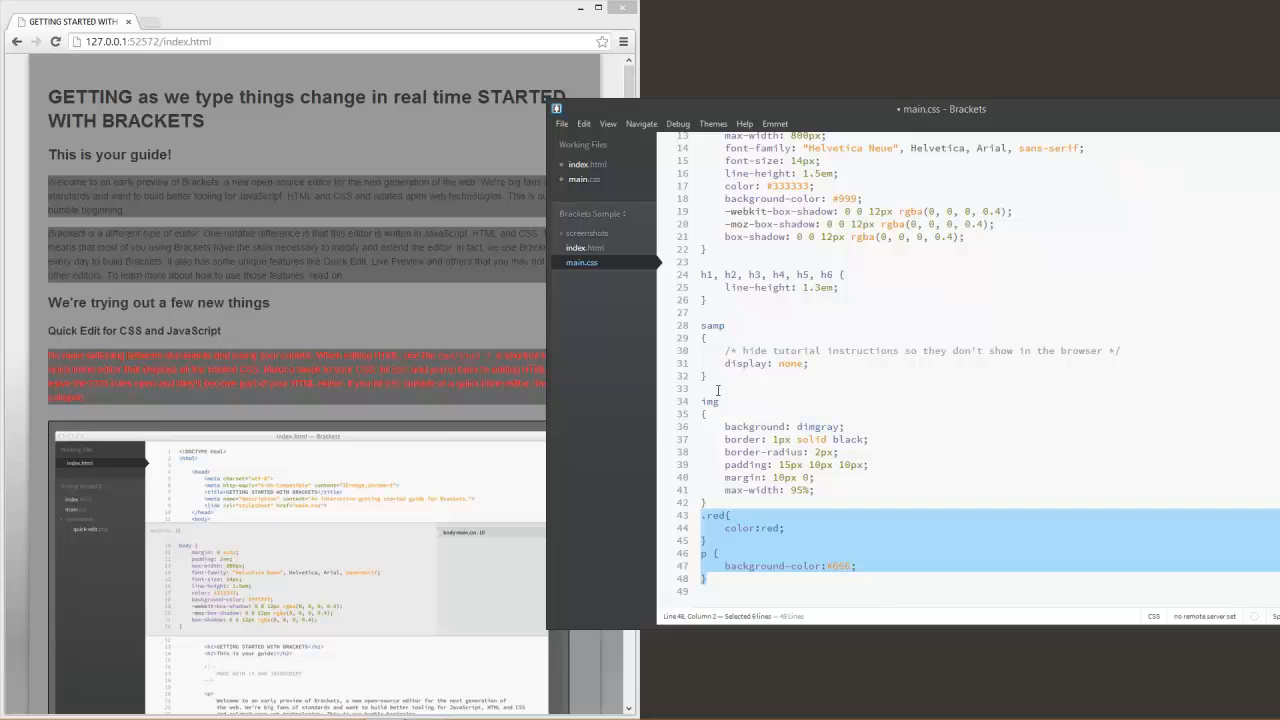
mouse_move(624, 252)
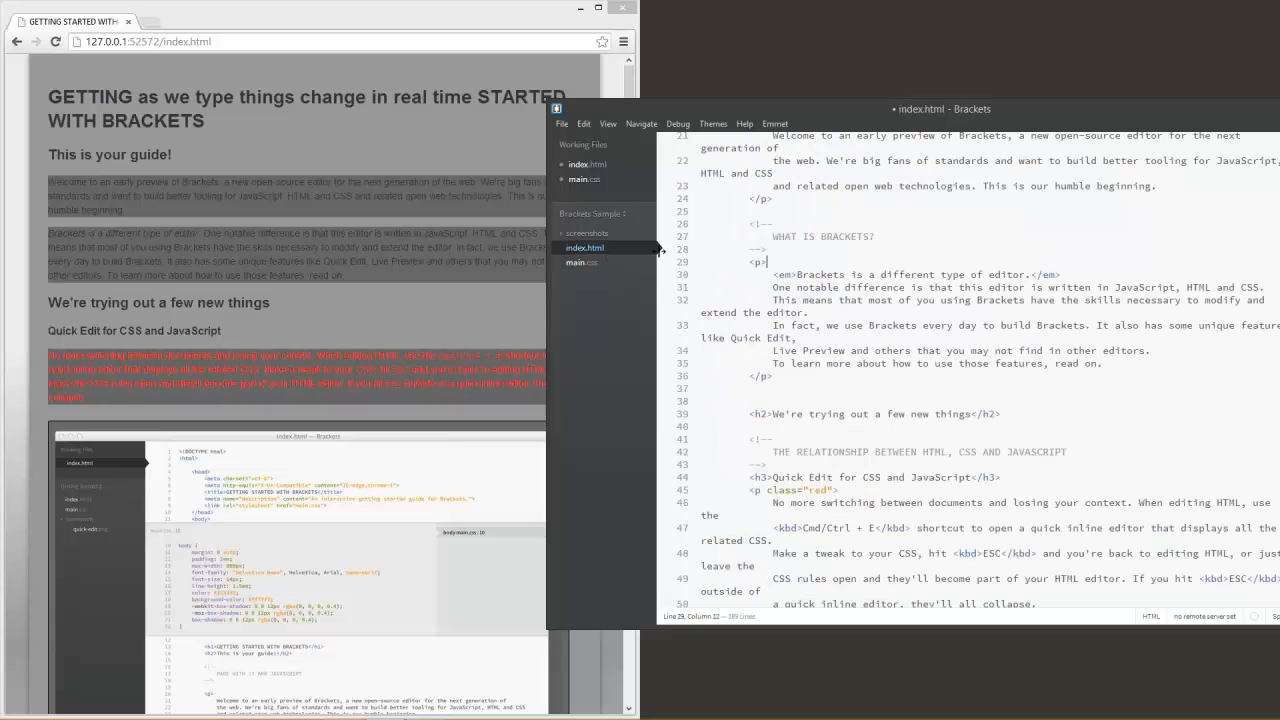
scroll("down", 3)
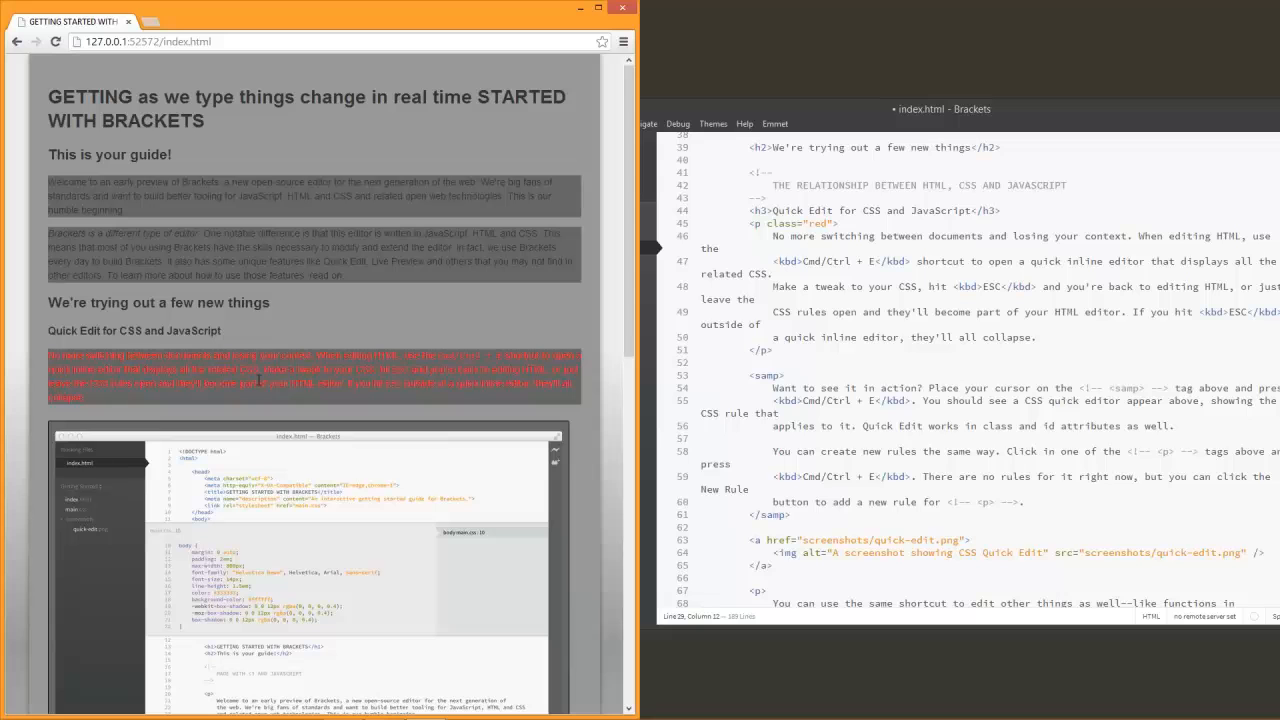
mouse_move(972, 172)
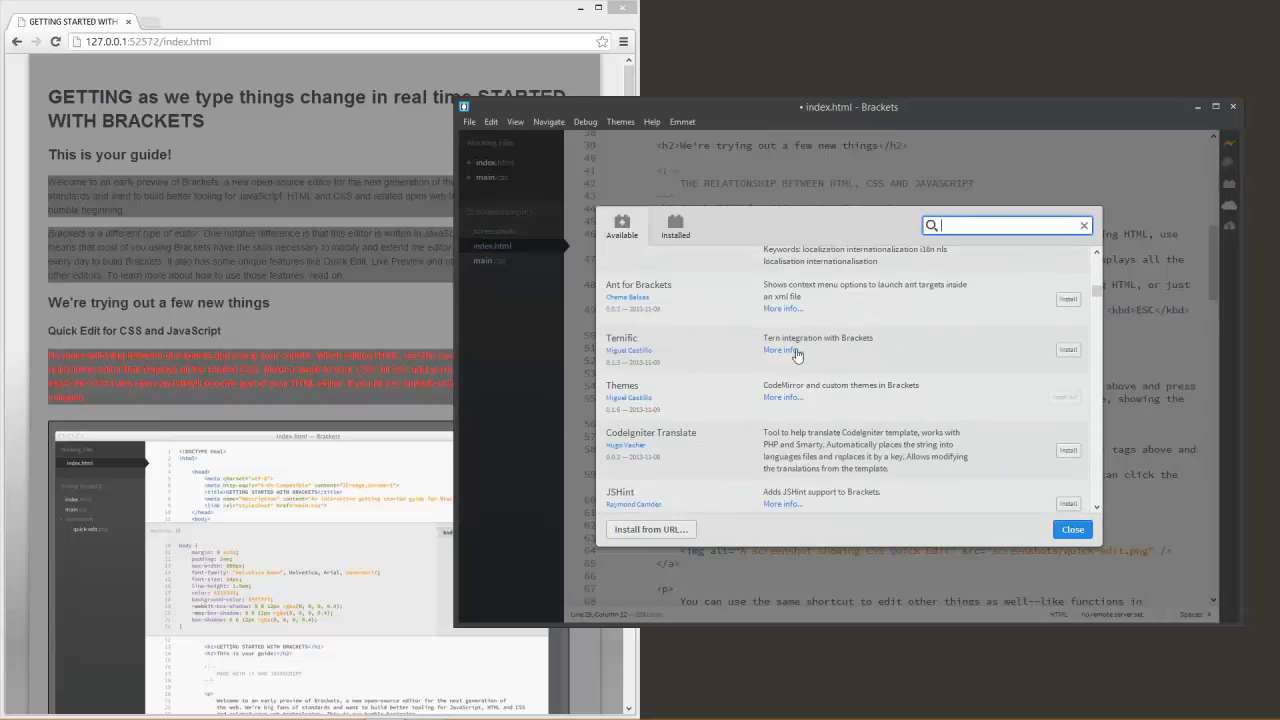
Scroll through the installed extensions confirming Themes is present, then close the Extension Manager
scroll("down", 3)
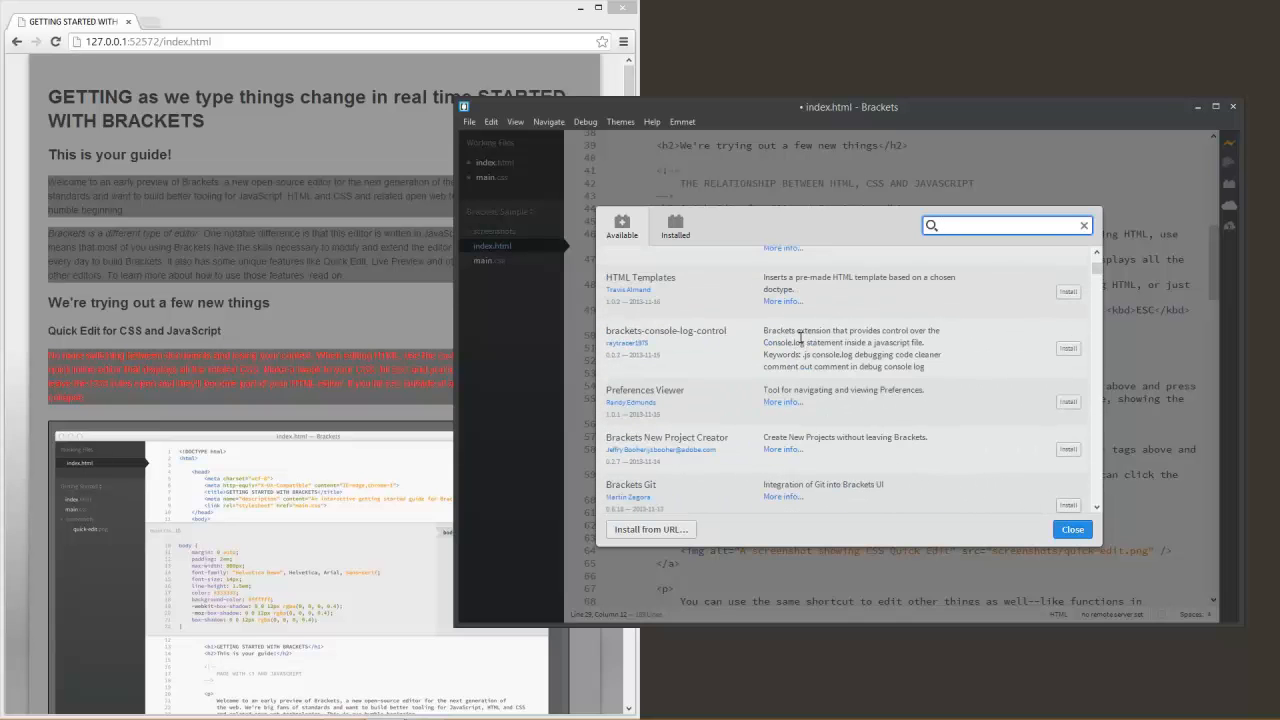
scroll("down", 3)
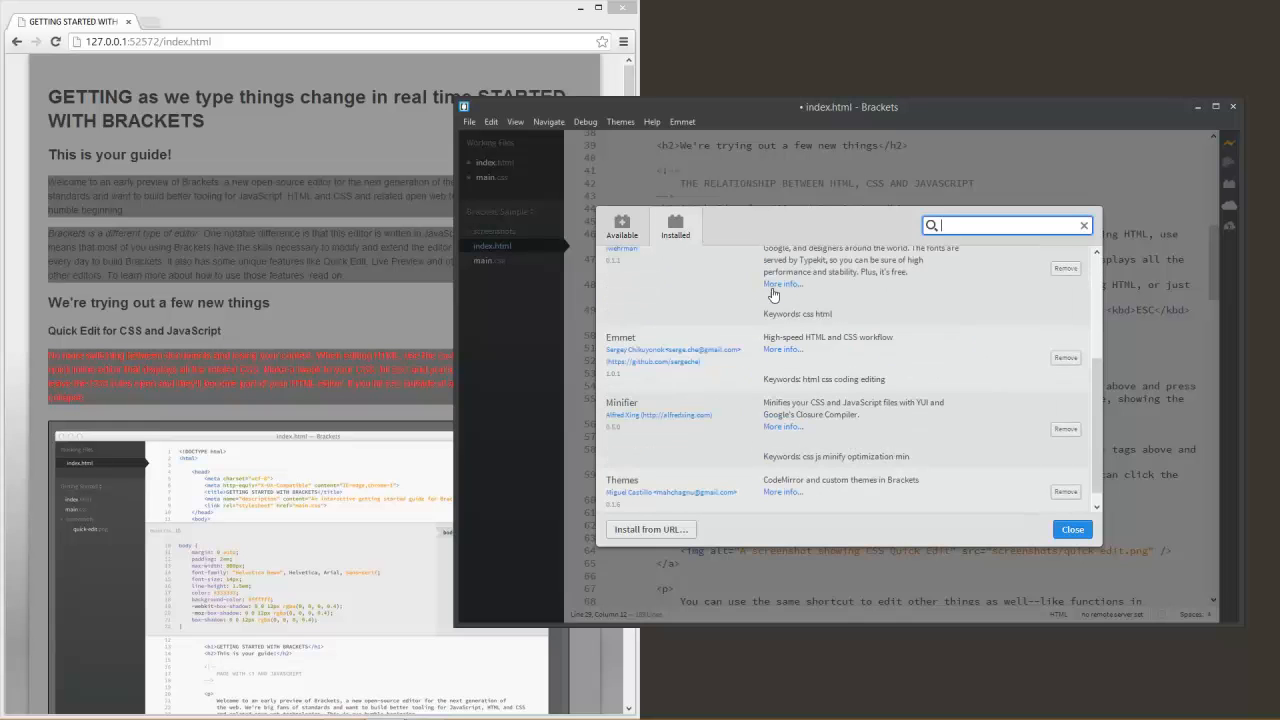
scroll("down", 3)
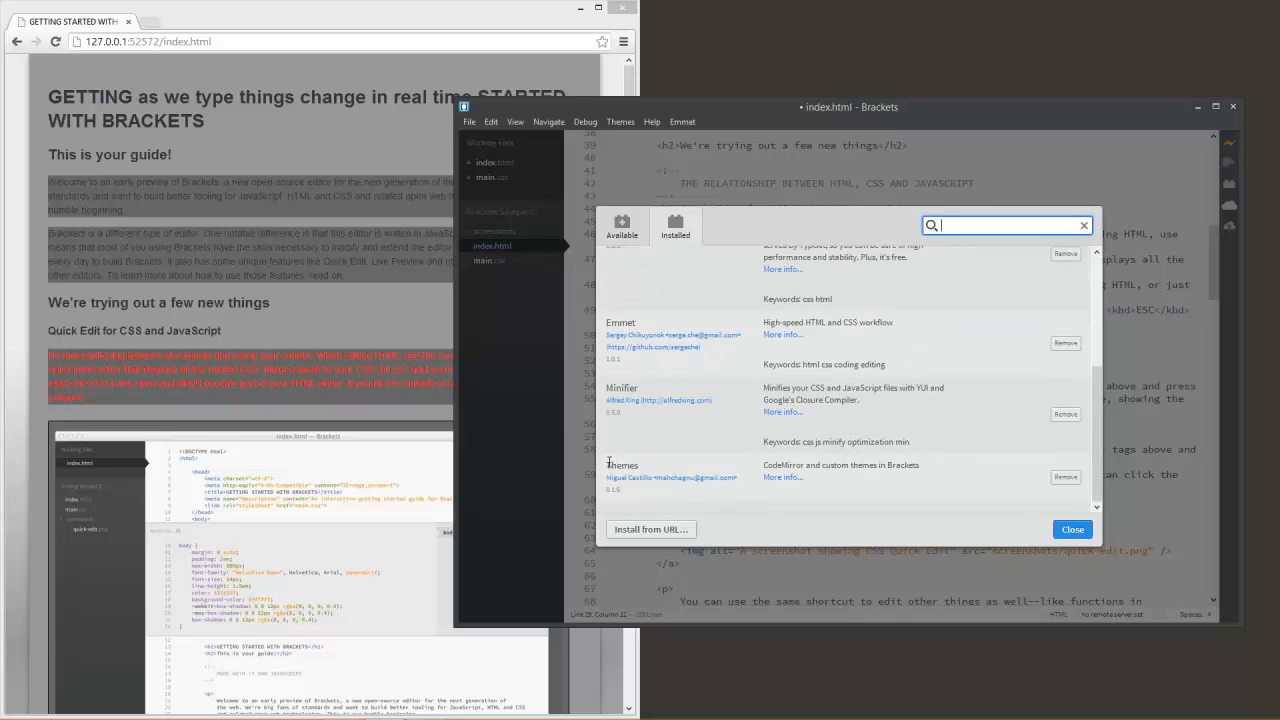
left_click(1072, 528)
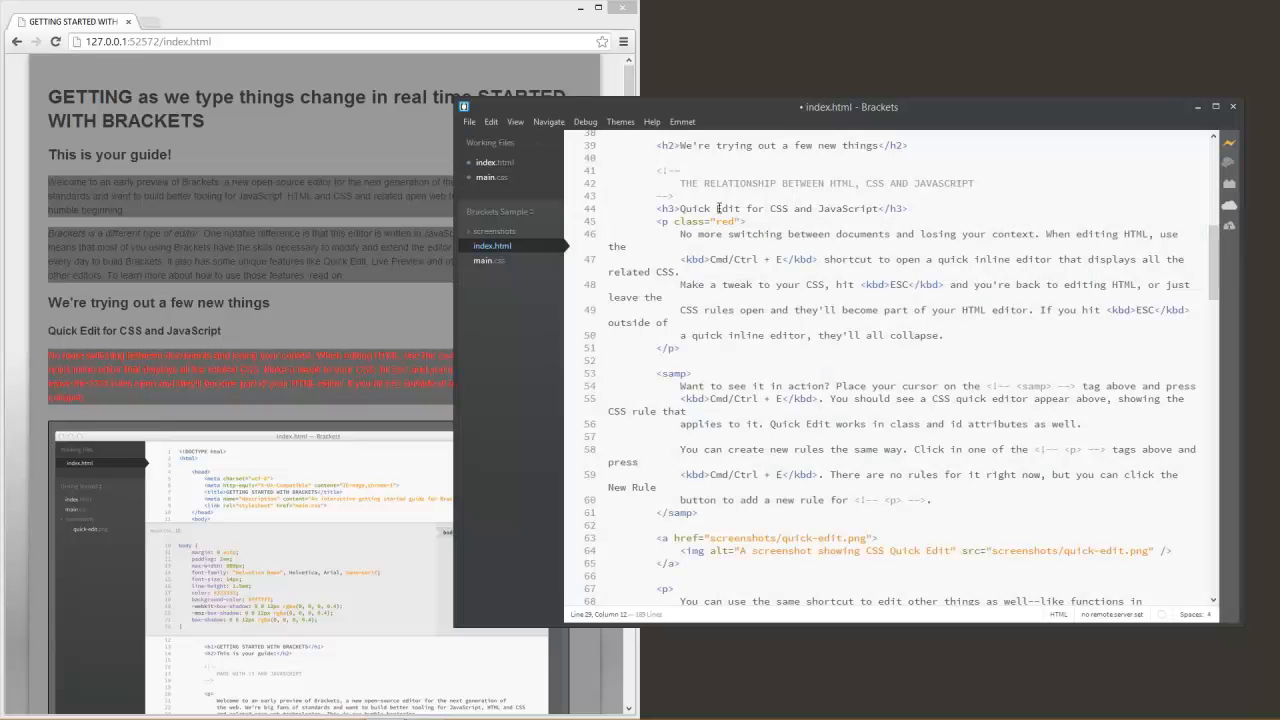
mouse_move(612, 132)
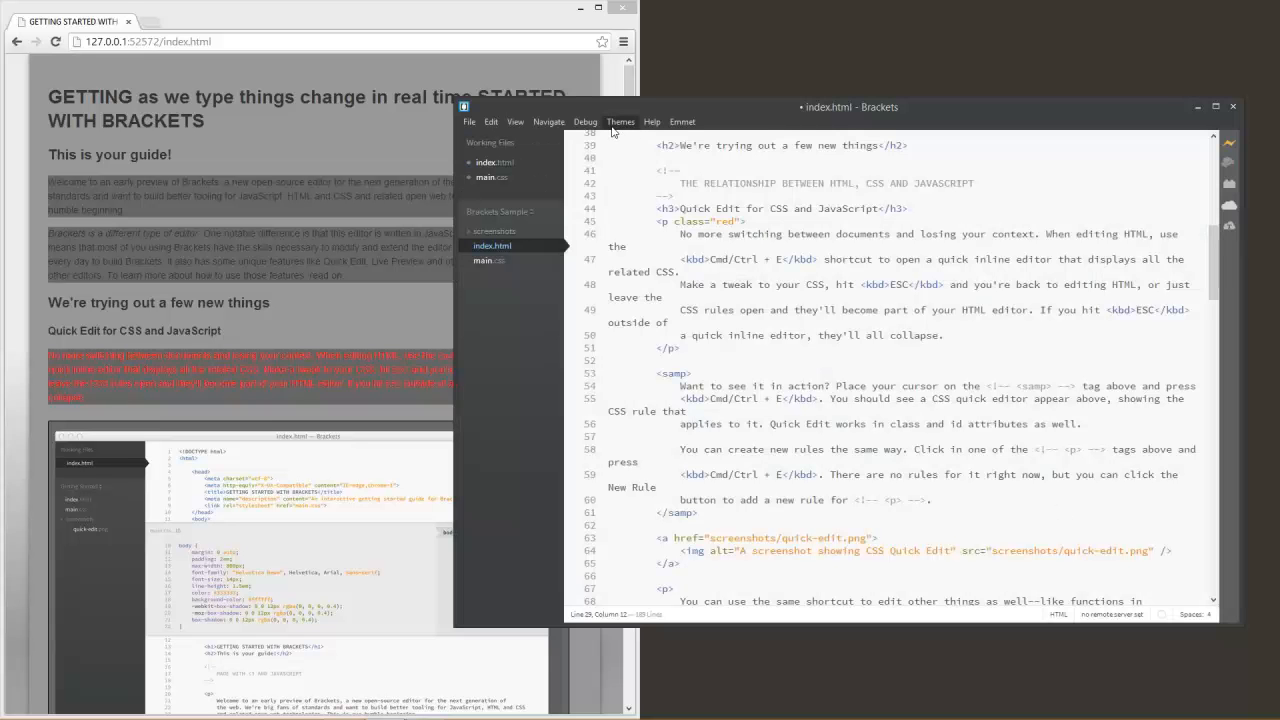
Switch the editor to the Zenburn theme from the Themes menu and return to main.css
left_click(620, 122)
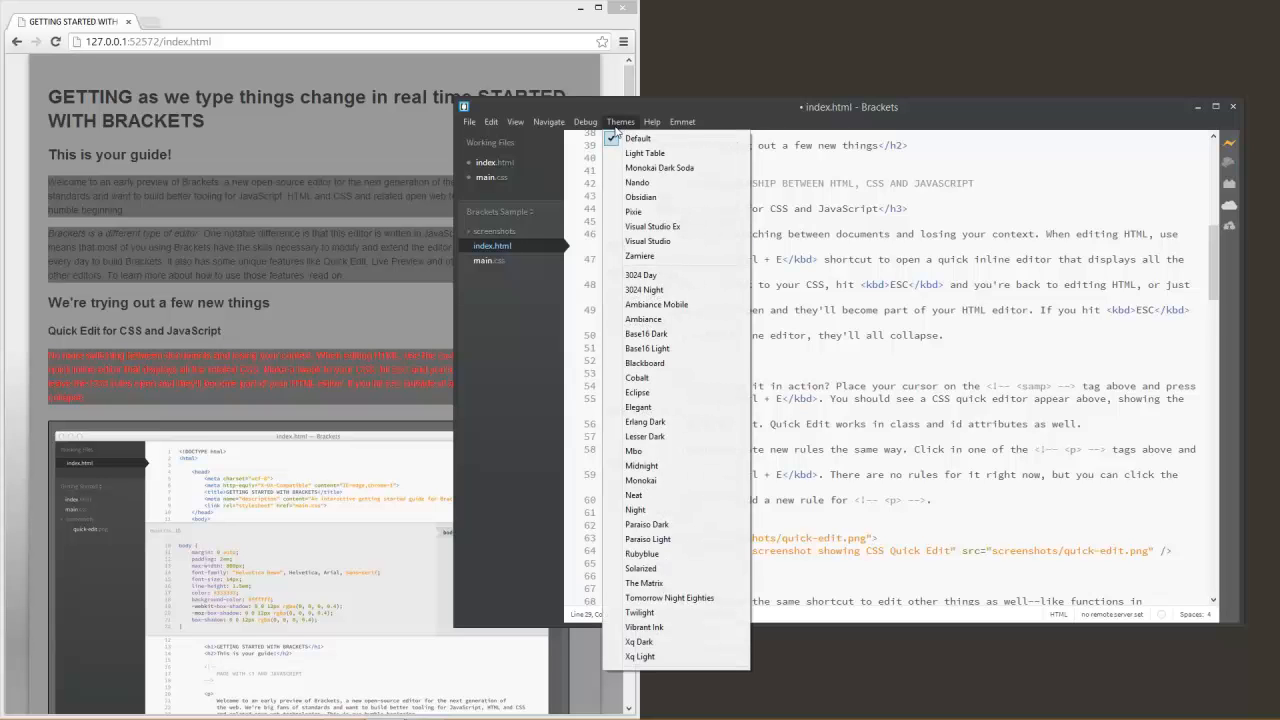
mouse_move(670, 256)
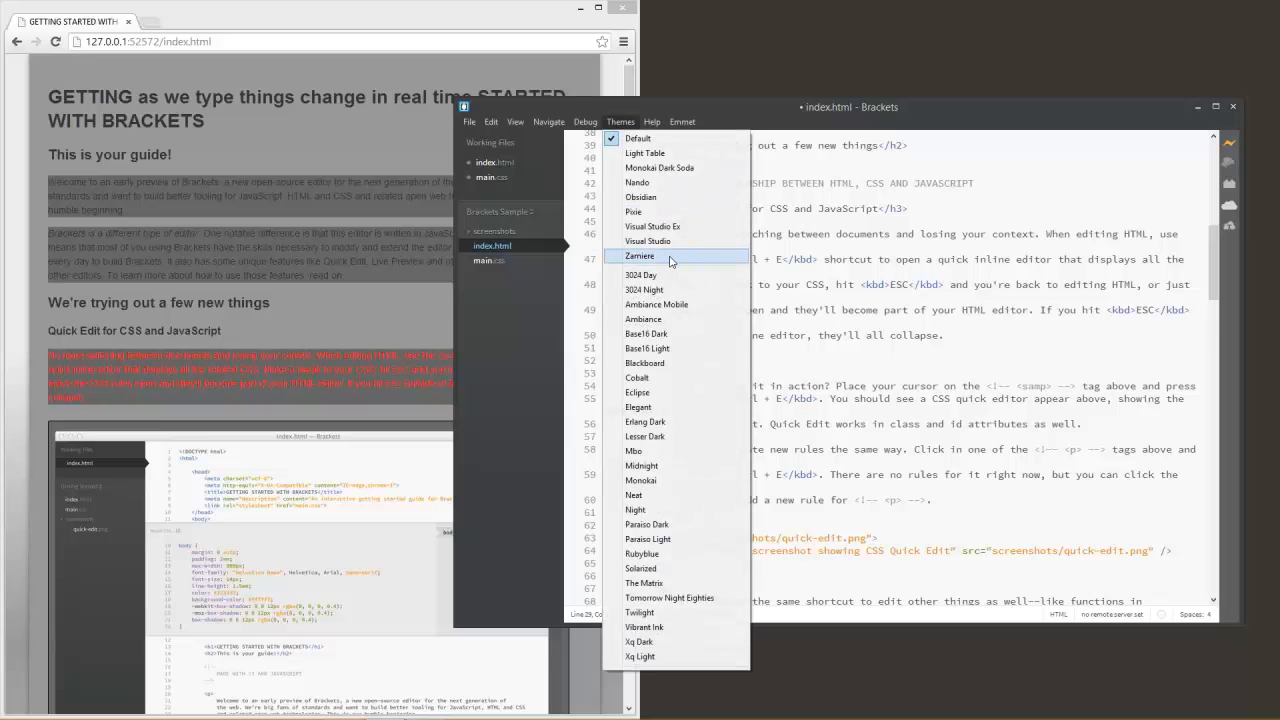
left_click(640, 256)
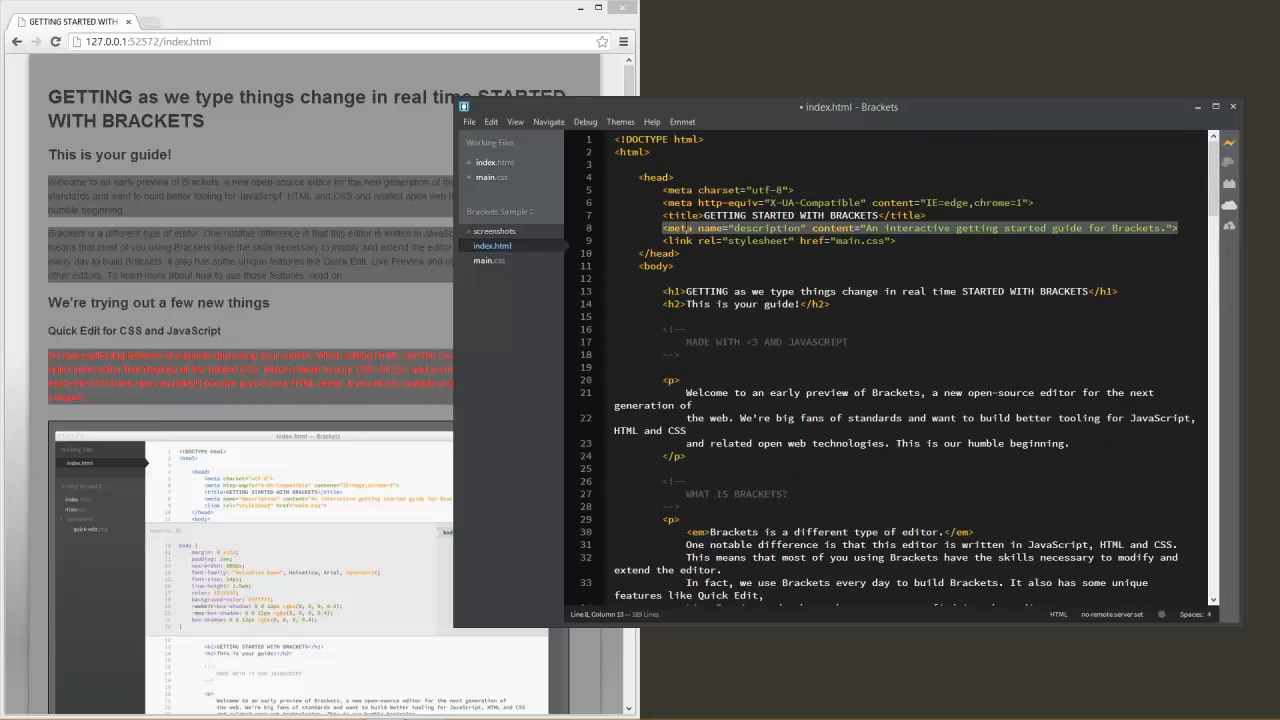
left_click(678, 202)
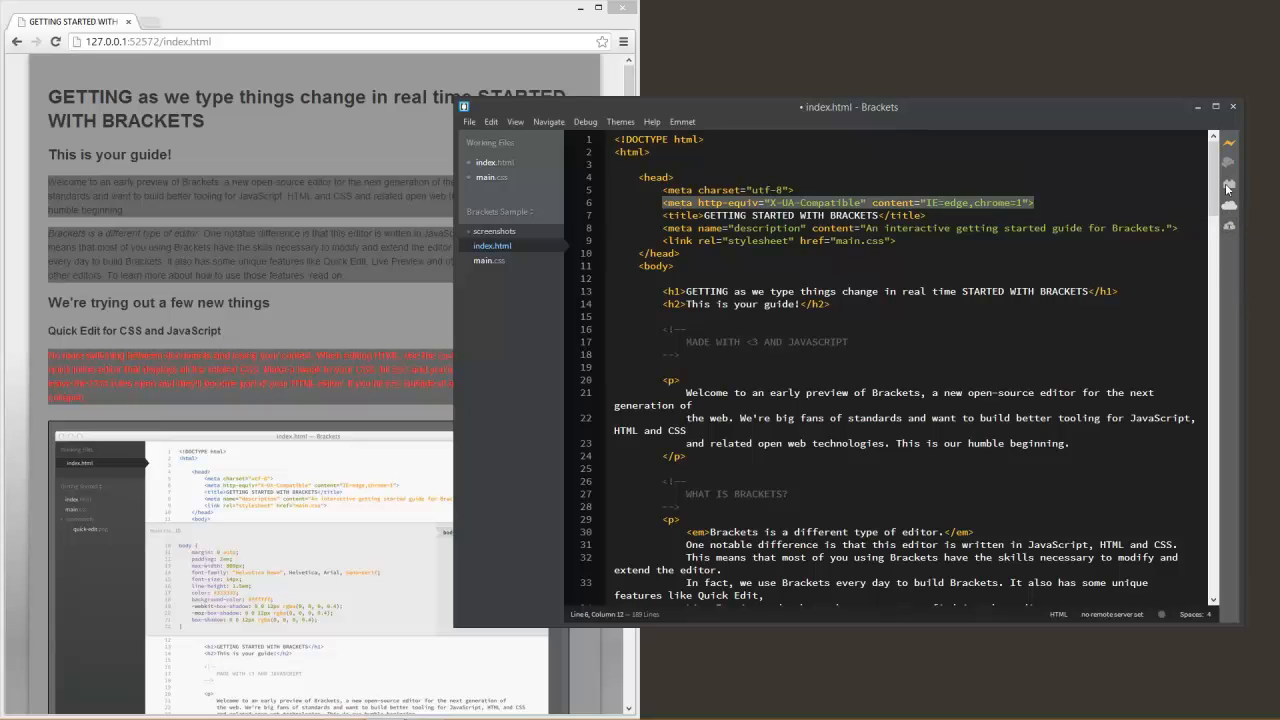
left_click(488, 260)
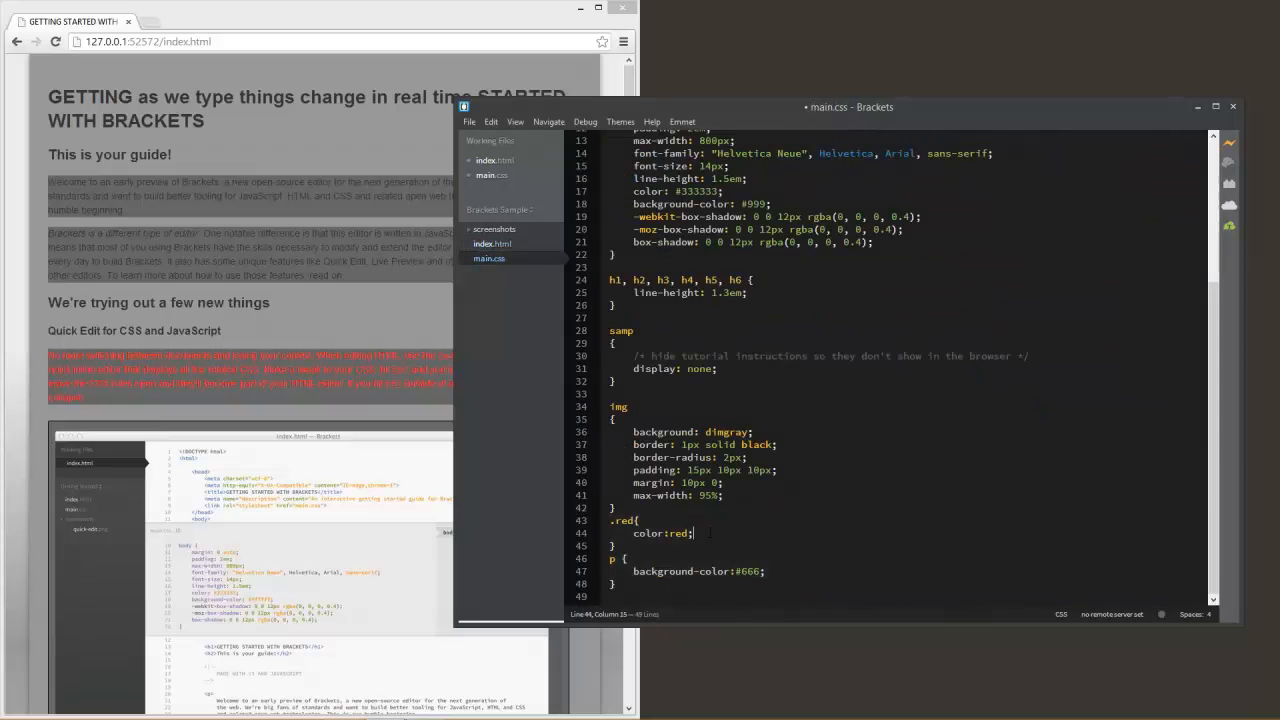
Add font-family to .red and choose the Arvo web font from the Edge Web Fonts picker
type("gpm")
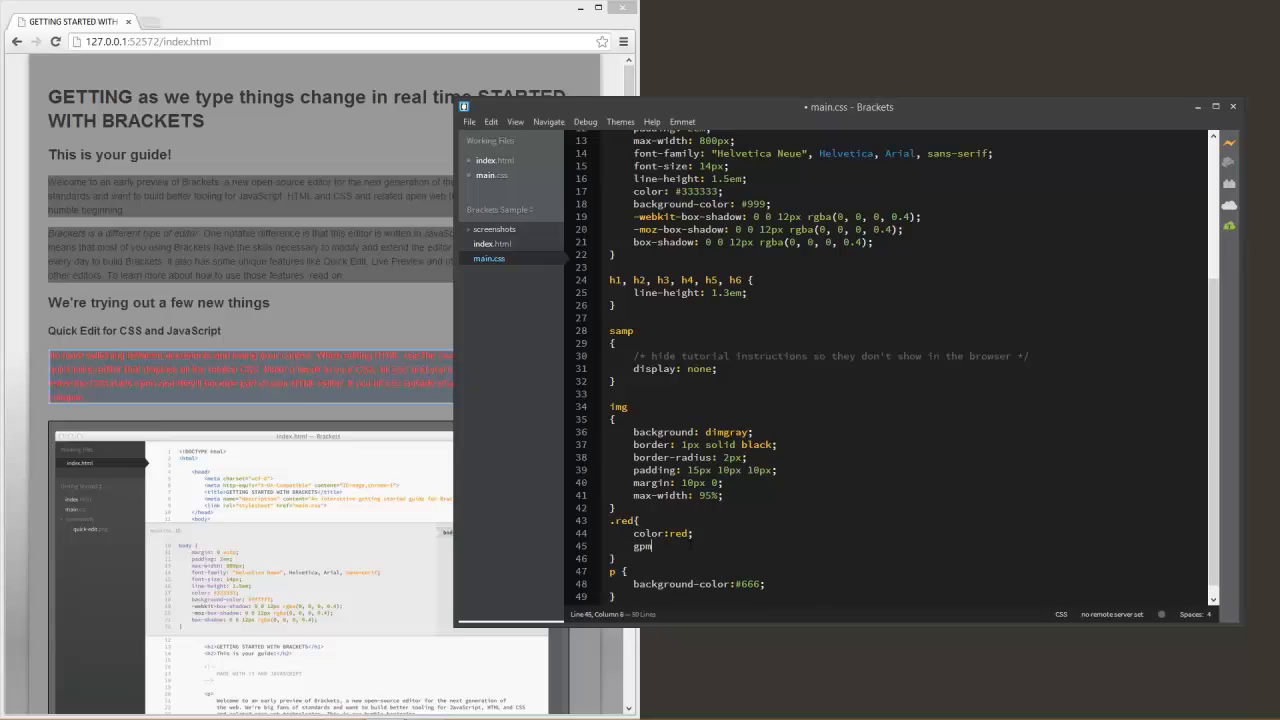
type("font-family:")
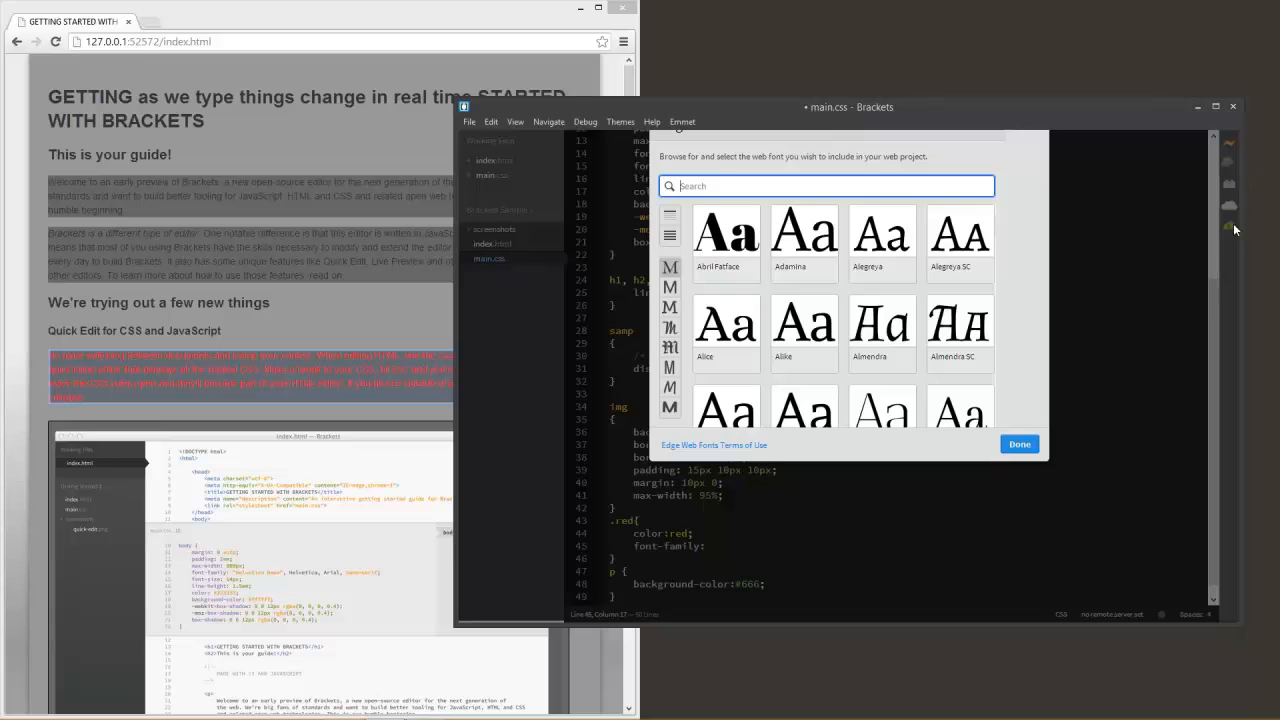
mouse_move(1184, 230)
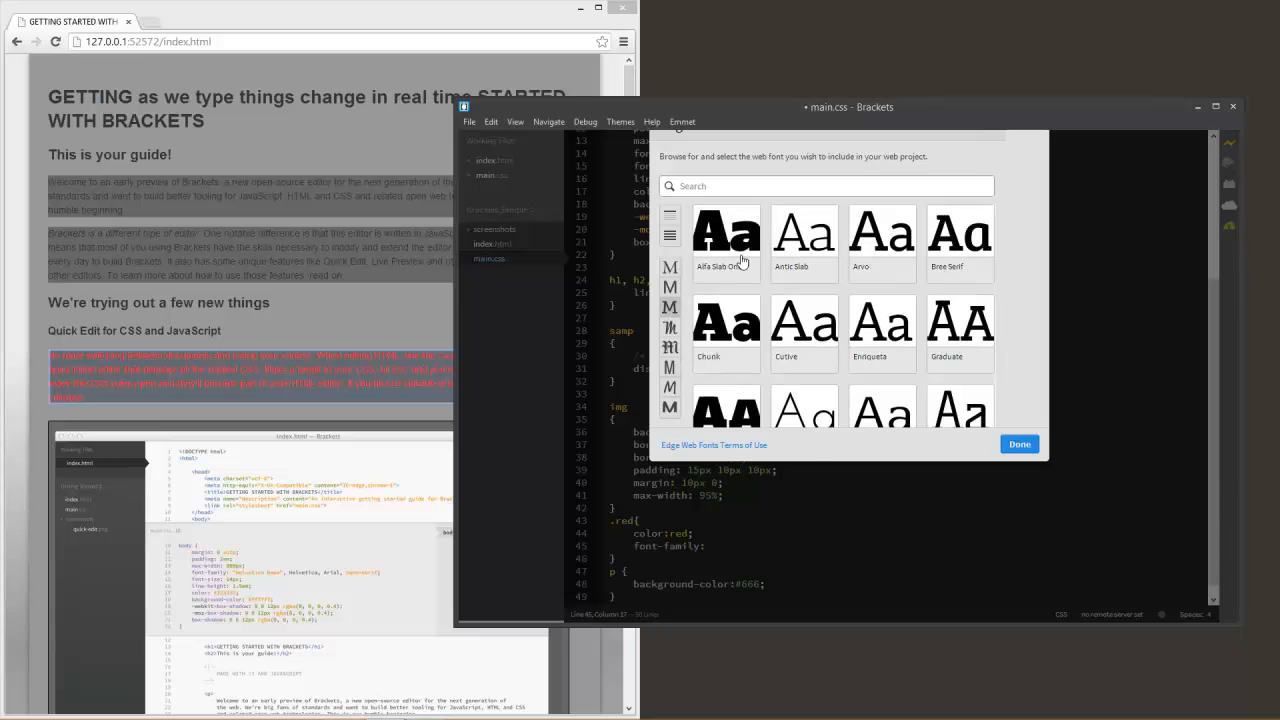
left_click(880, 244)
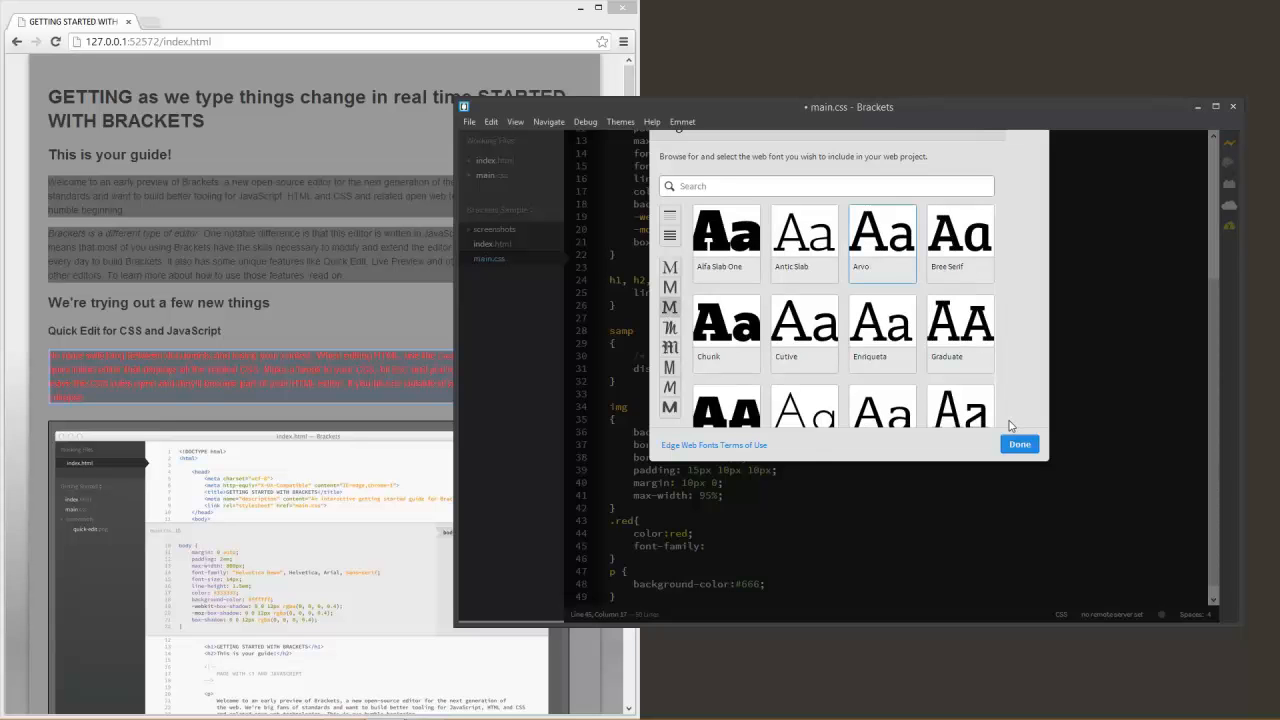
left_click(1020, 444)
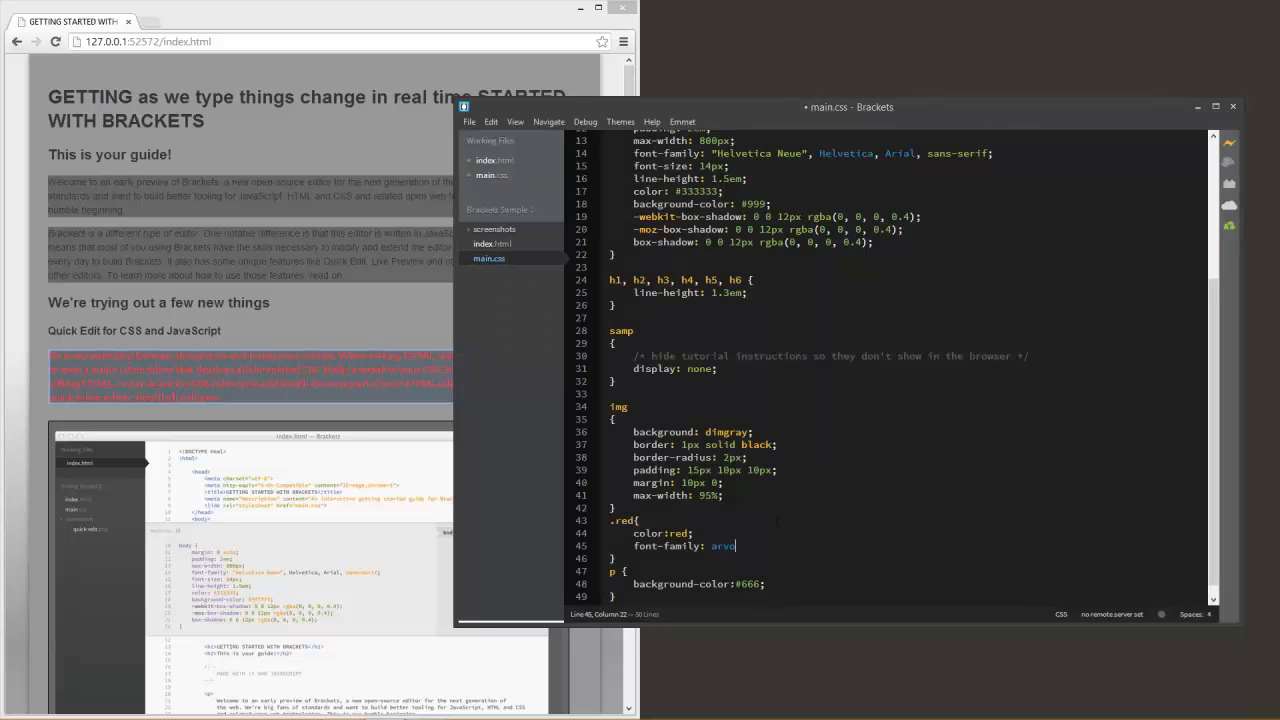
mouse_move(1228, 228)
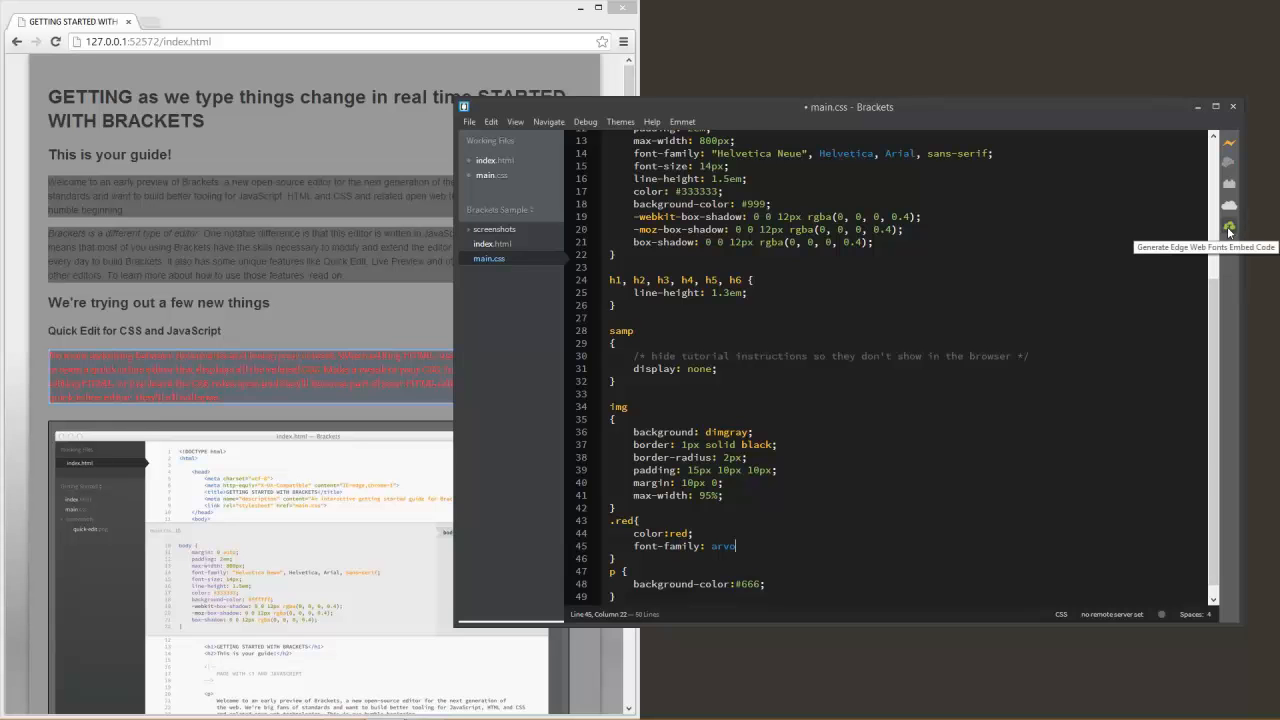
Generate the Edge Web Fonts embed script for Arvo, then return to index.html
left_click(1232, 218)
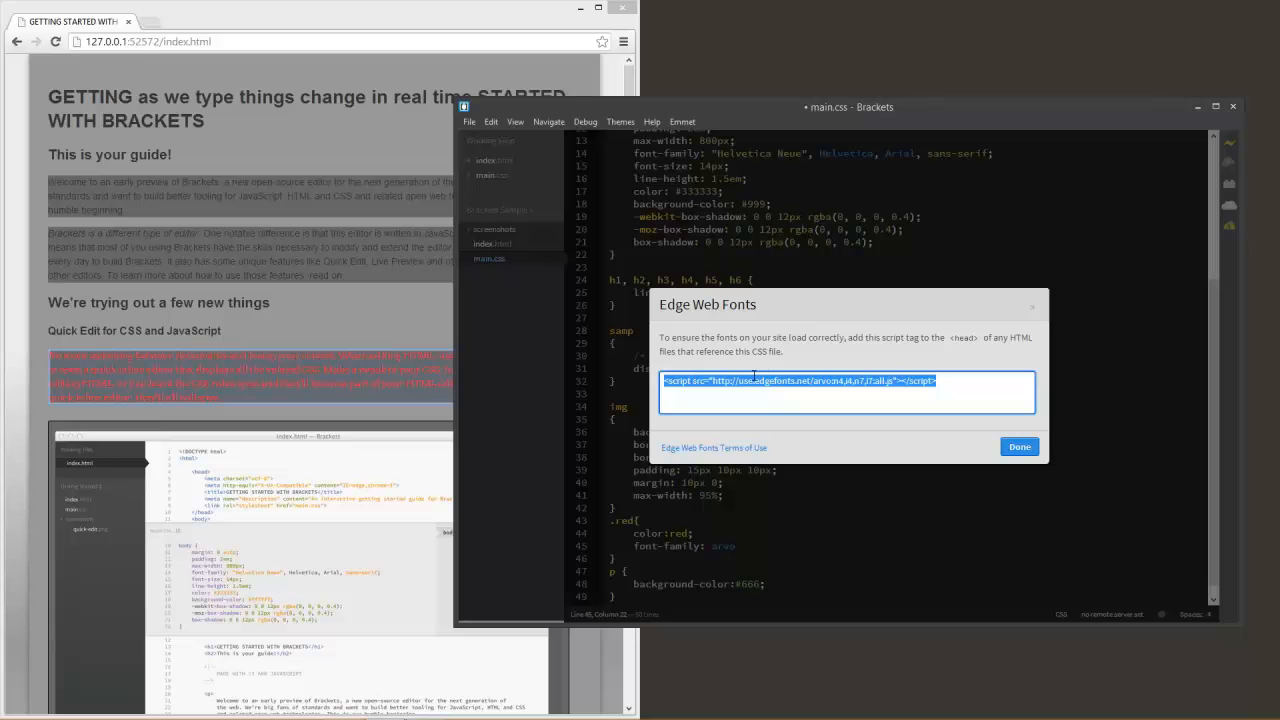
mouse_move(824, 380)
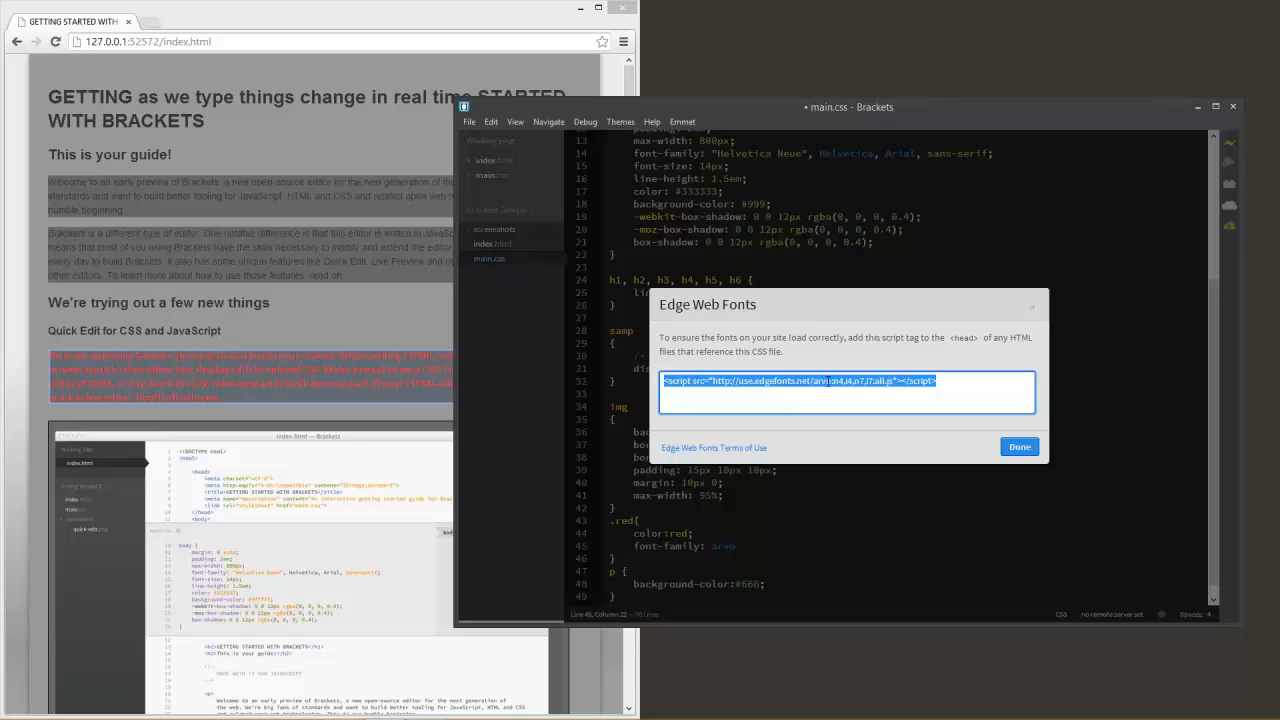
left_click(1020, 446)
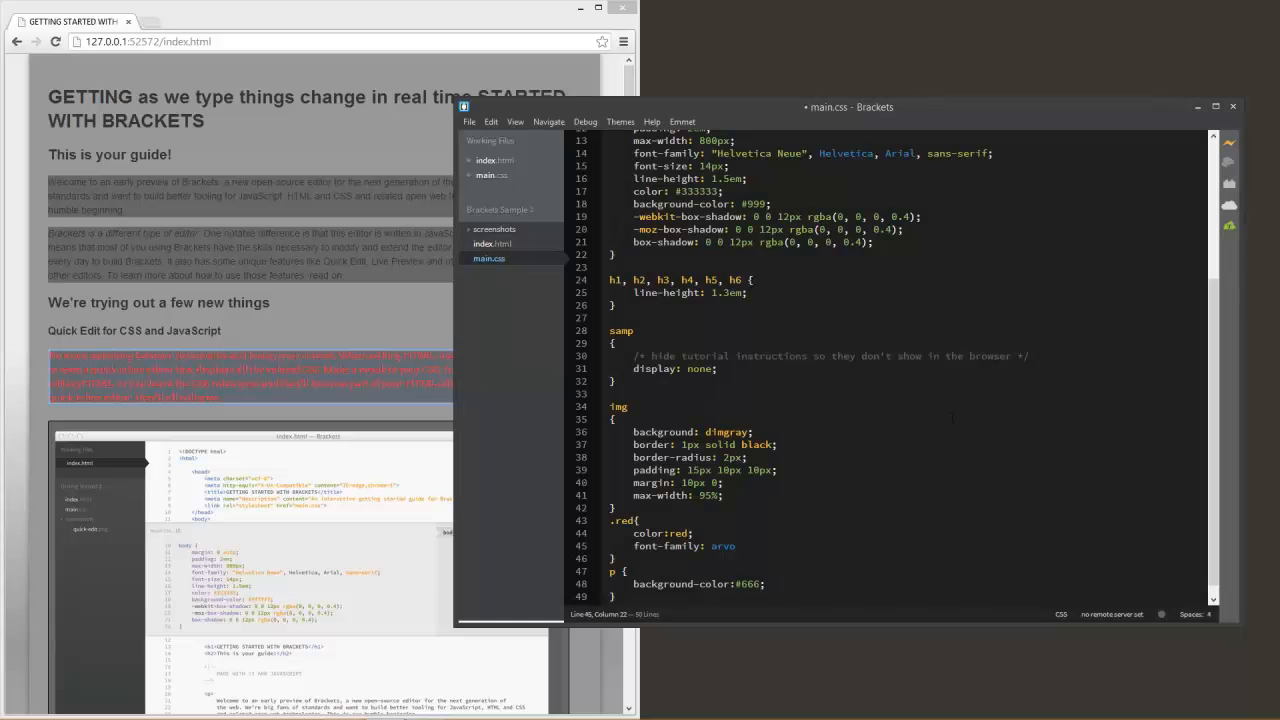
left_click(492, 244)
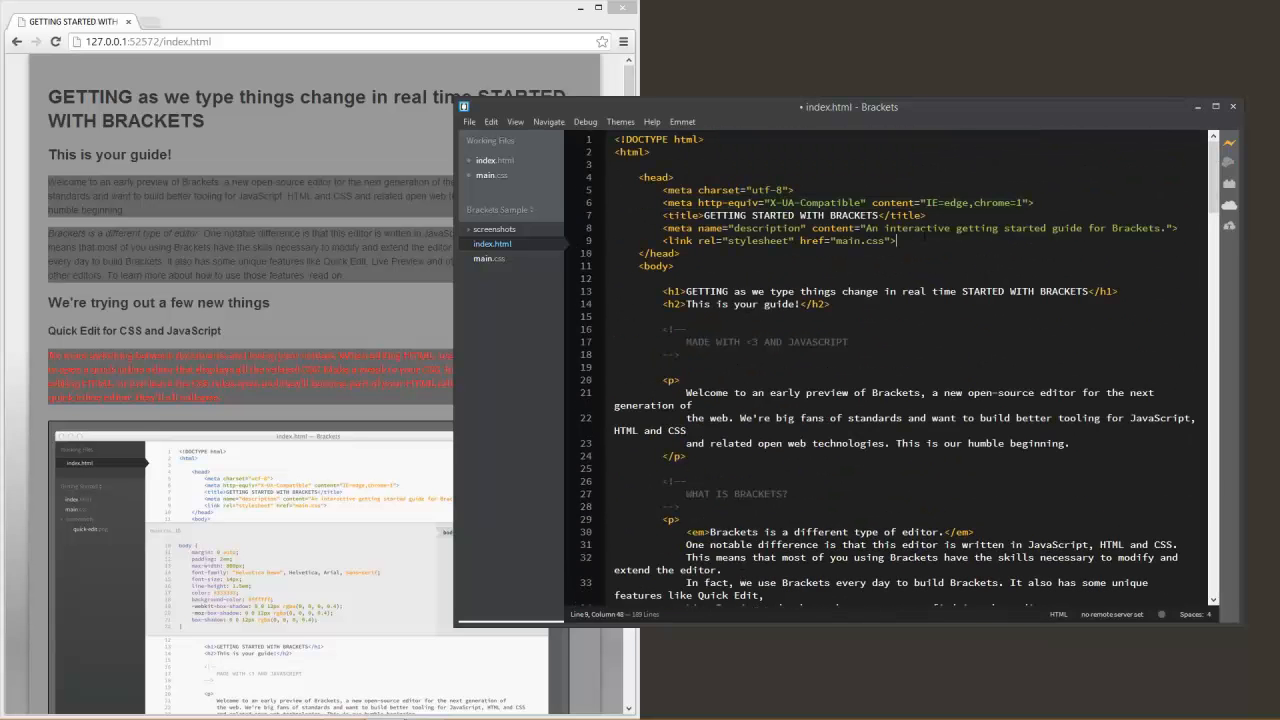
Add the edgefonts.net arvo script tag to the head and set the .red colour to black
type("<script src=\"http://use.edgefonts.net/arvo:n4,i4,n7,i7:all.js\"></script>")
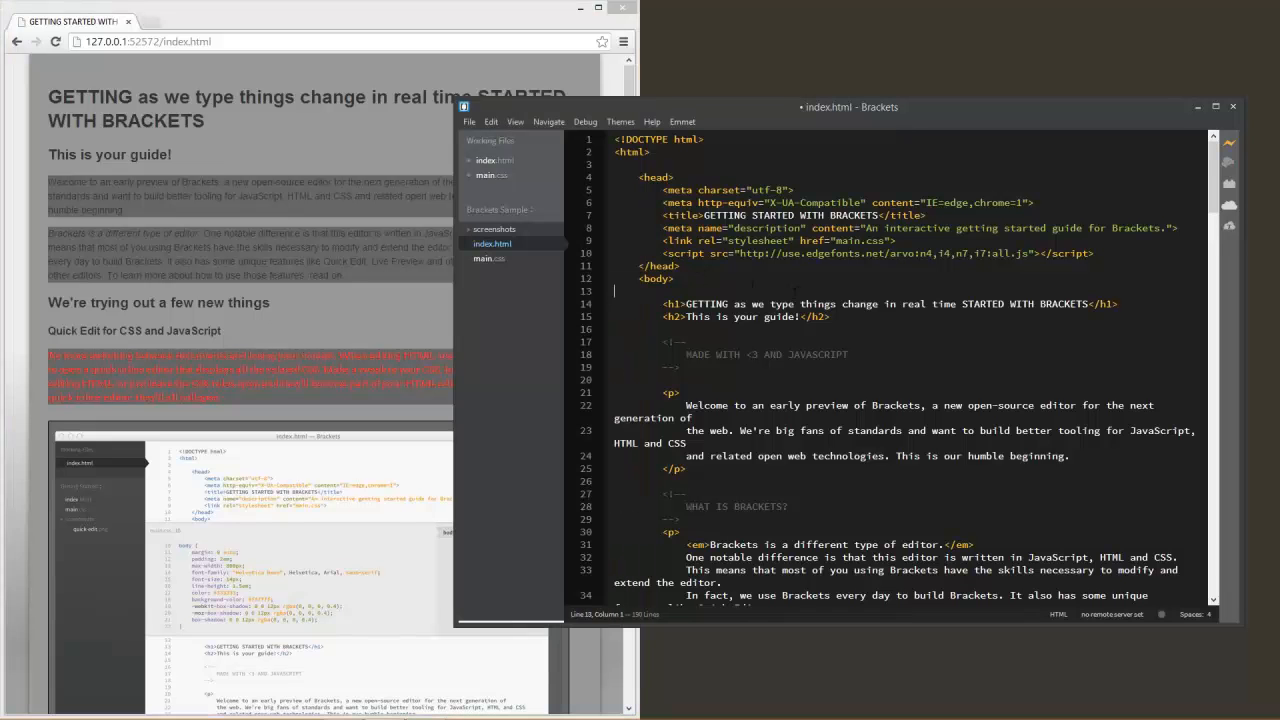
scroll("down", 3)
type("color:b;")
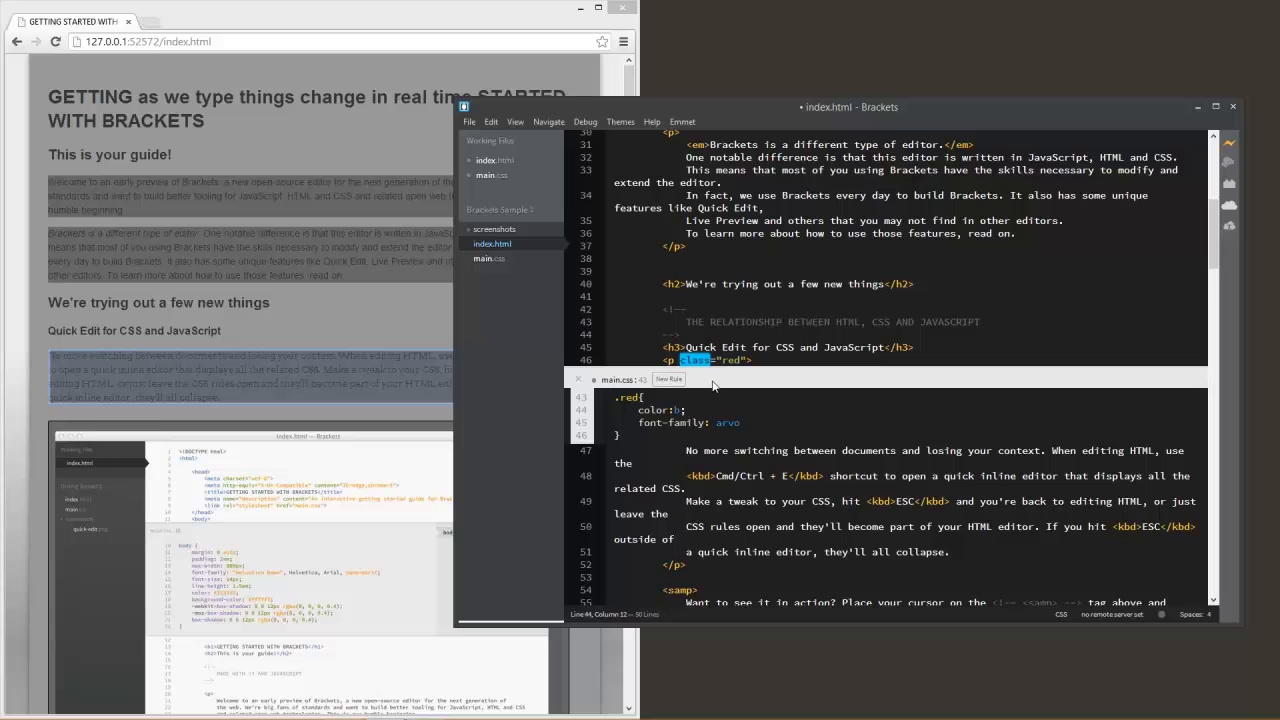
type("lack")
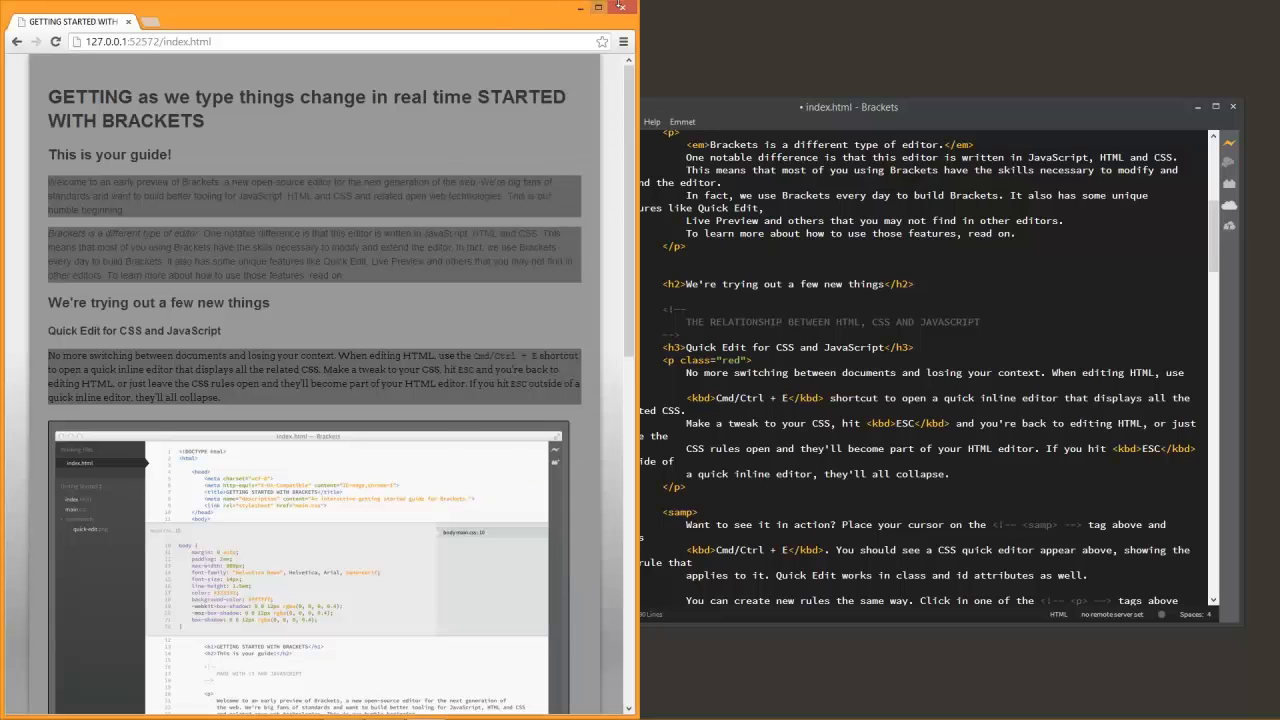
Bring the Chrome window forward to look up the Brackets site
left_click(616, 8)
type("btr")
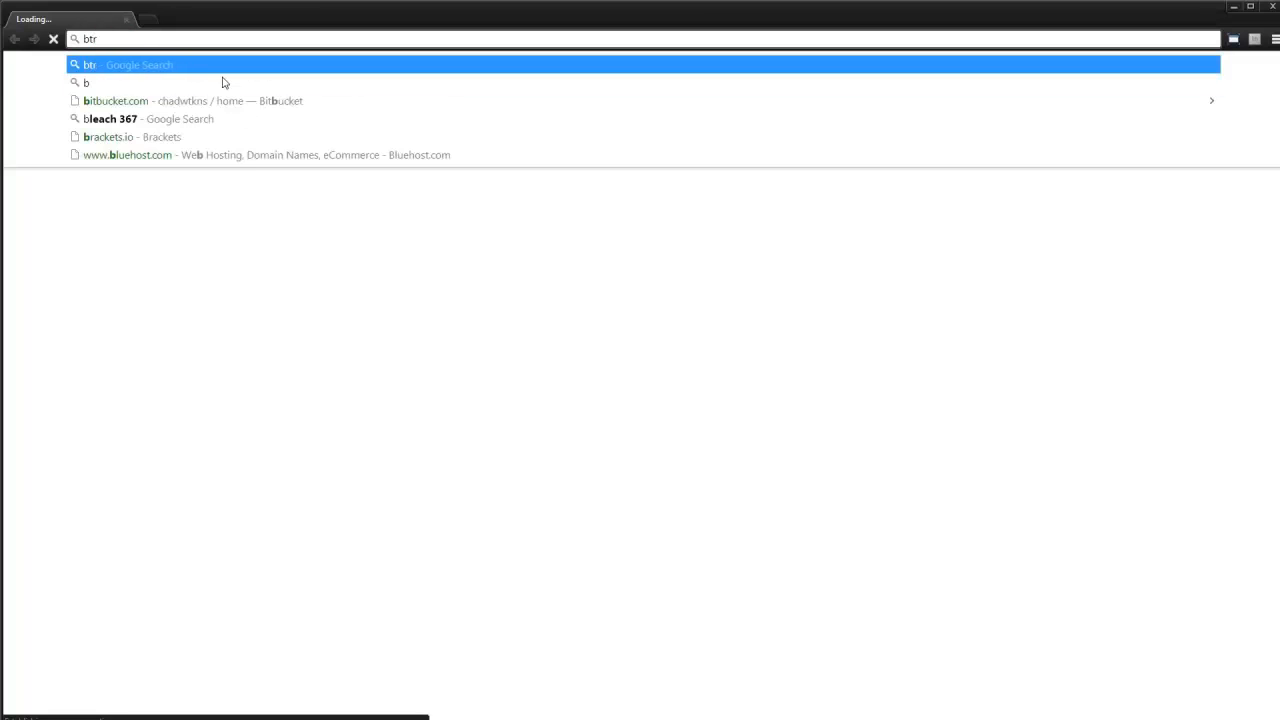
Load brackets.io and browse down through its Videos section and back up
left_click(104, 136)
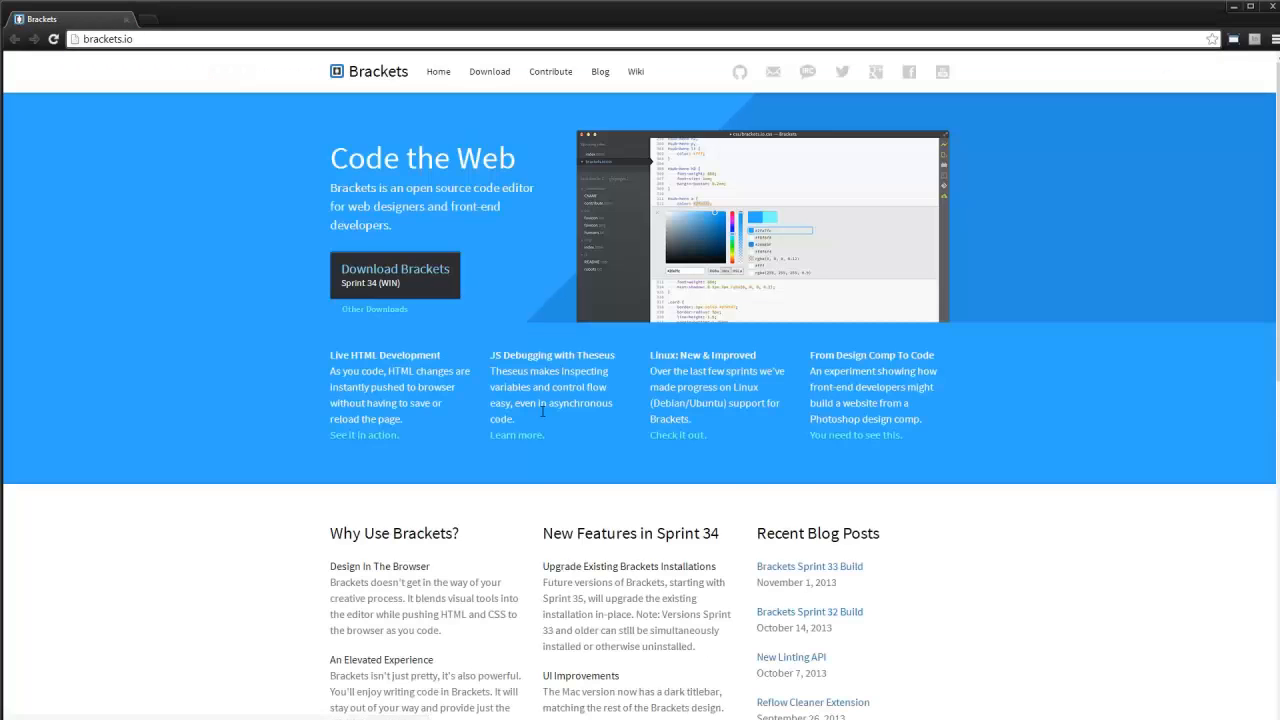
scroll("down", 3)
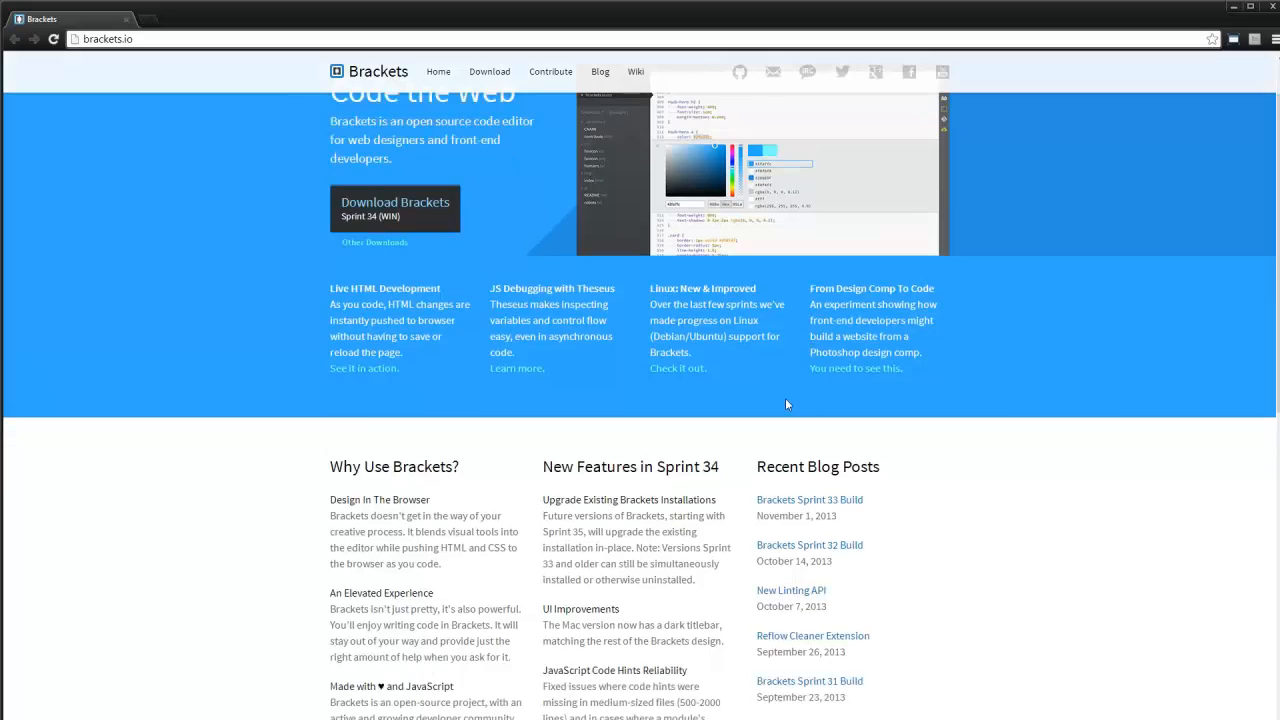
scroll("down", 3)
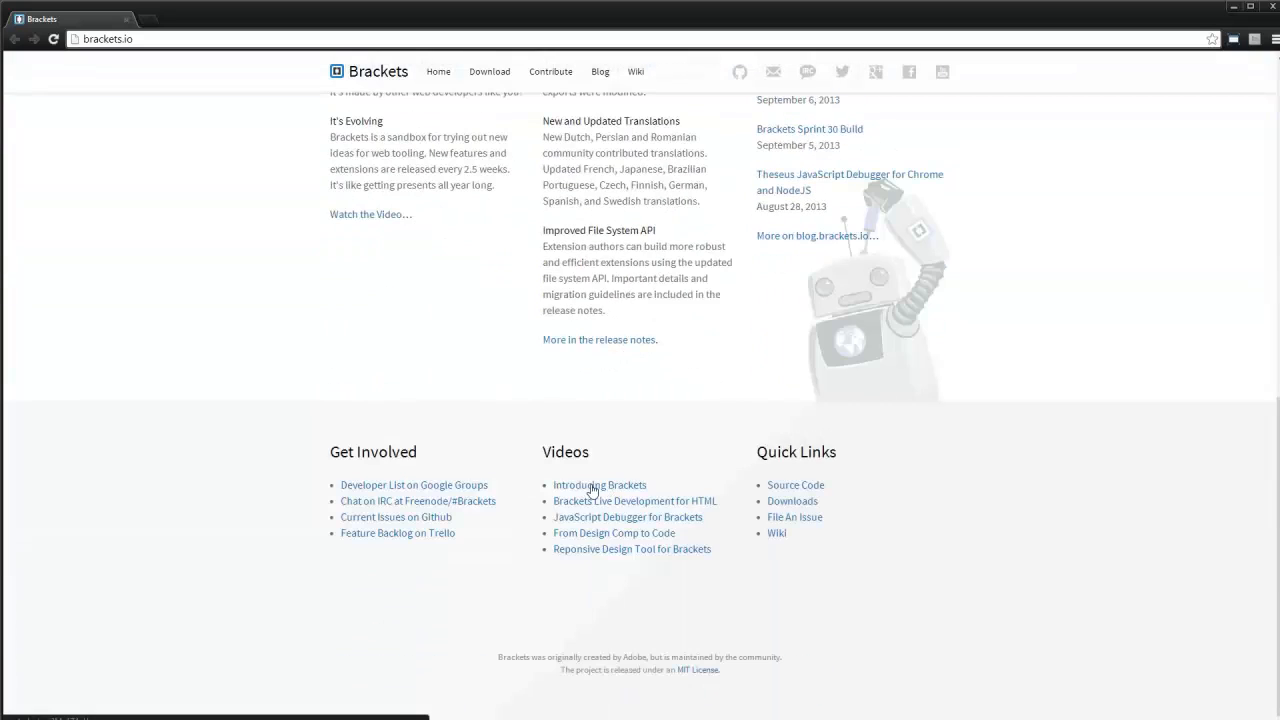
mouse_move(600, 556)
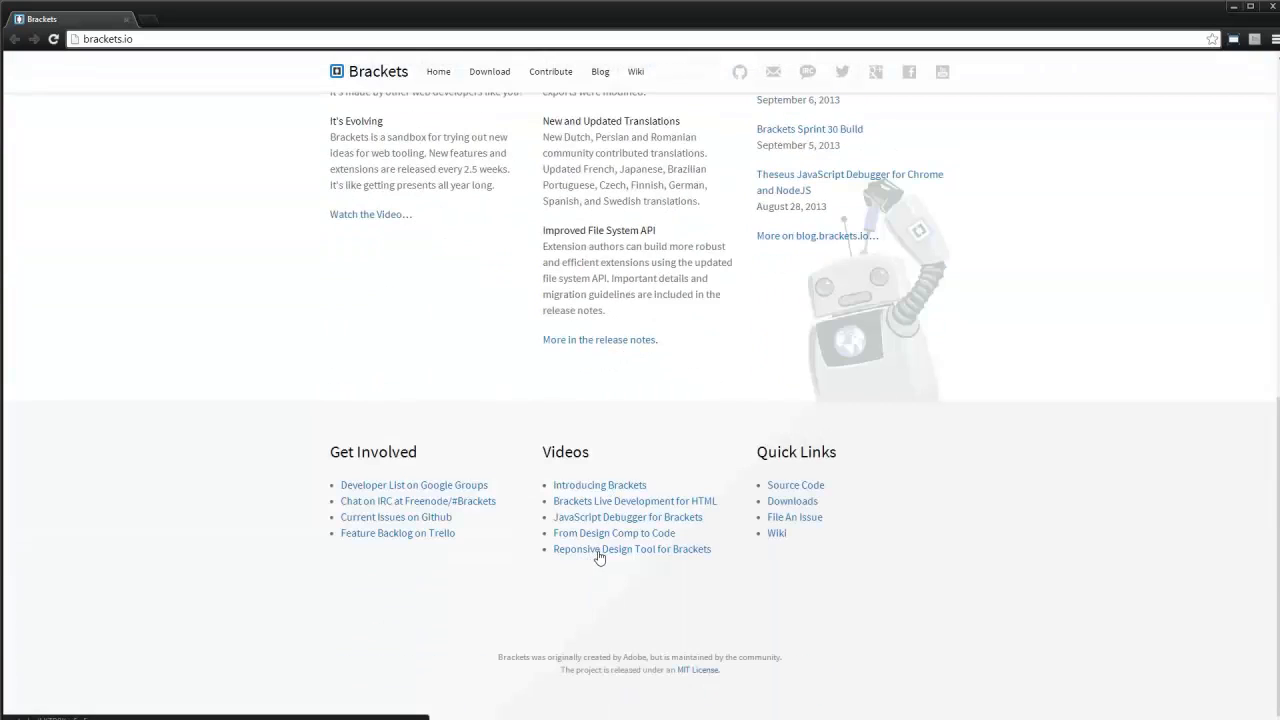
mouse_move(620, 540)
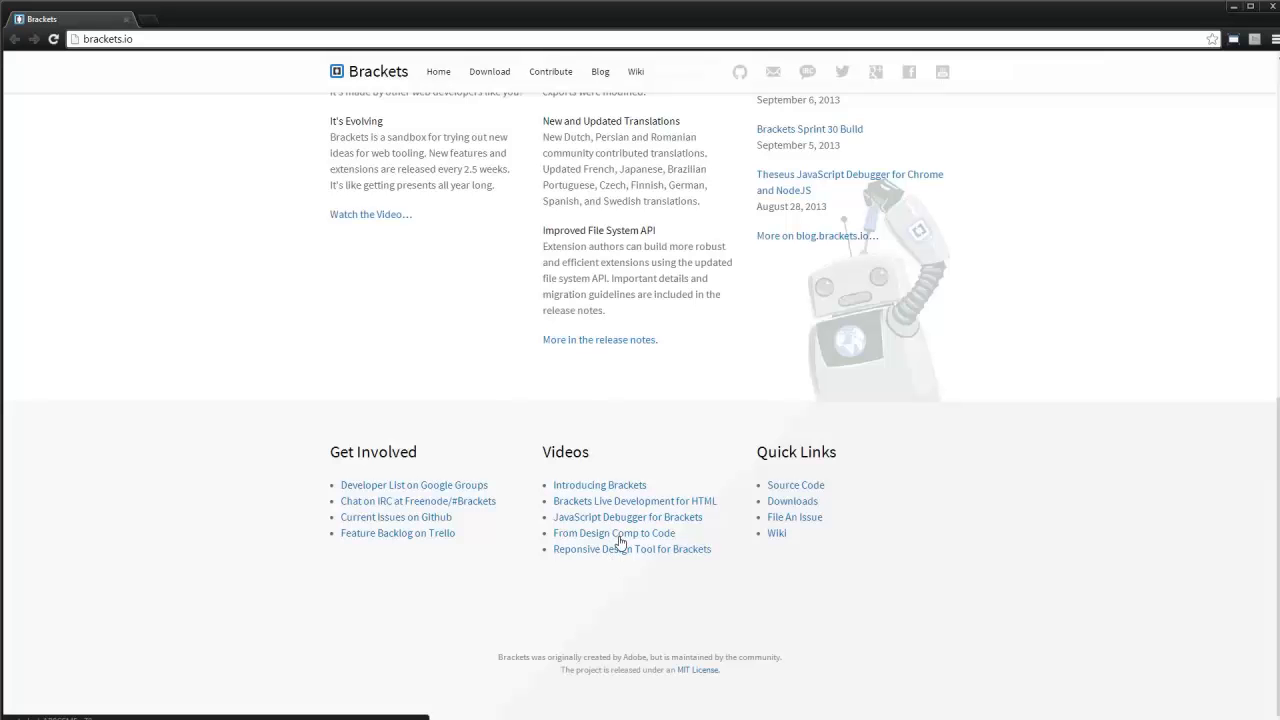
scroll("up", 3)
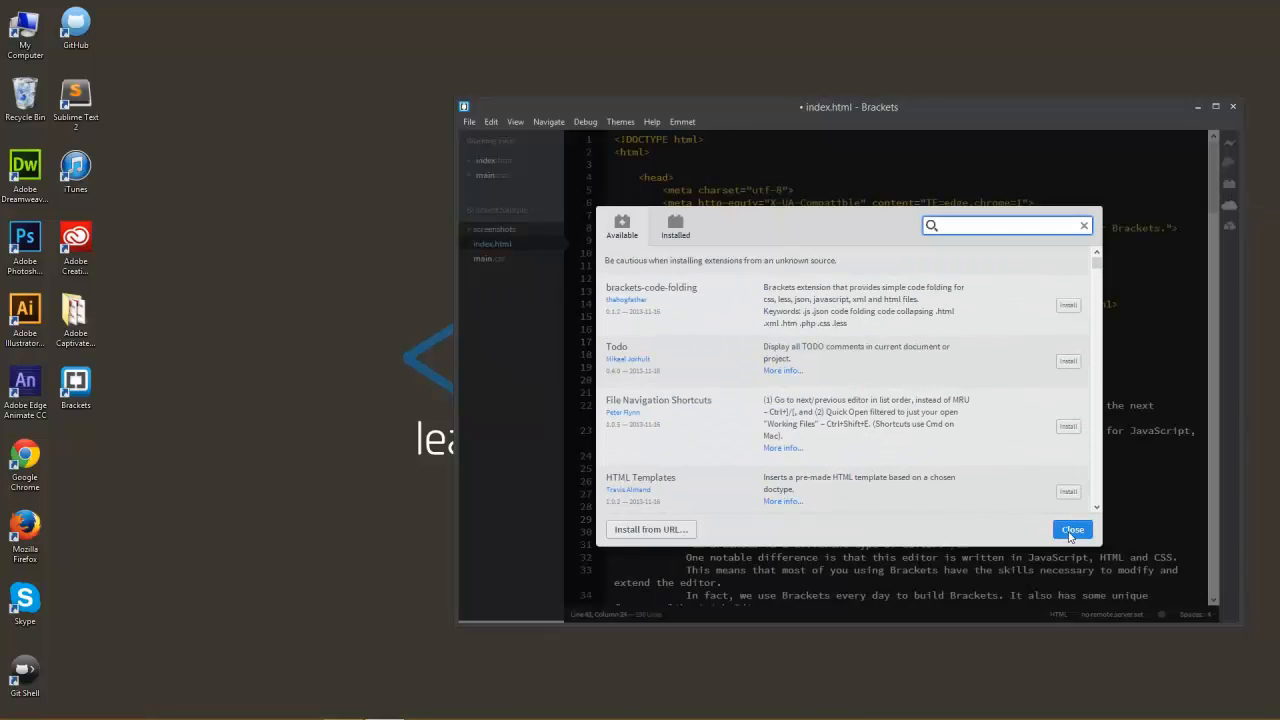
Close the Extension Manager and quit Brackets, answering the save prompt for index.html and main.css
left_click(1072, 528)
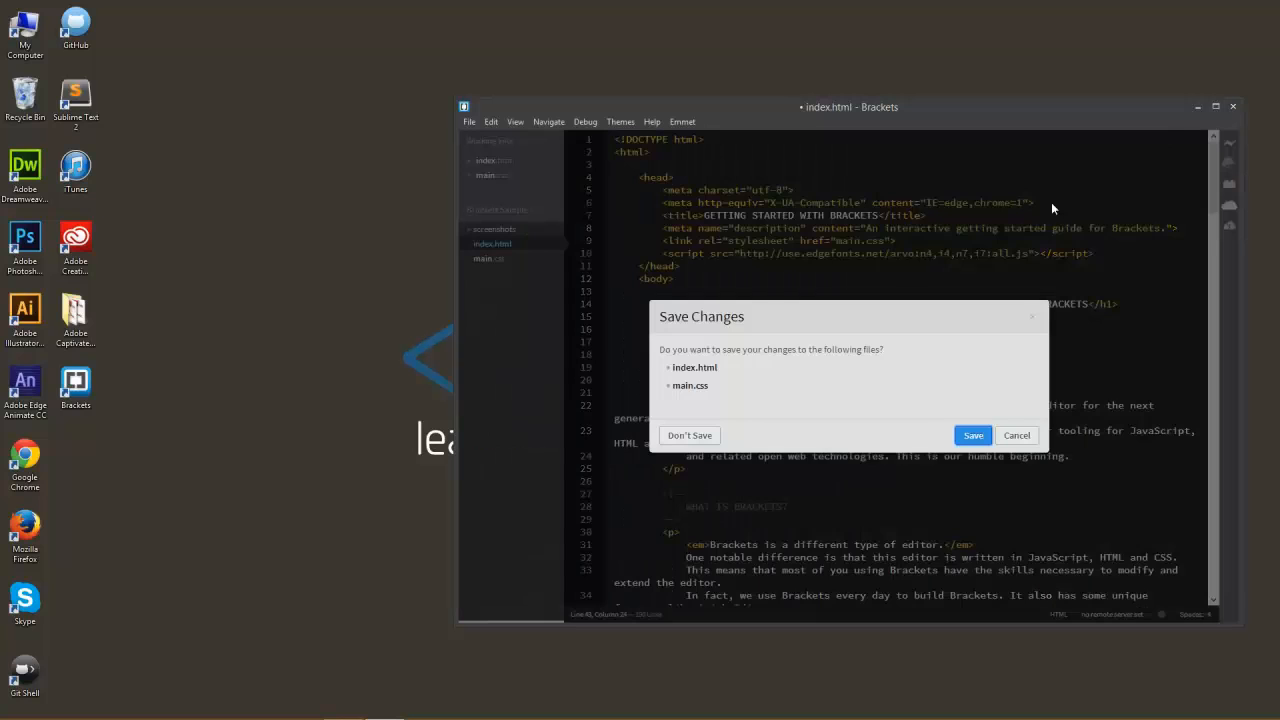
left_click(688, 436)
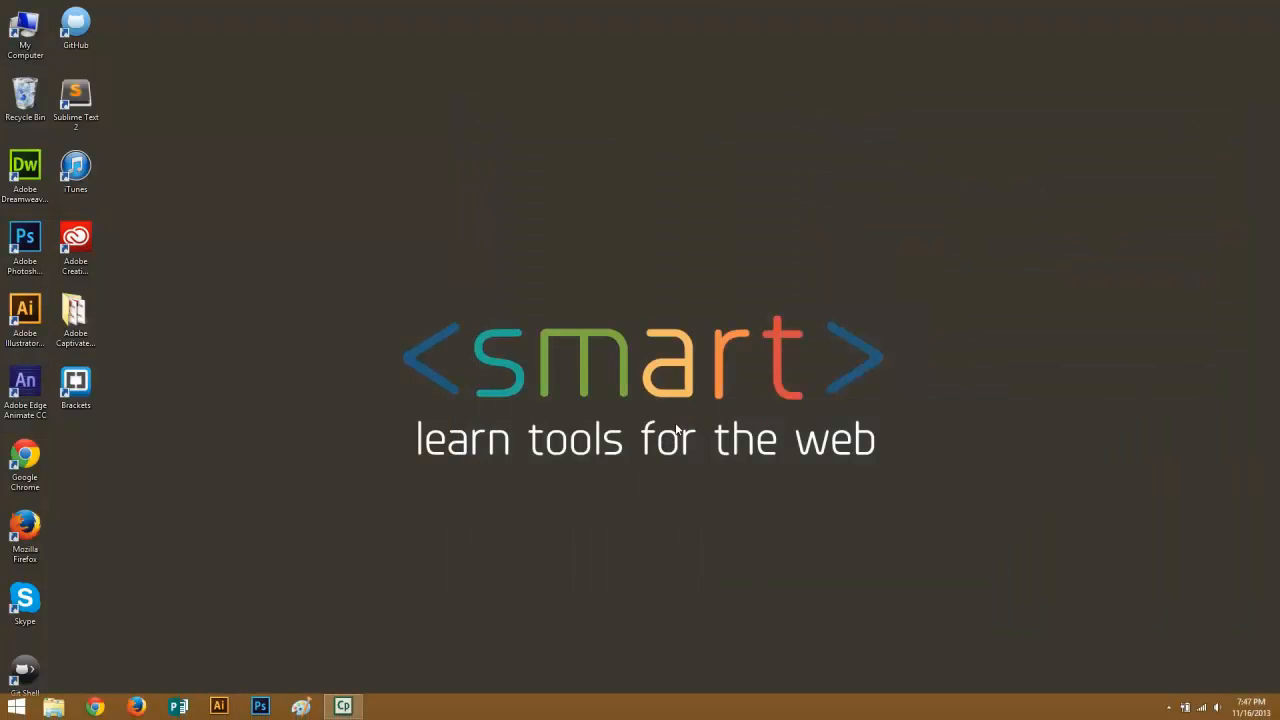